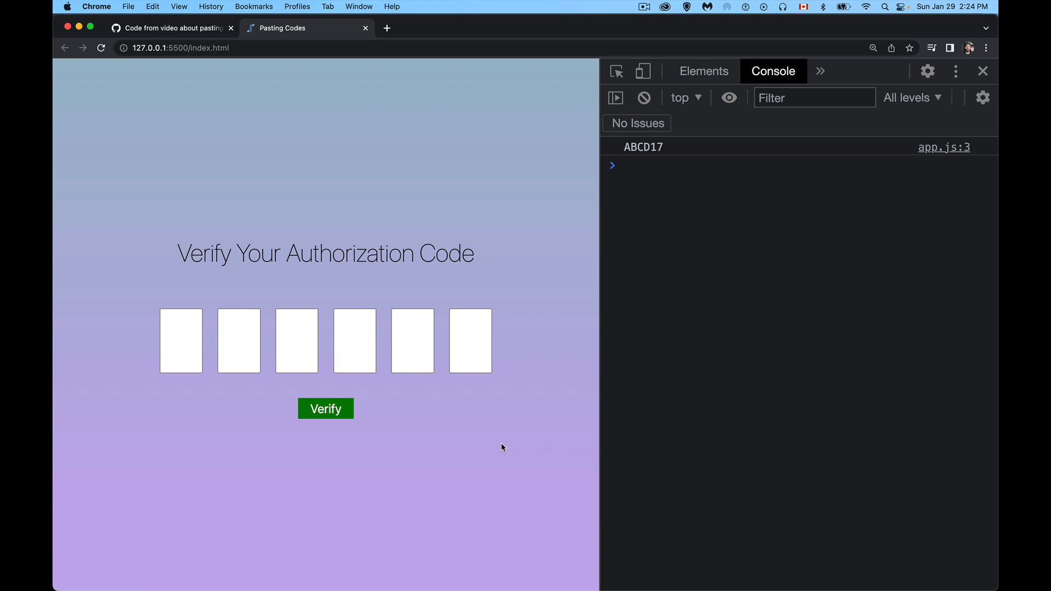
# Select the logged ABCD17 code, then enter A, g, jkl into the code boxes to test focus movement.
pyautogui.click(237, 341)
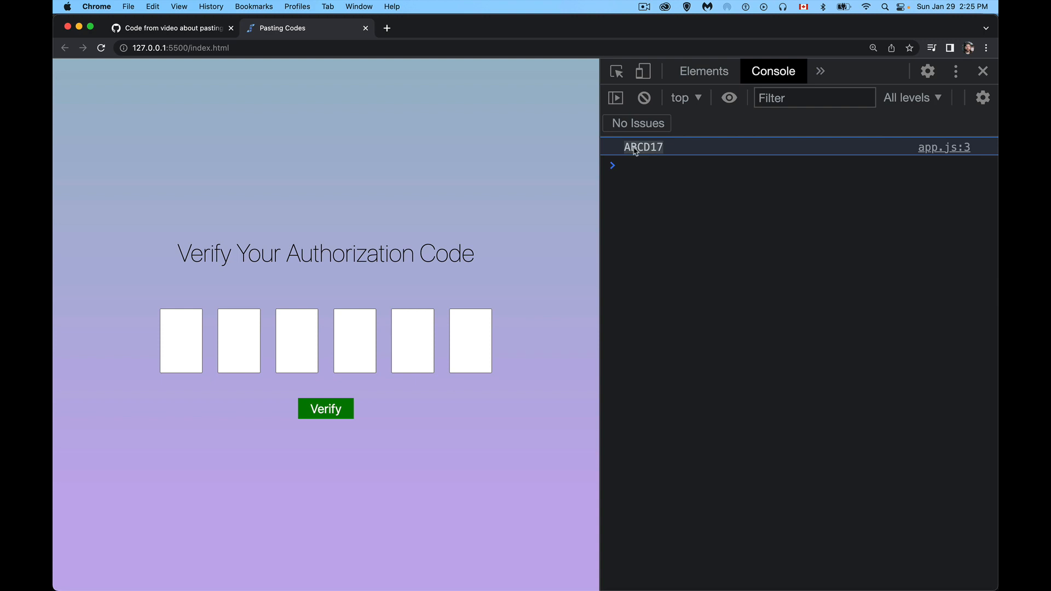
pyautogui.click(181, 341)
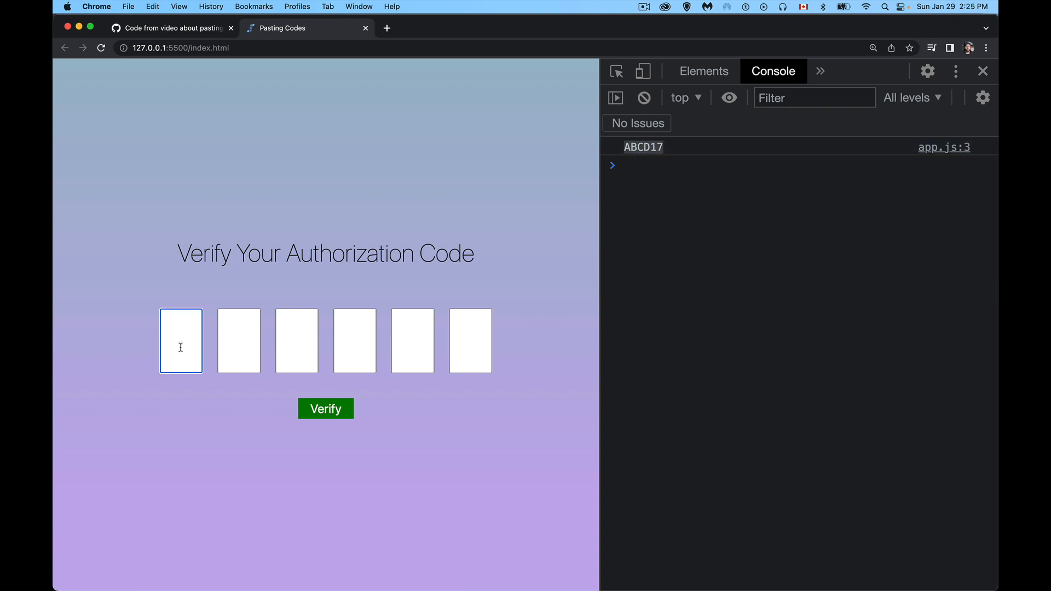
pyautogui.write('A')
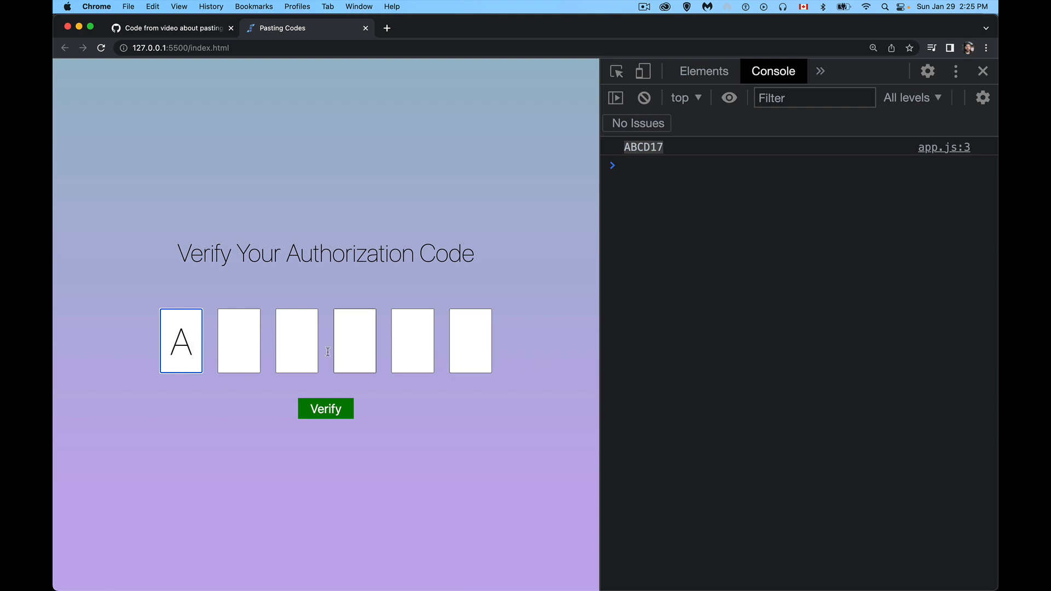
pyautogui.moveTo(572, 366)
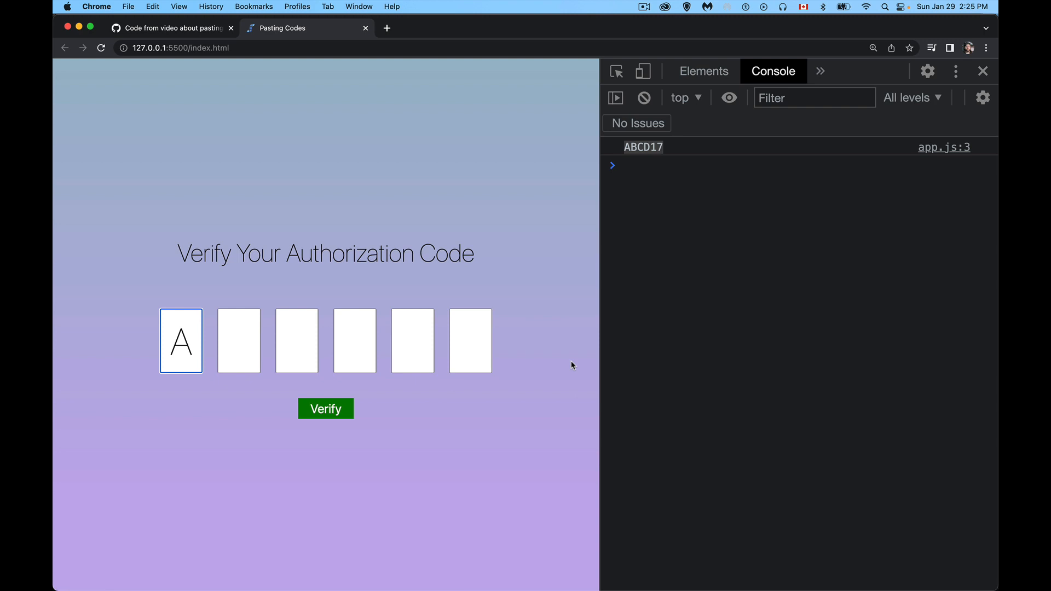
pyautogui.moveTo(578, 351)
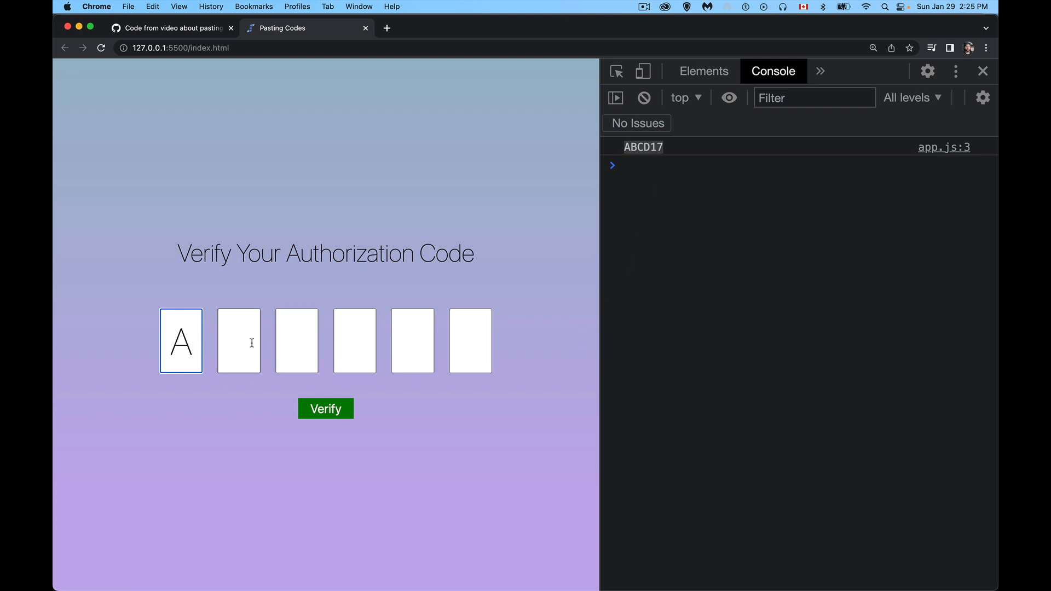
pyautogui.moveTo(191, 279)
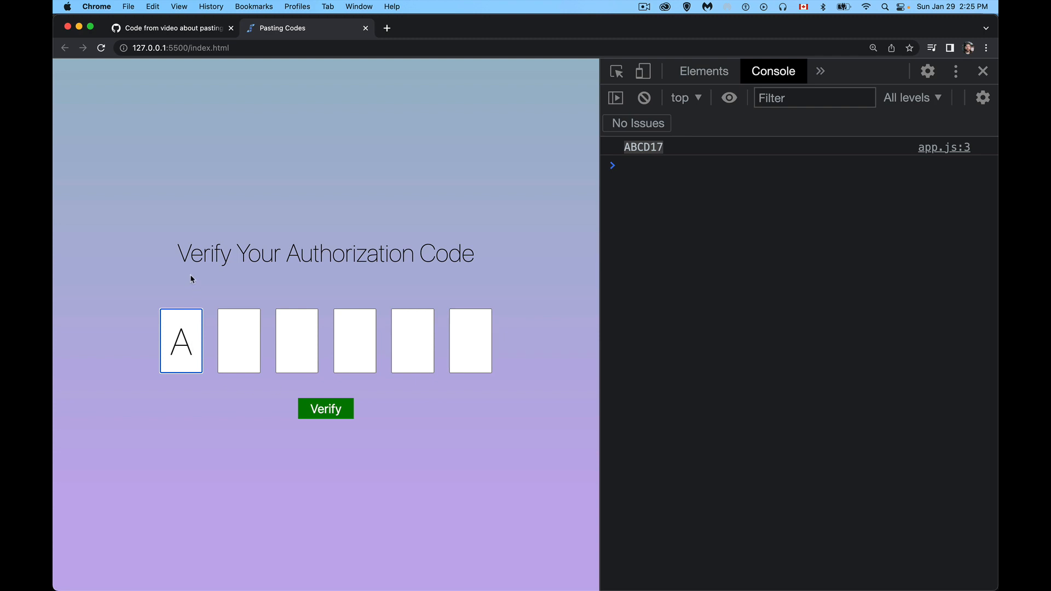
pyautogui.moveTo(503, 322)
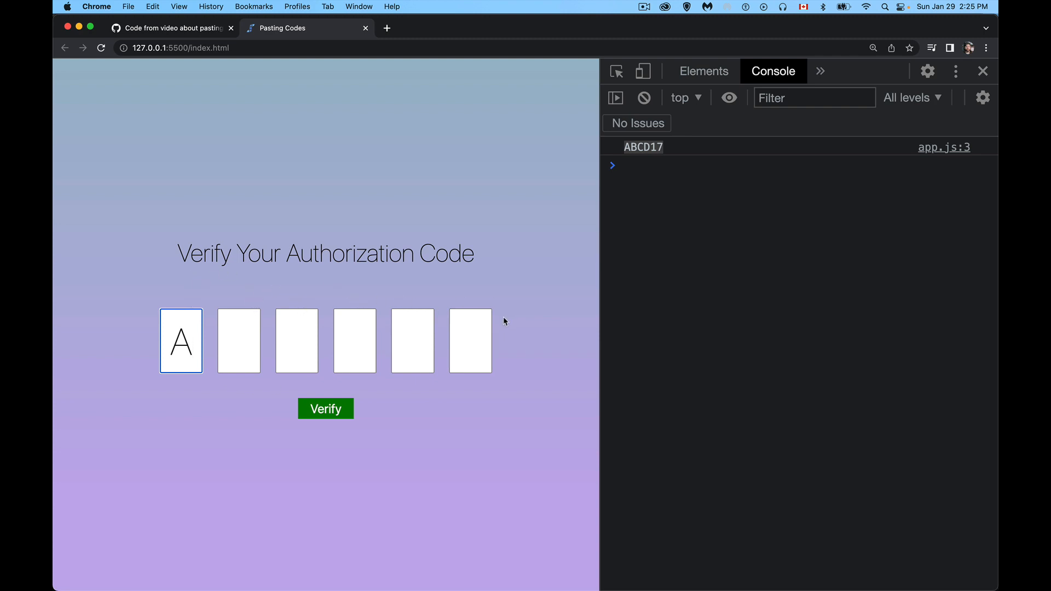
pyautogui.moveTo(322, 280)
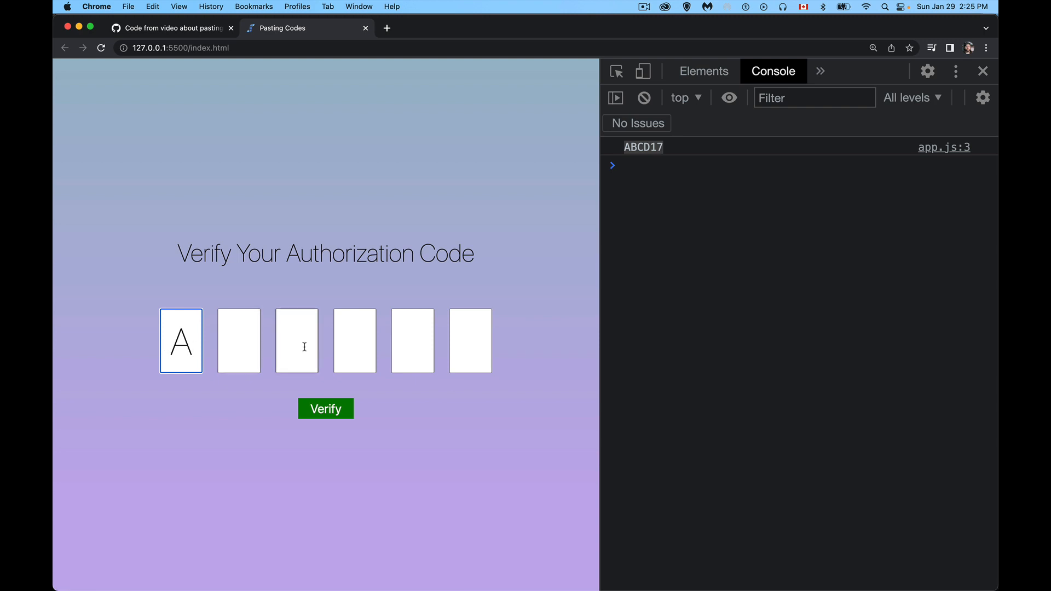
pyautogui.moveTo(543, 351)
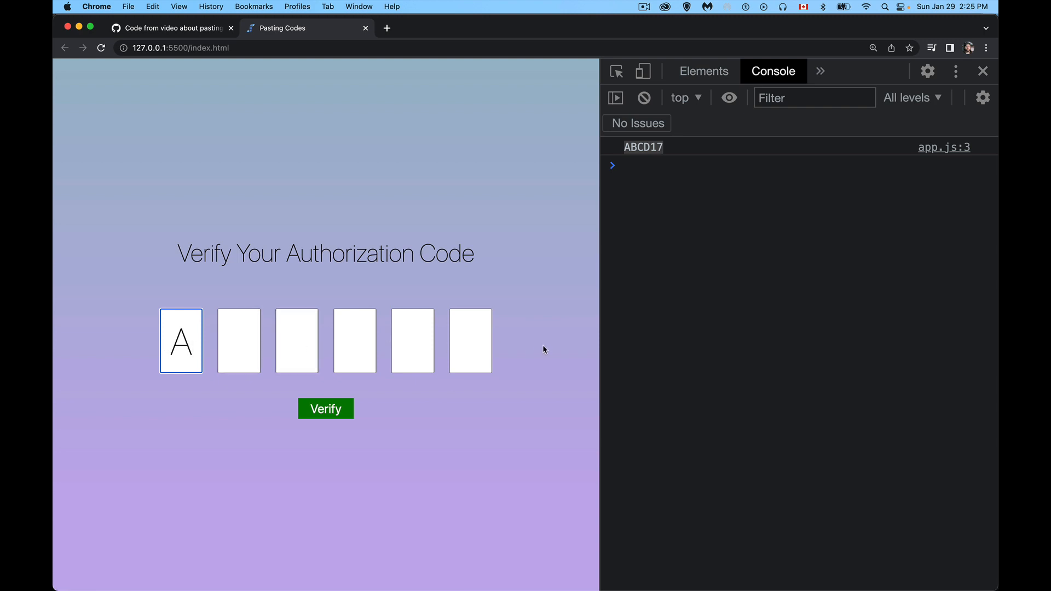
pyautogui.write('g')
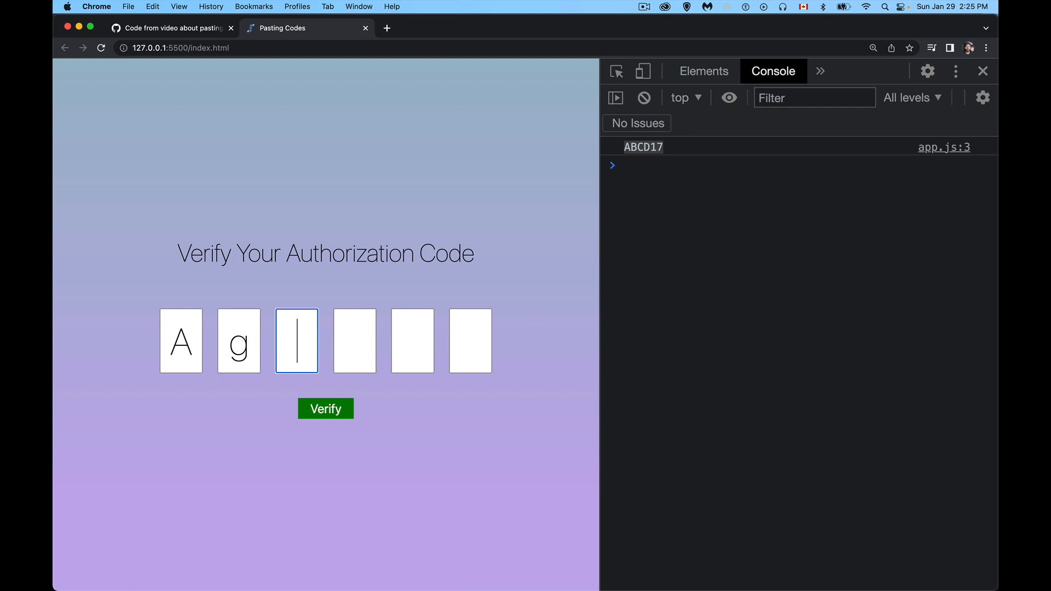
pyautogui.write('jkl')
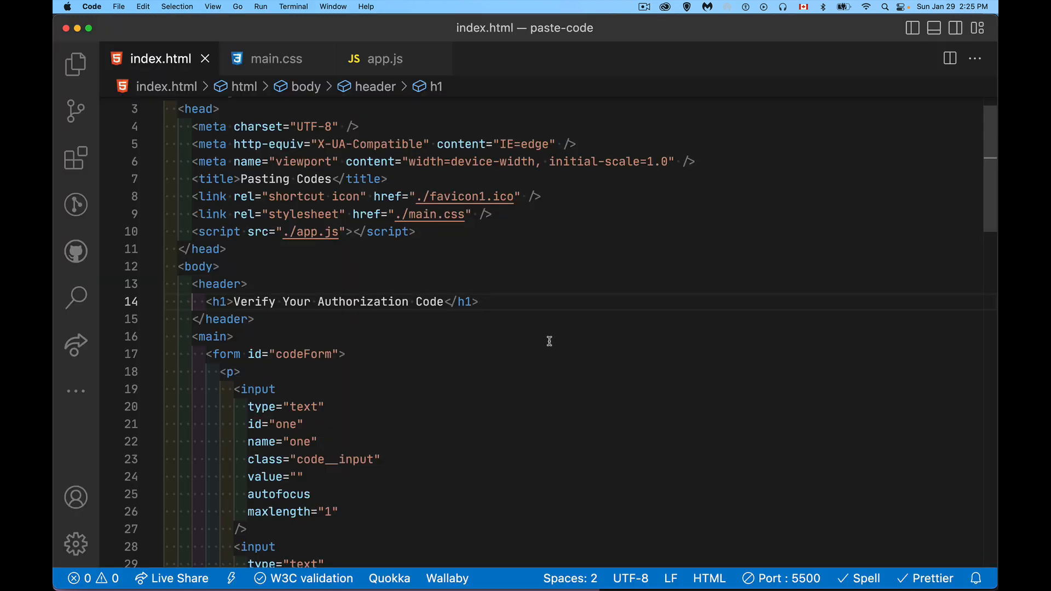
pyautogui.scroll(-3)
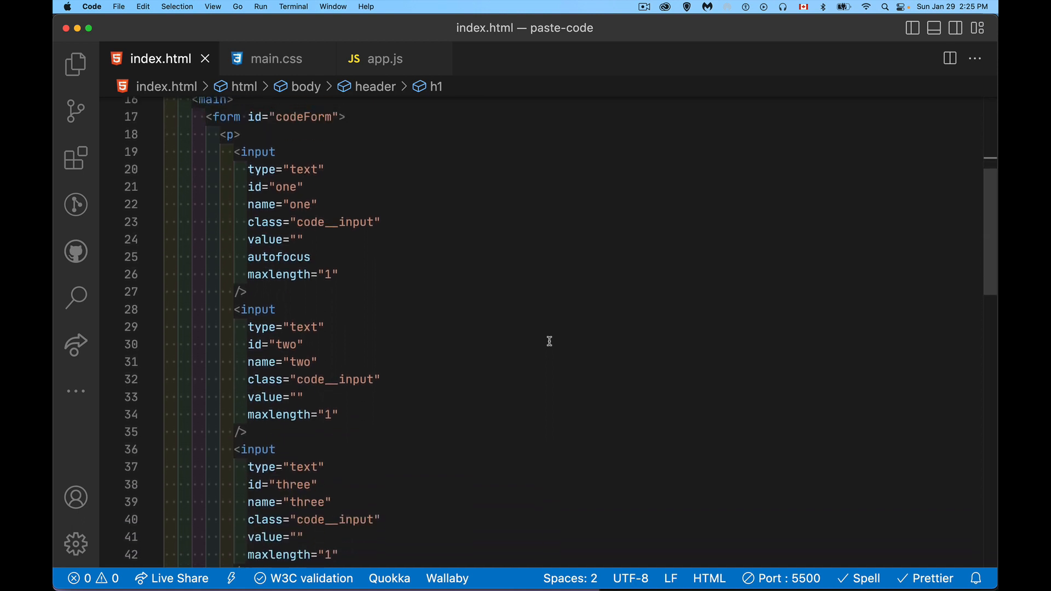
pyautogui.moveTo(360, 304)
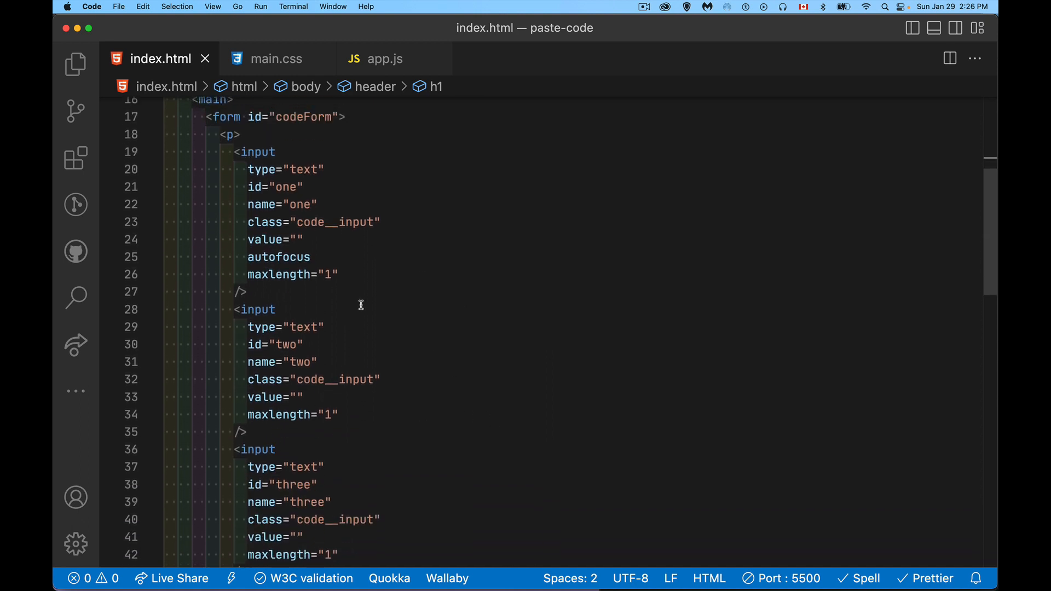
pyautogui.click(316, 274)
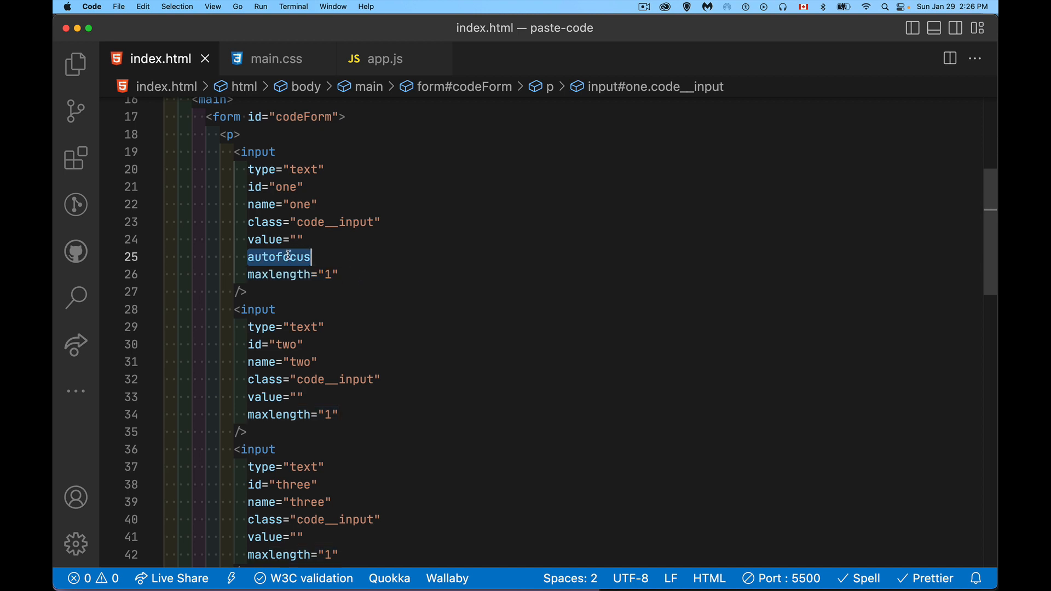
pyautogui.moveTo(444, 248)
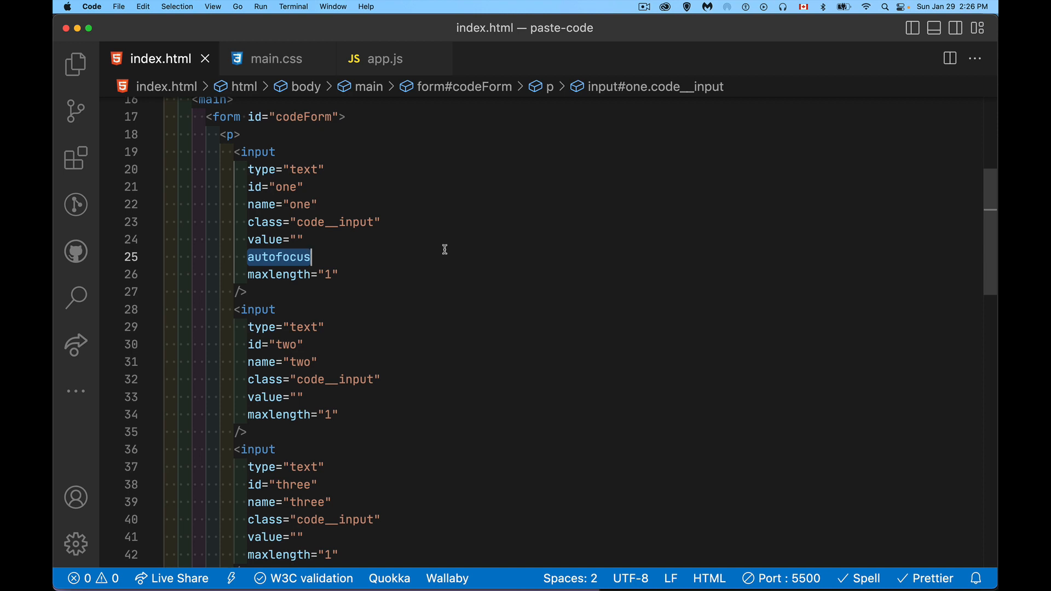
pyautogui.moveTo(440, 242)
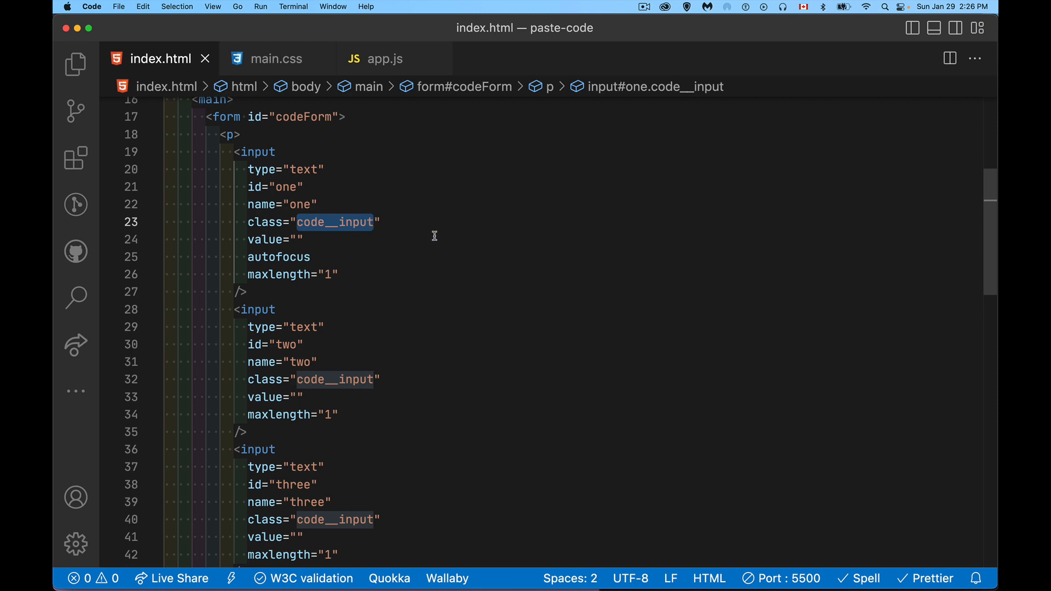
pyautogui.moveTo(382, 58)
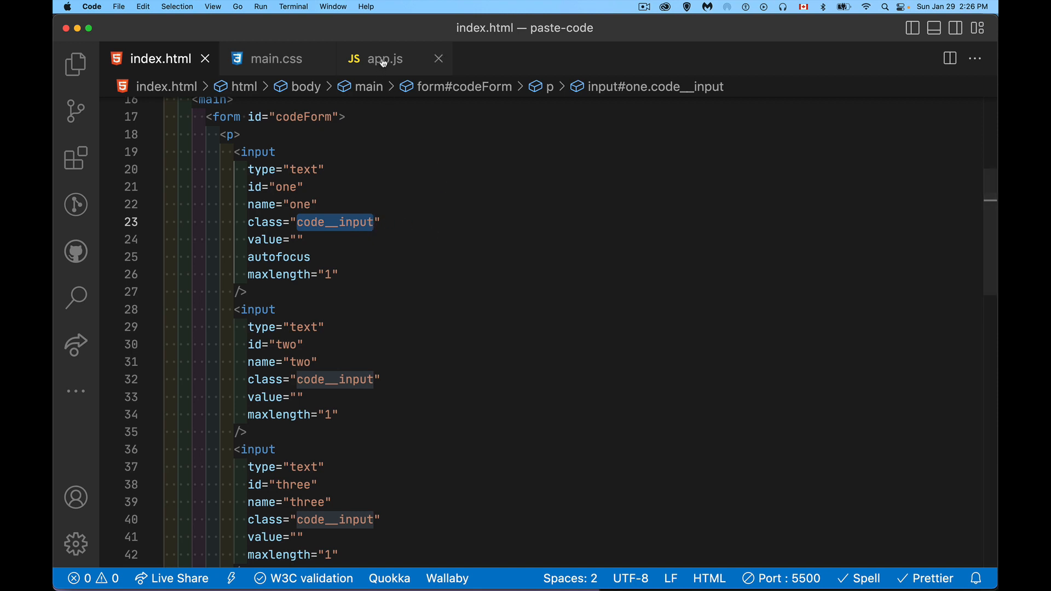
# In app.js under the paste comment, add document.addEventListener('paste', handlePaste);.
pyautogui.click(386, 58)
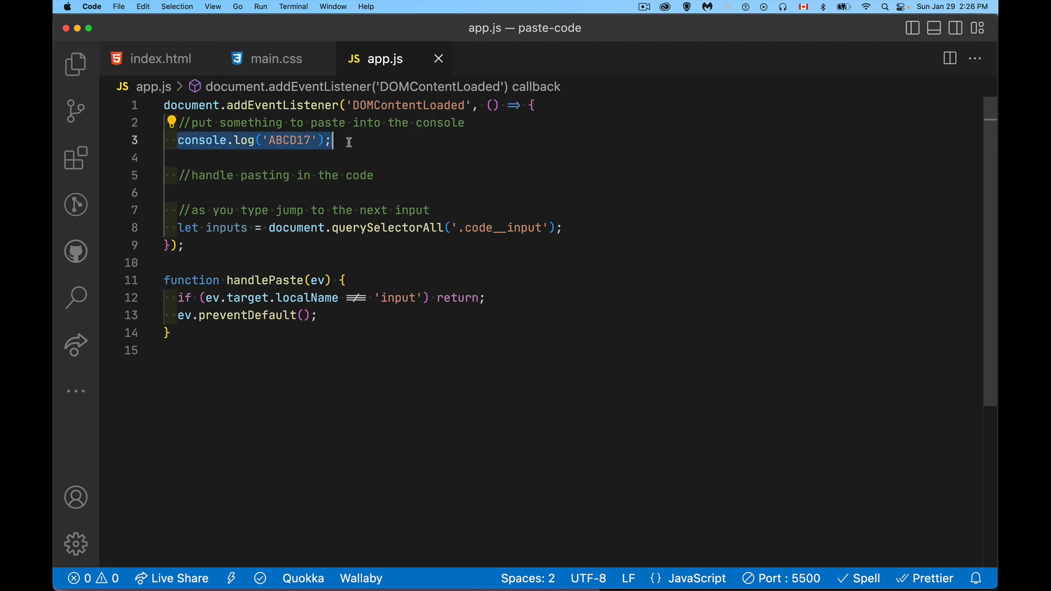
pyautogui.moveTo(388, 168)
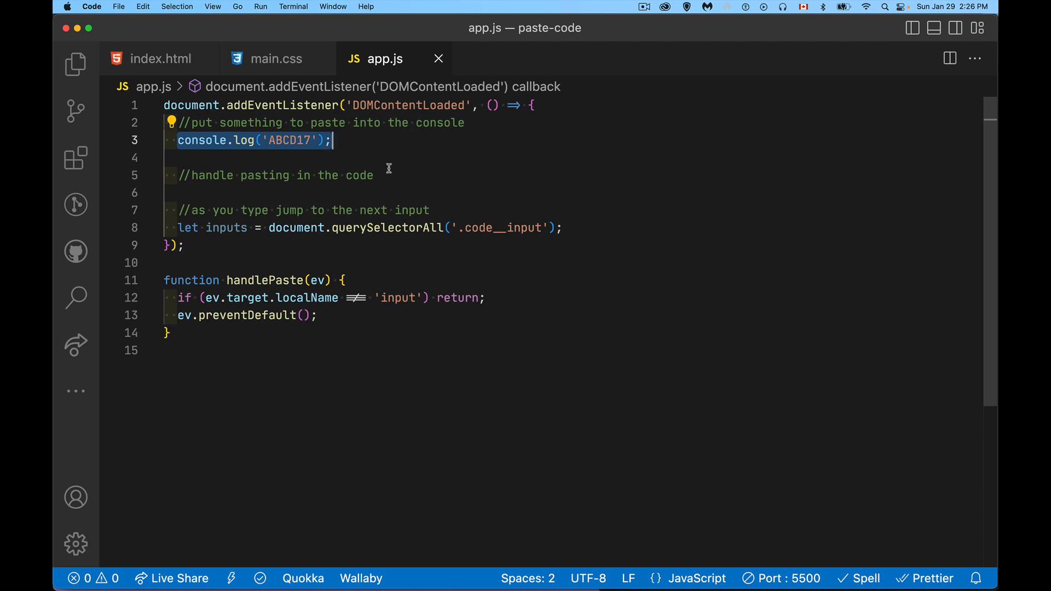
pyautogui.click(385, 175)
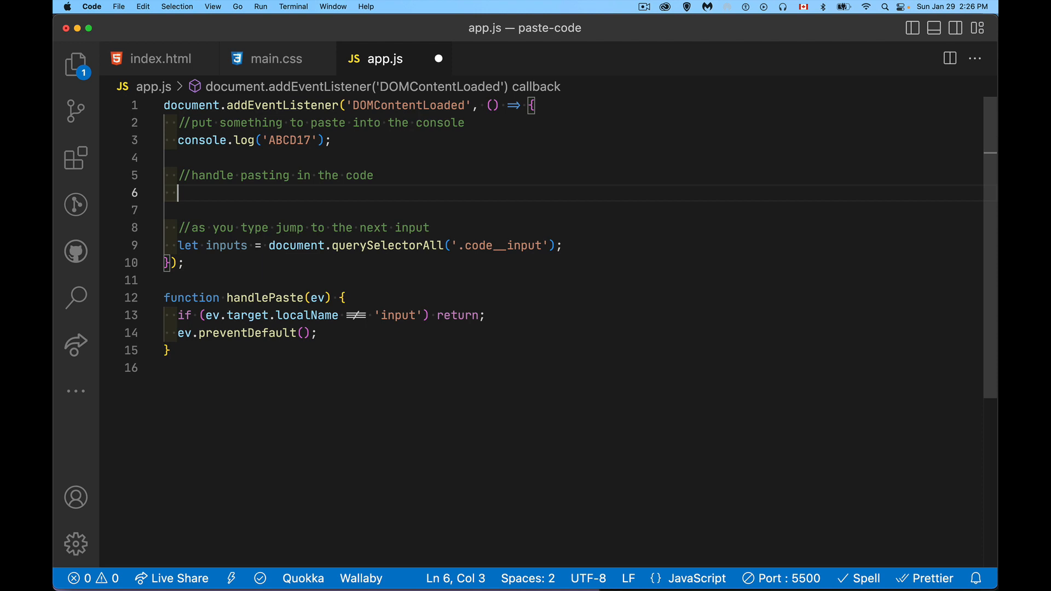
pyautogui.write('documen')
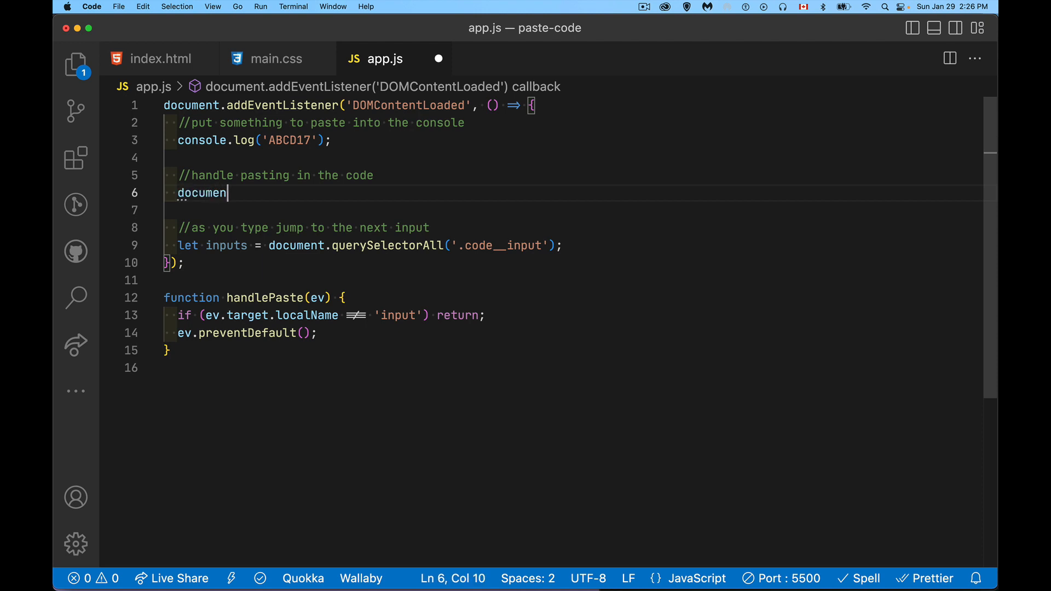
pyautogui.write("t.addEventListener('paste', h")
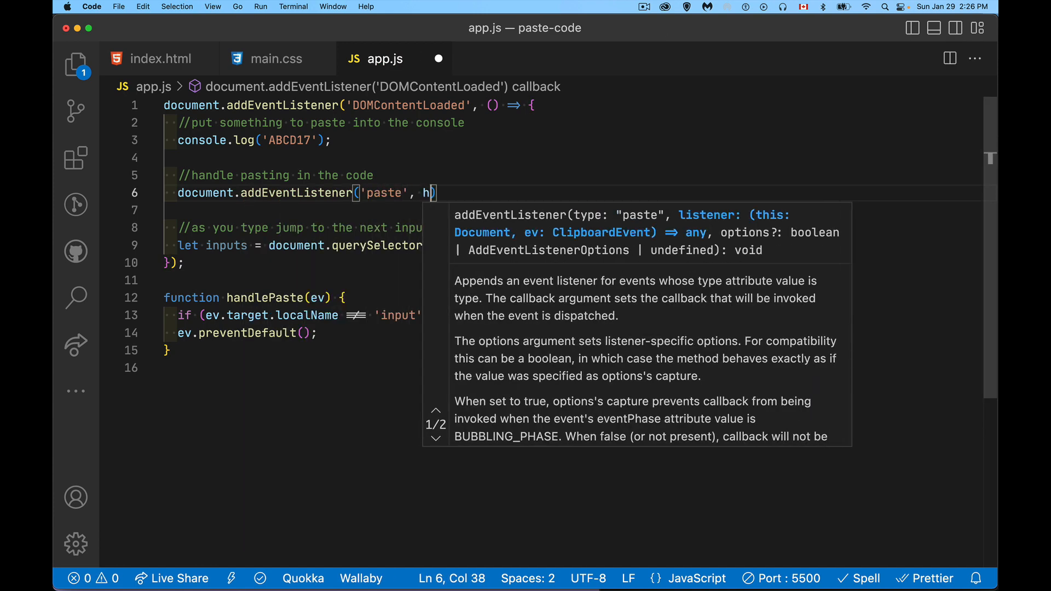
pyautogui.write('andlePaste')
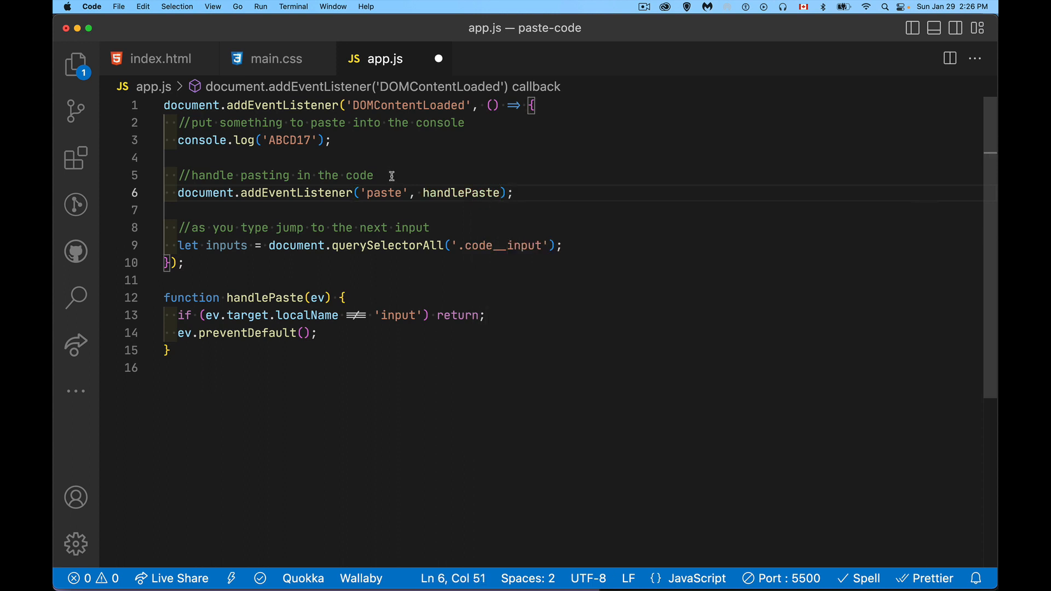
pyautogui.moveTo(231, 349)
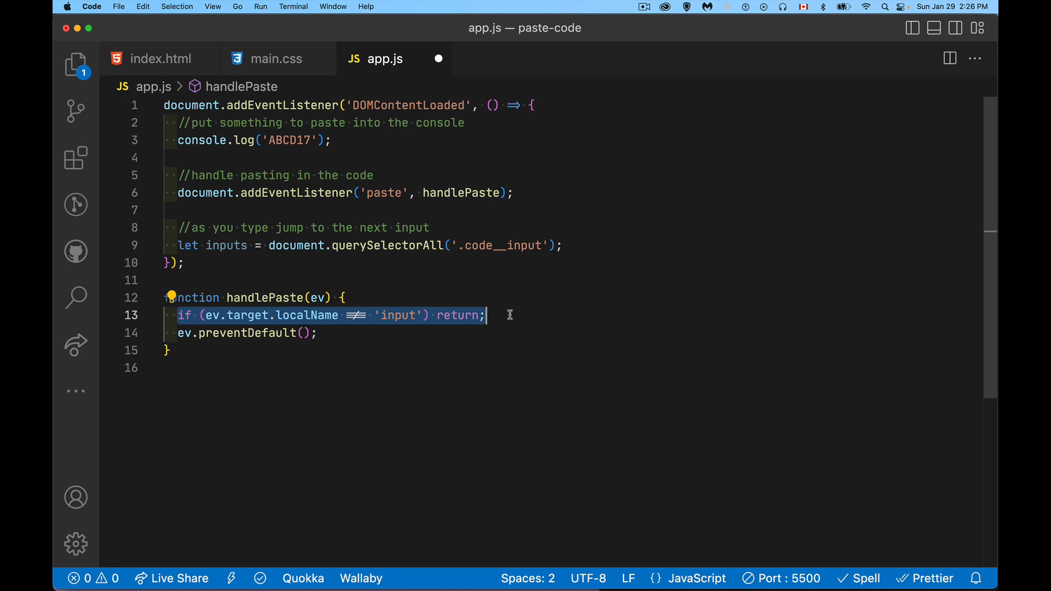
pyautogui.moveTo(393, 342)
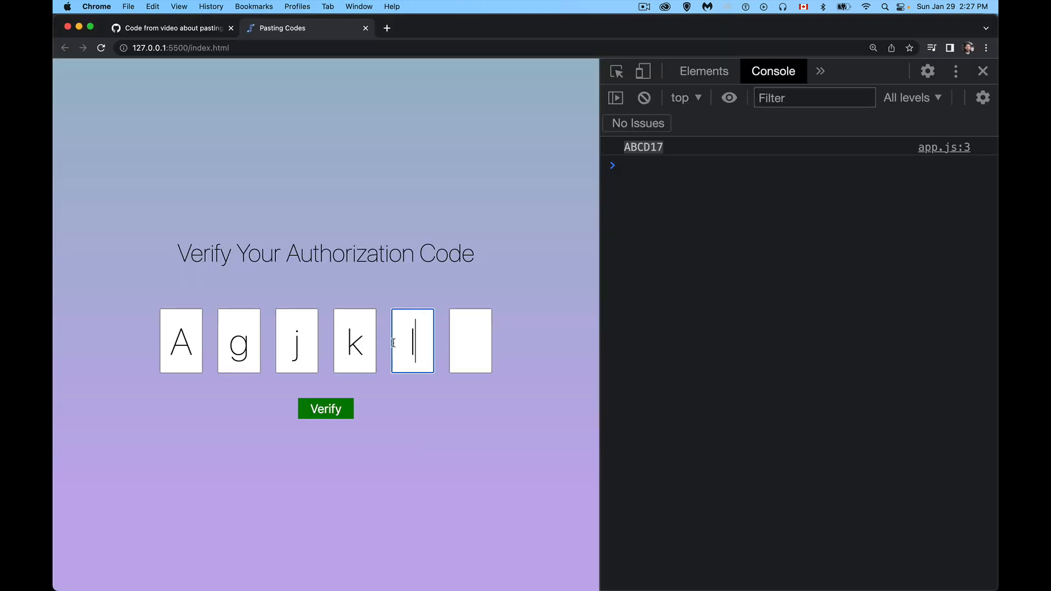
pyautogui.moveTo(503, 103)
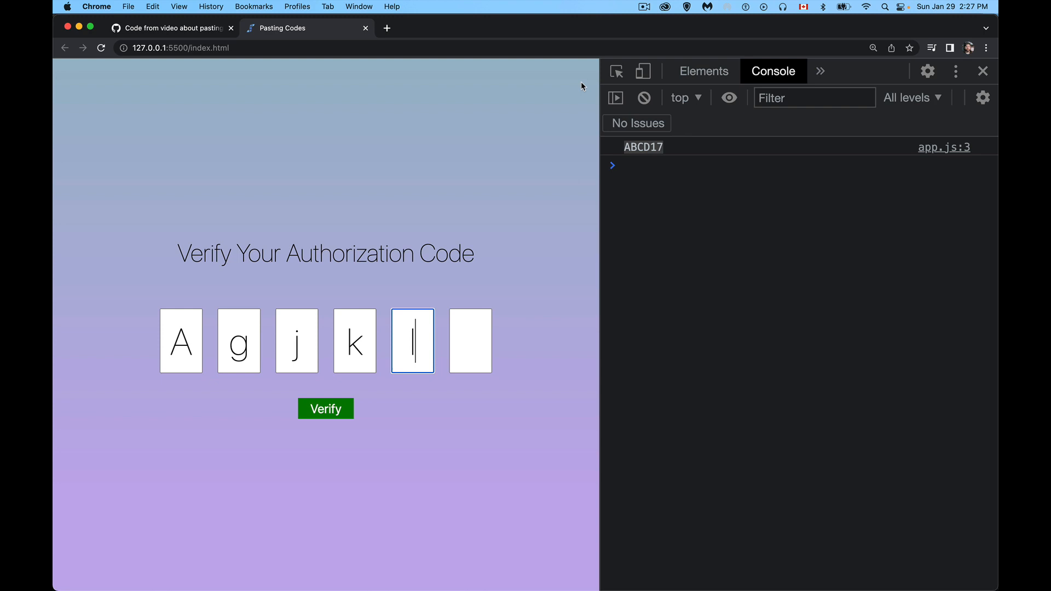
pyautogui.moveTo(549, 102)
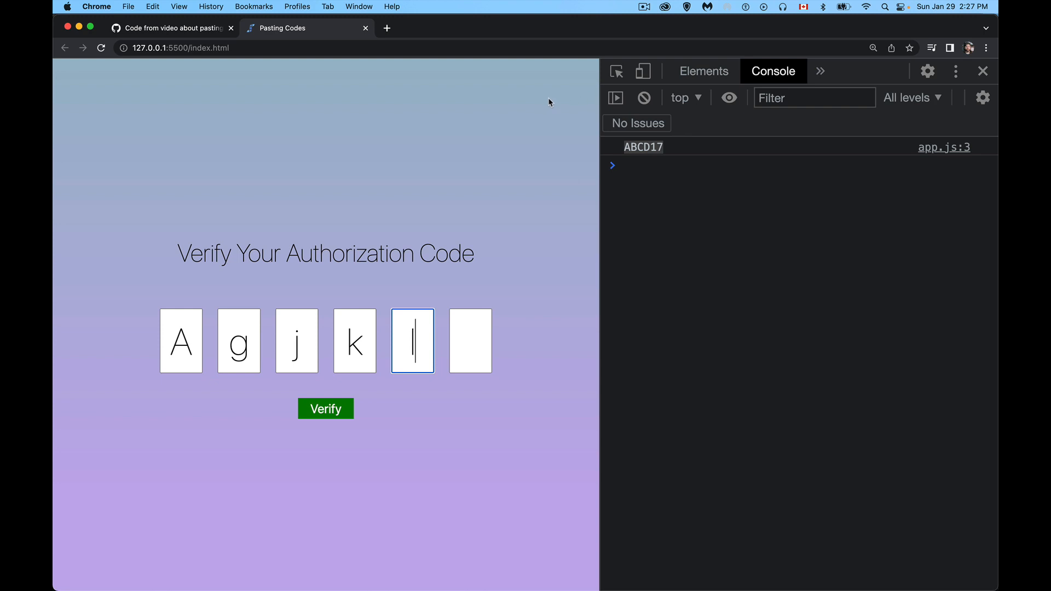
pyautogui.moveTo(193, 346)
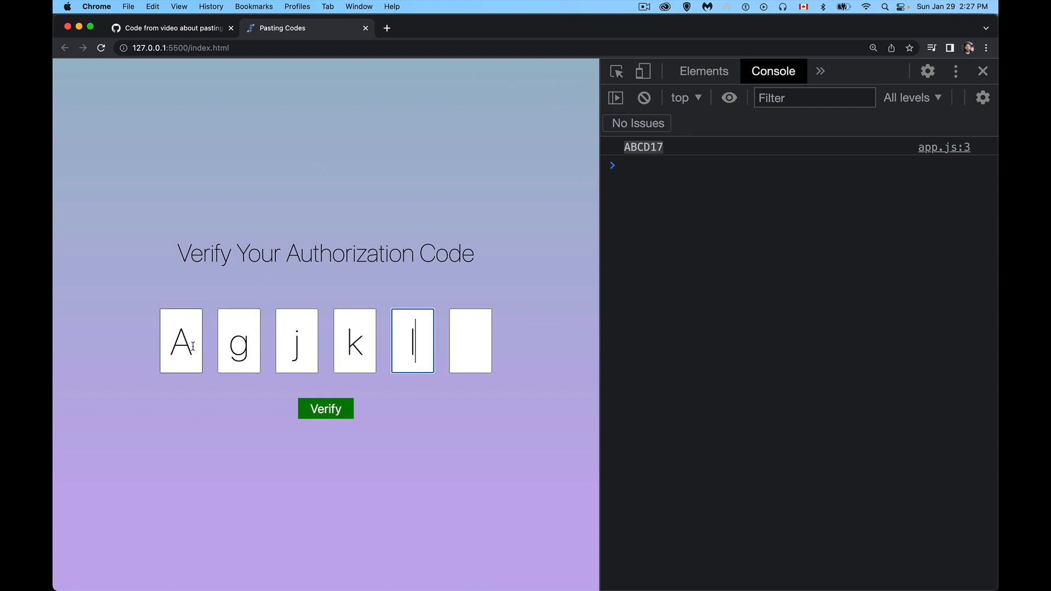
pyautogui.click(181, 340)
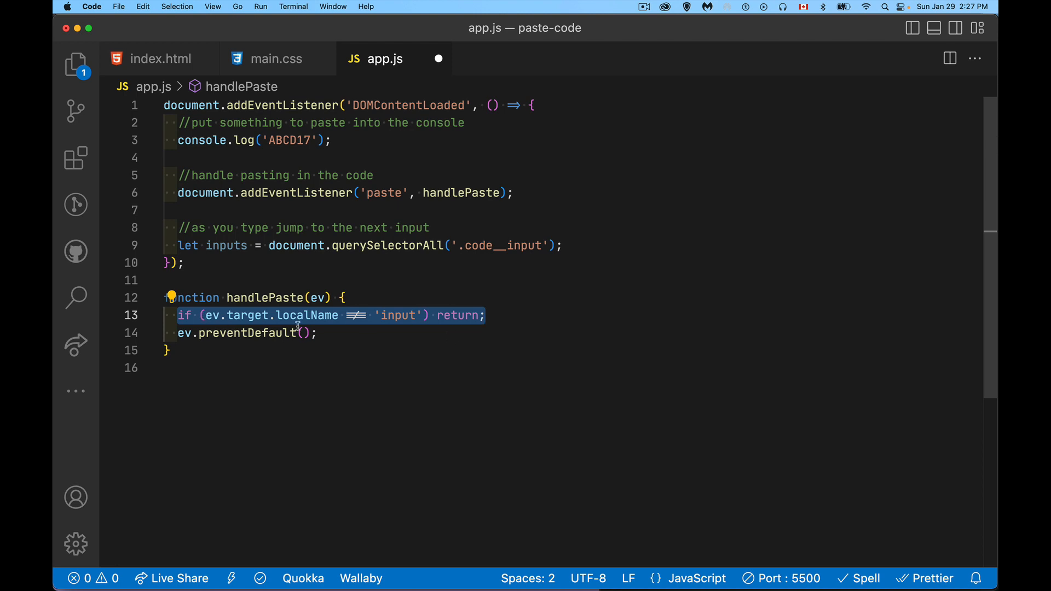
pyautogui.moveTo(339, 330)
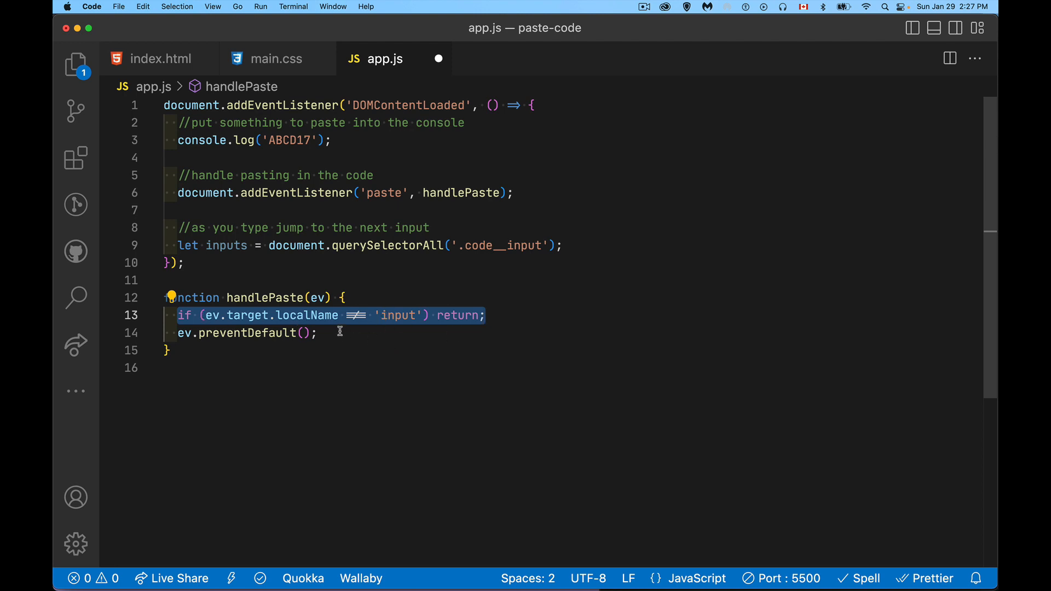
pyautogui.click(342, 333)
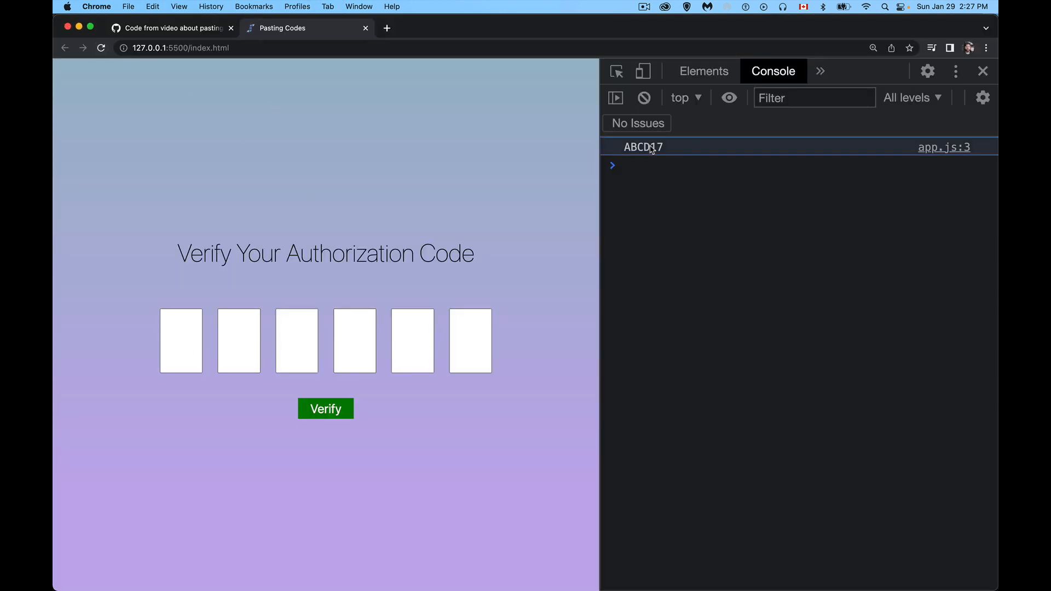
# Focus the first code box and enter A to test the paste handler.
pyautogui.click(181, 340)
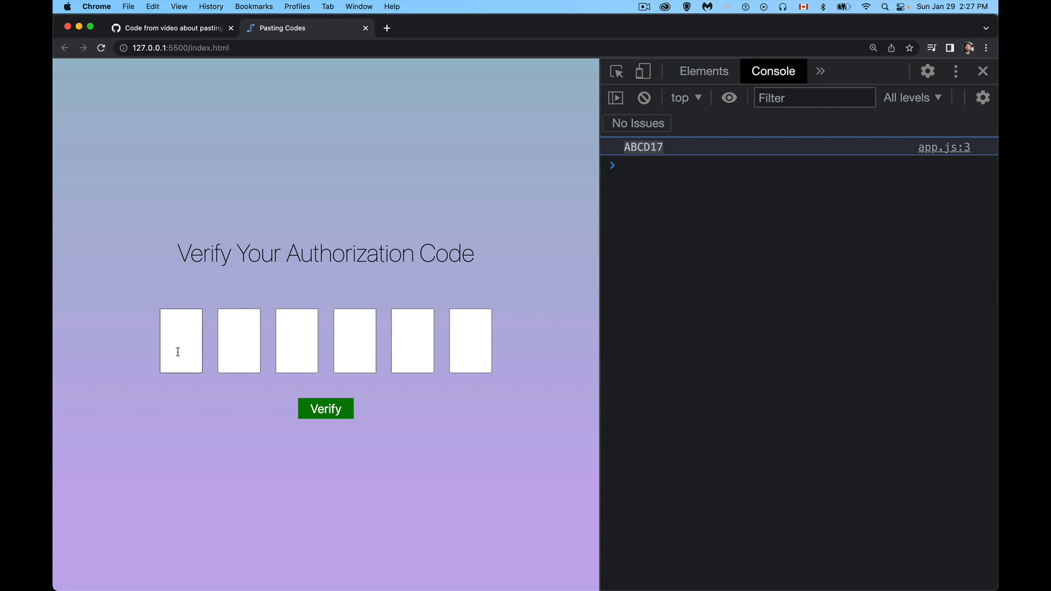
pyautogui.write('A')
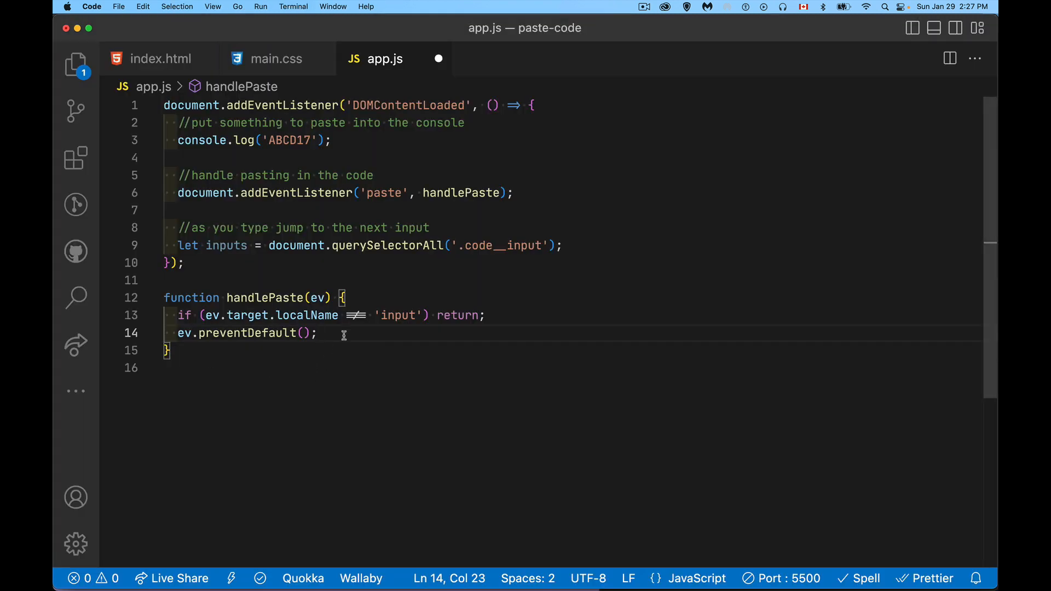
# Add let paste = (ev.clipboardData || window.clipboardData).getData('text'); in handlePaste.
pyautogui.write('let pa')
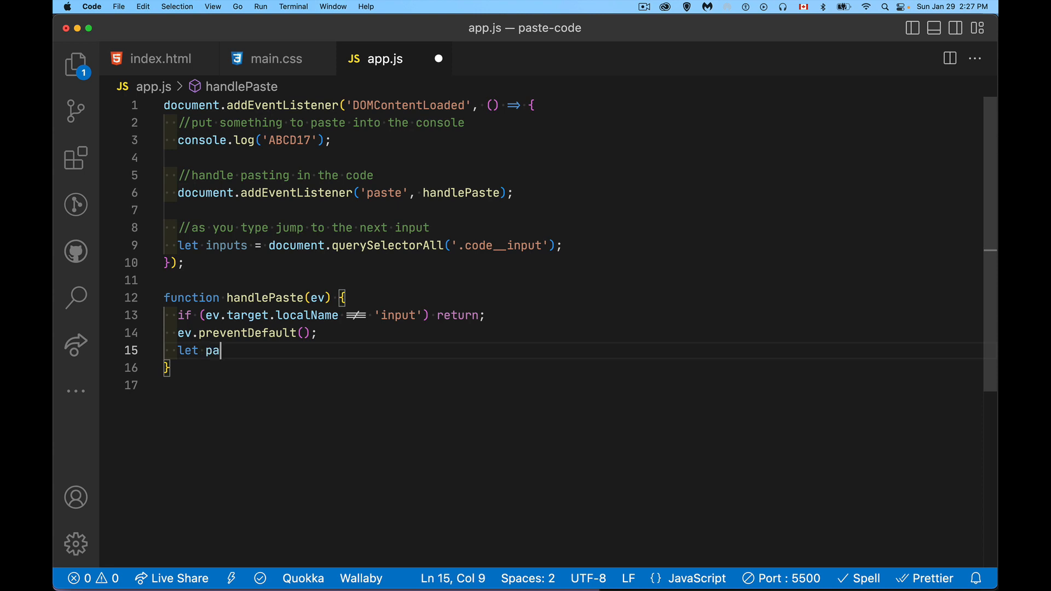
pyautogui.write('ste =')
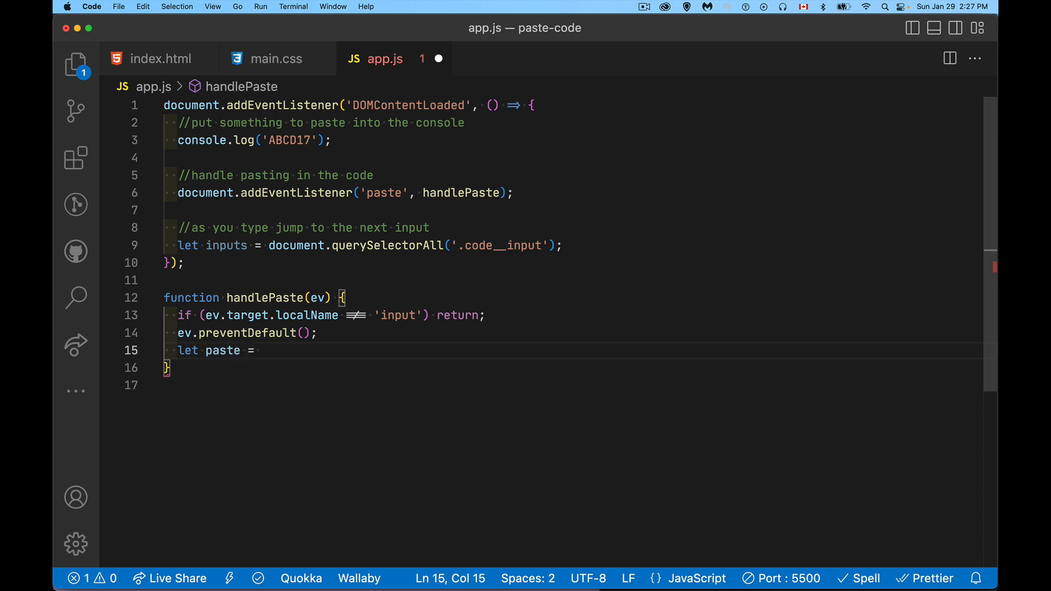
pyautogui.write('(ev.cli')
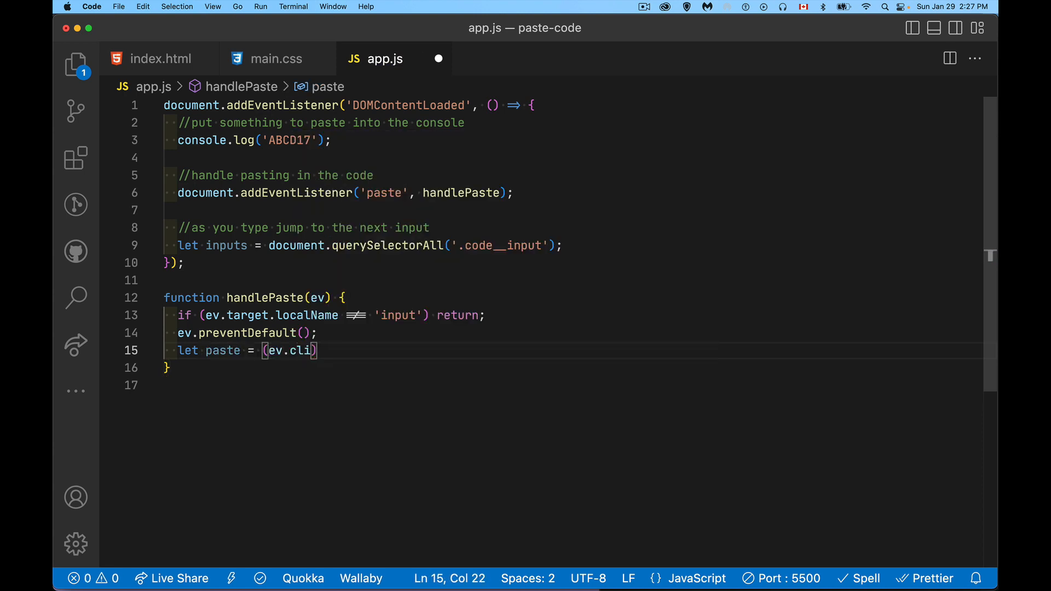
pyautogui.write('p')
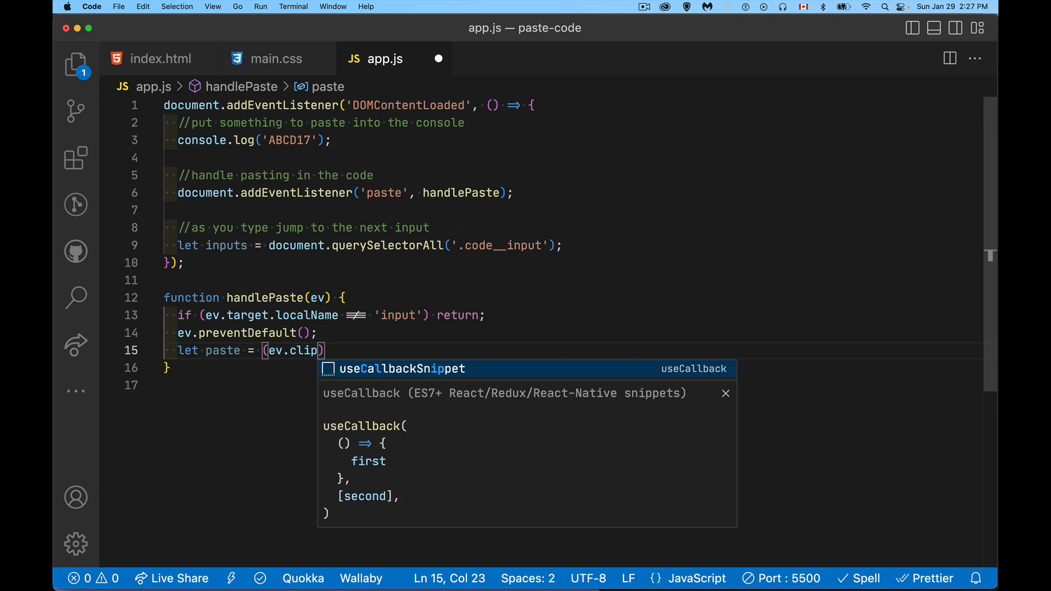
pyautogui.write('boardD')
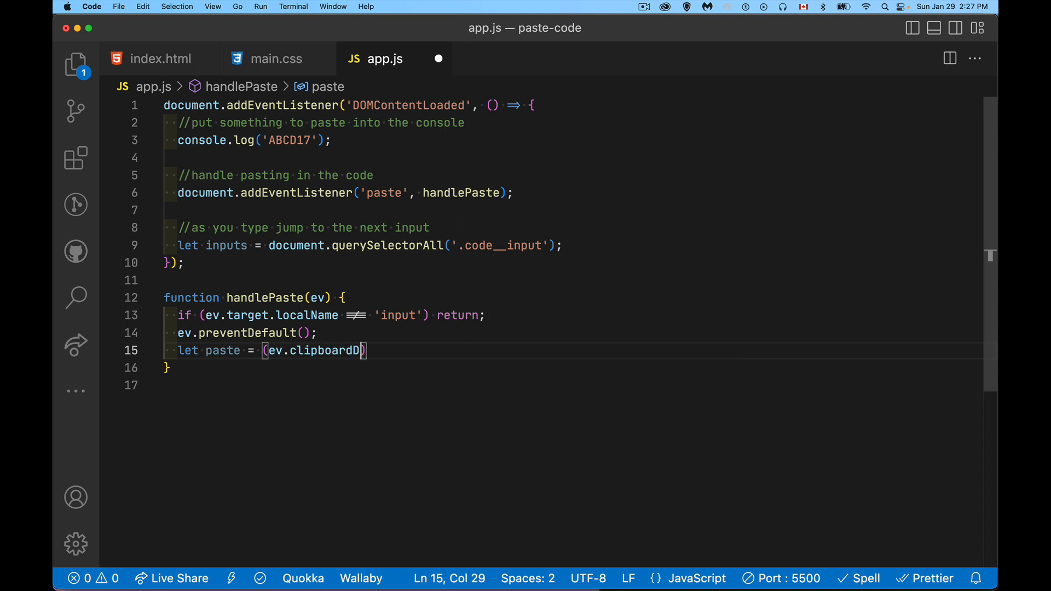
pyautogui.write('ata |')
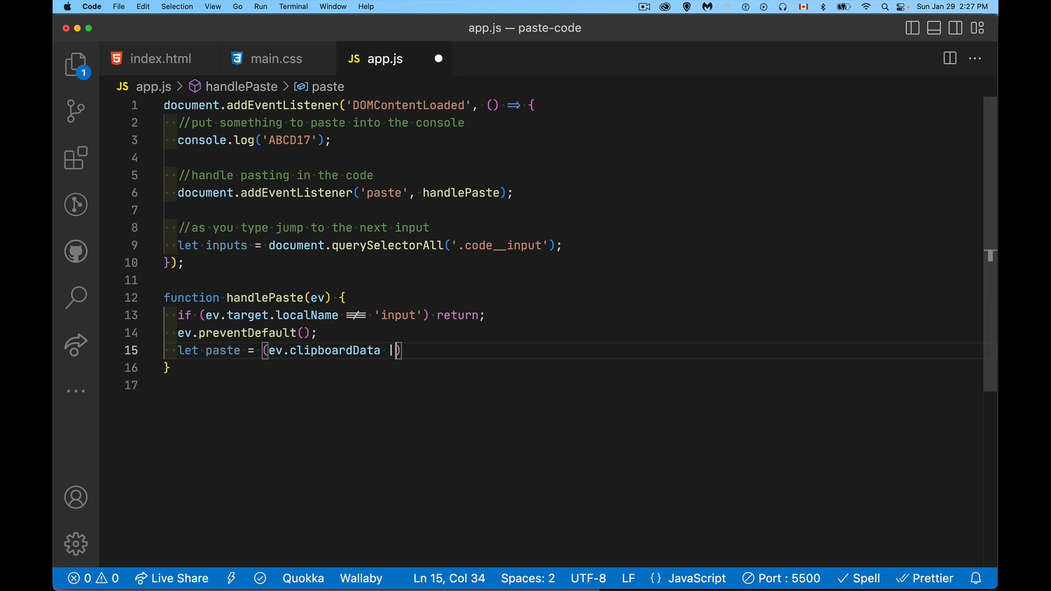
pyautogui.write('|| window.clipboardData')
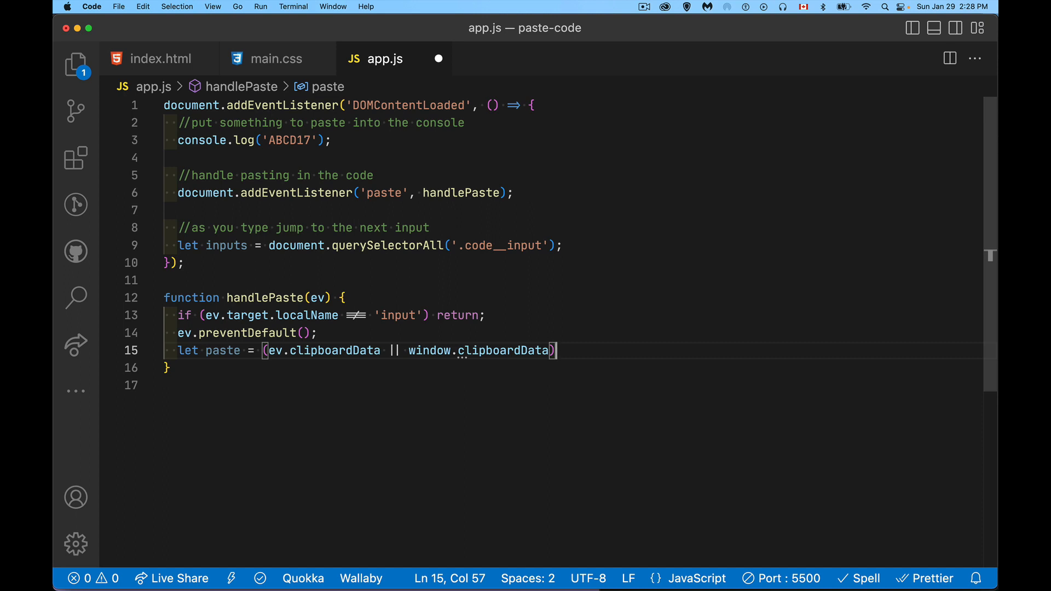
pyautogui.write('.getData(')
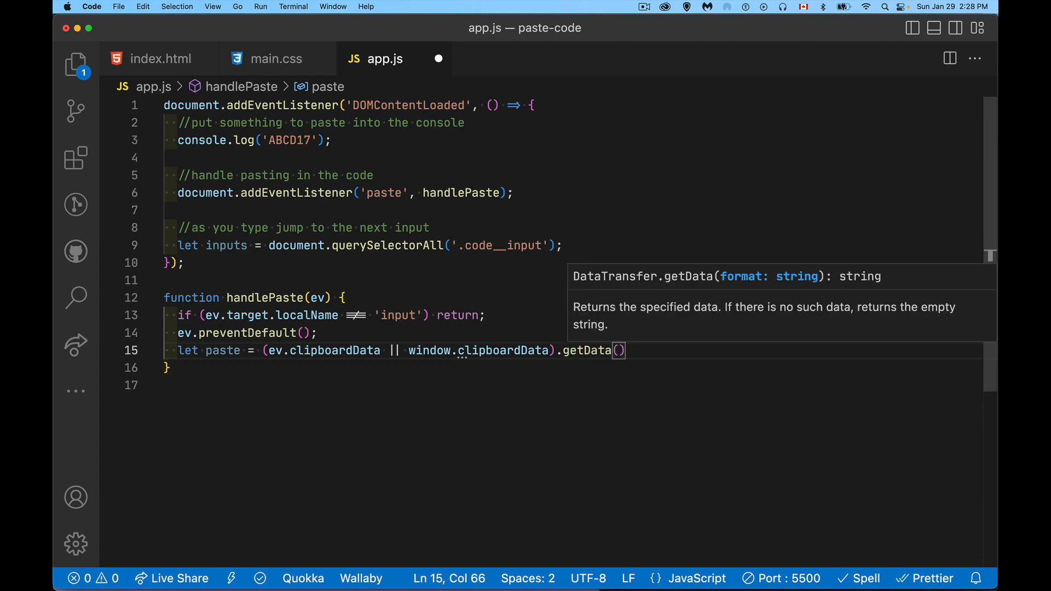
pyautogui.moveTo(354, 364)
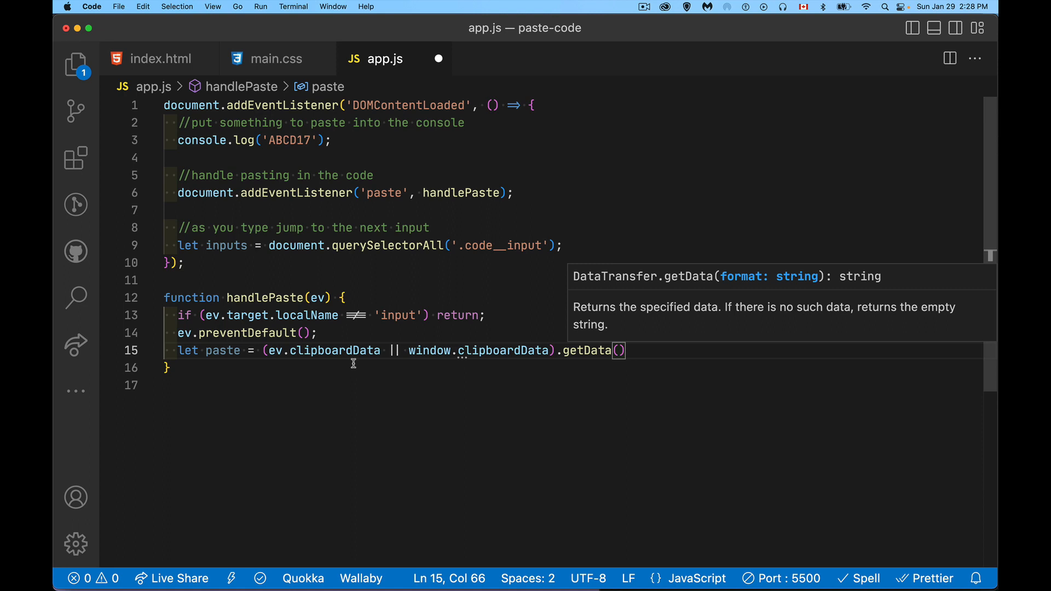
pyautogui.moveTo(534, 368)
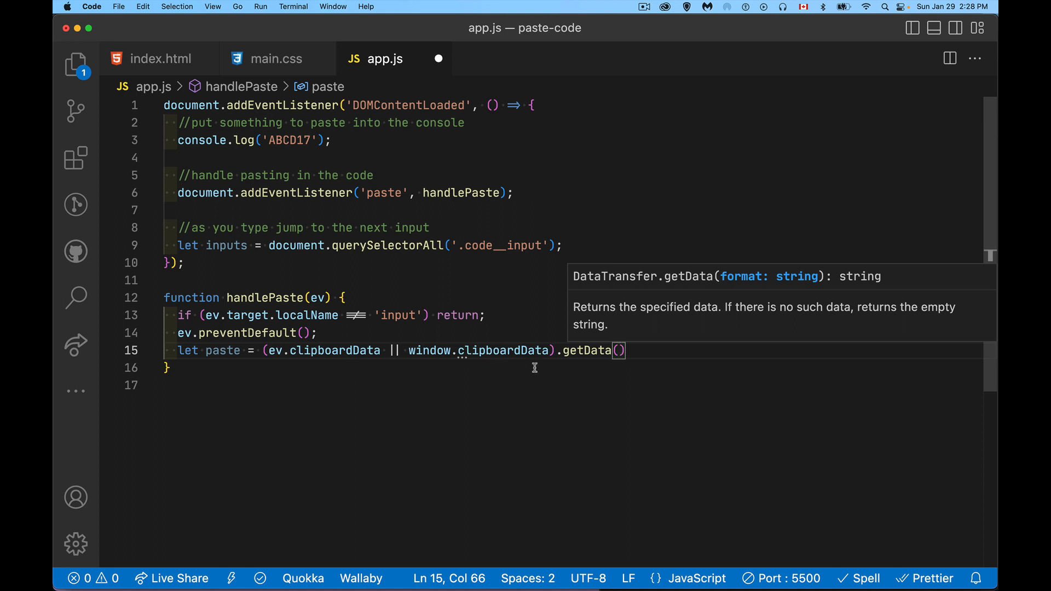
pyautogui.moveTo(619, 355)
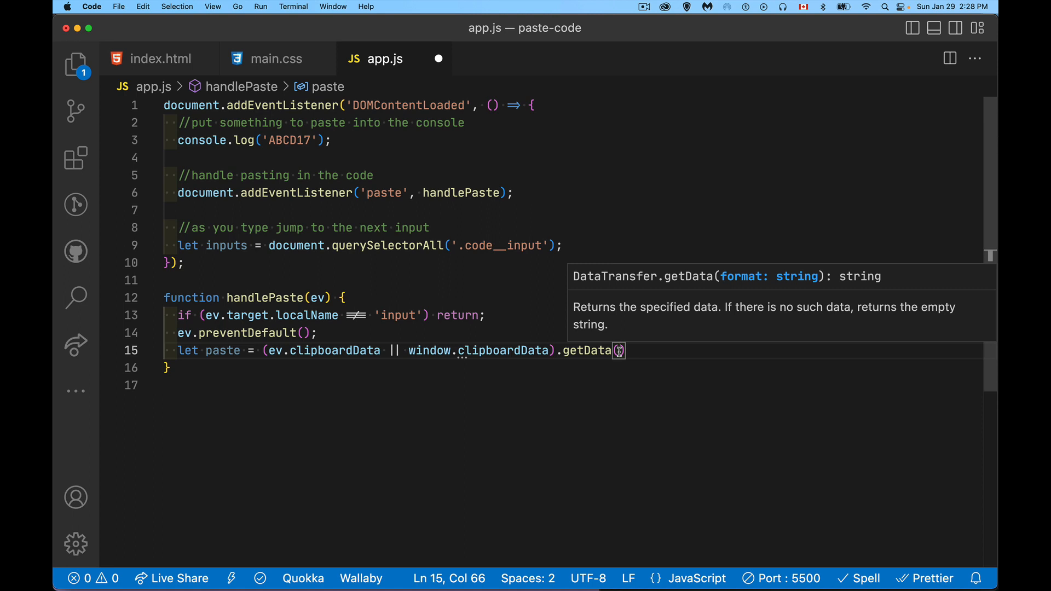
pyautogui.write("'t'")
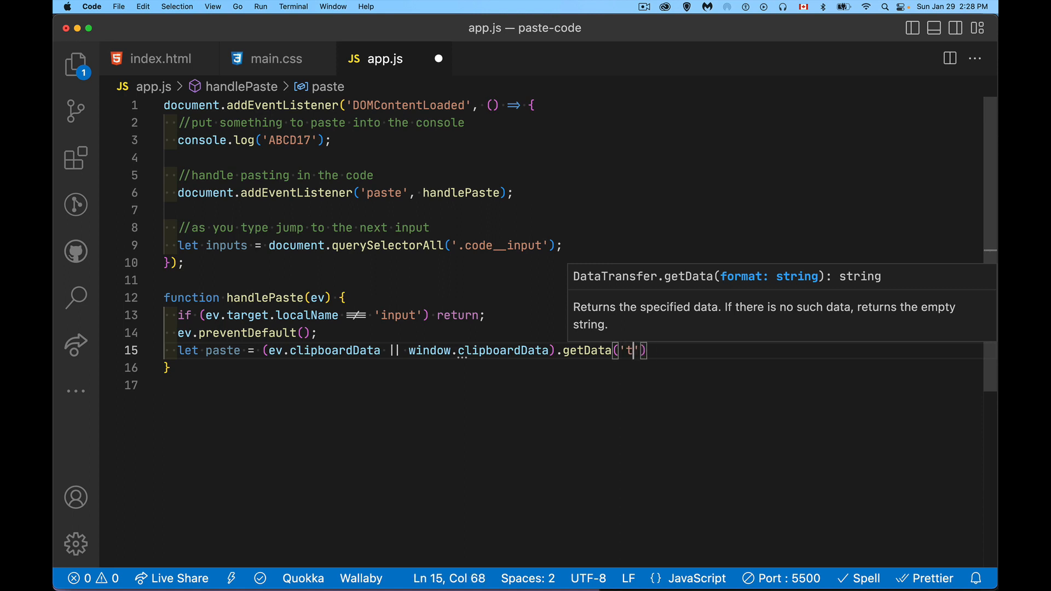
pyautogui.write('ext')
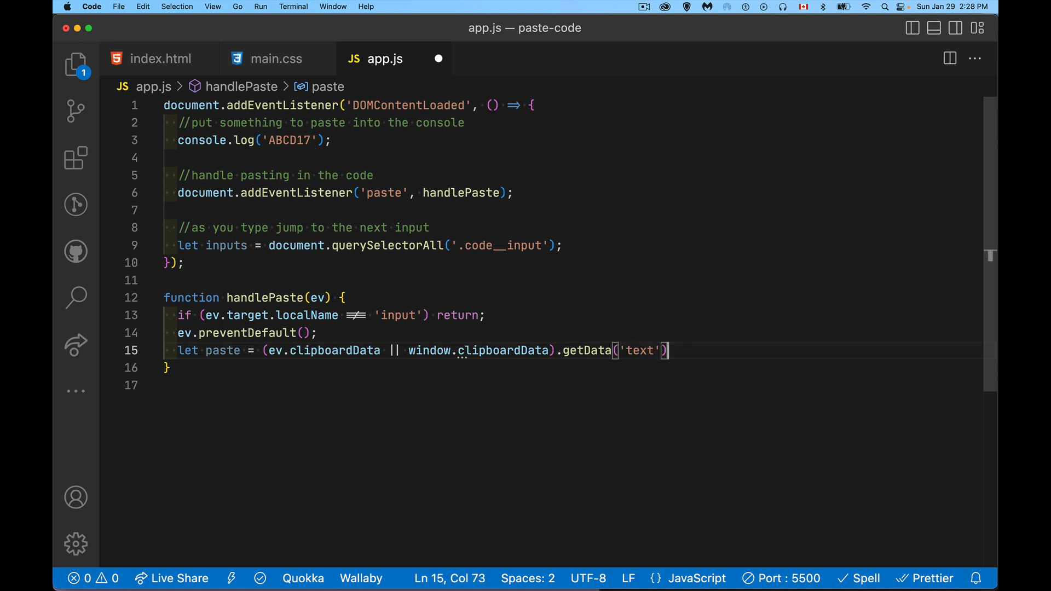
# On a new line add paste = paste.toUpperCase(); correcting the method spelling.
pyautogui.write(';')
pyautogui.press('Enter')
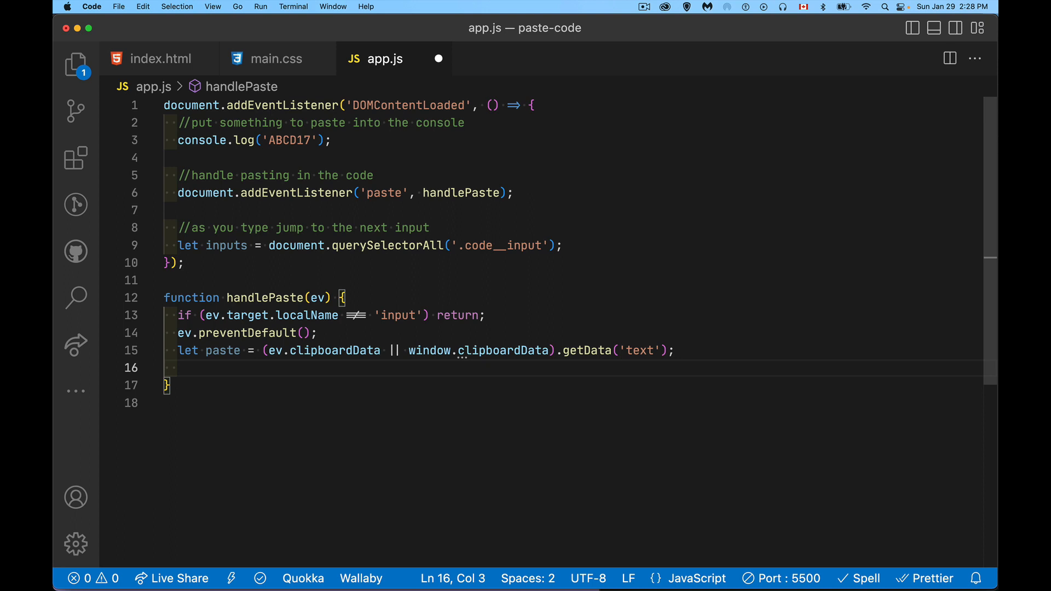
pyautogui.write('paste.p')
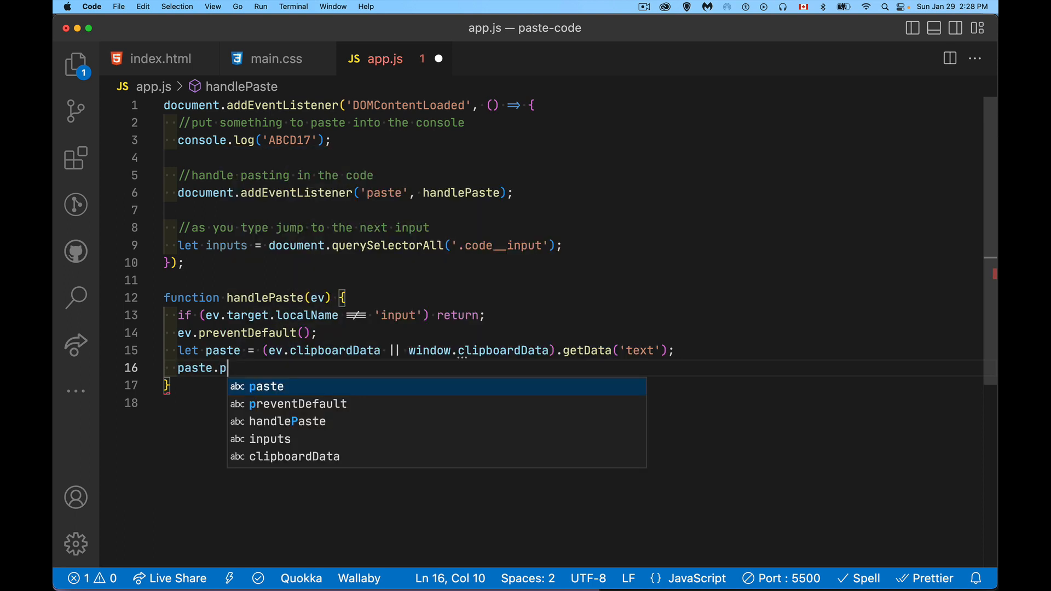
pyautogui.write('aste.t')
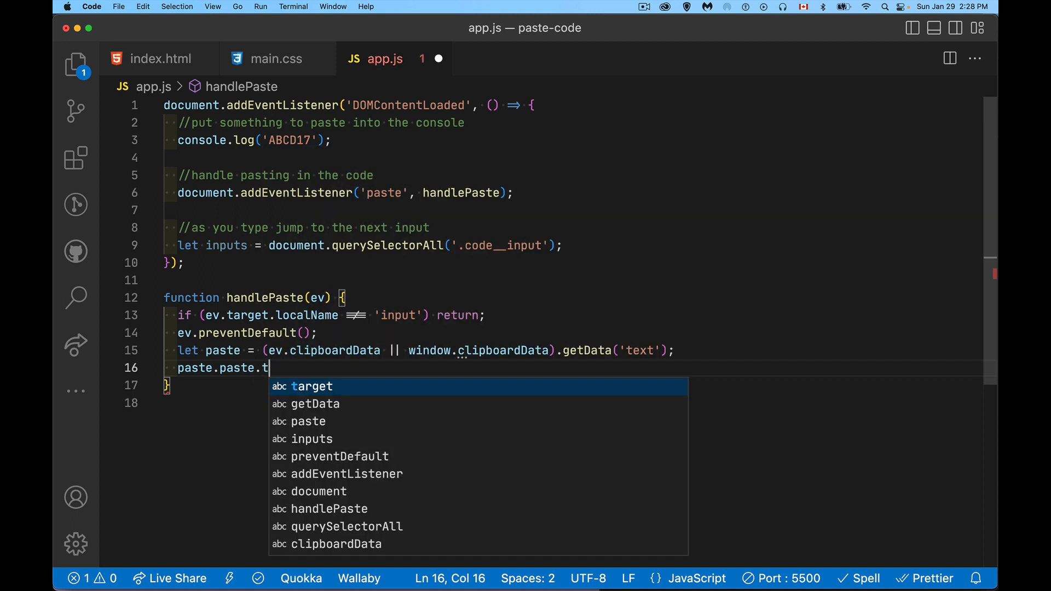
pyautogui.write('Up')
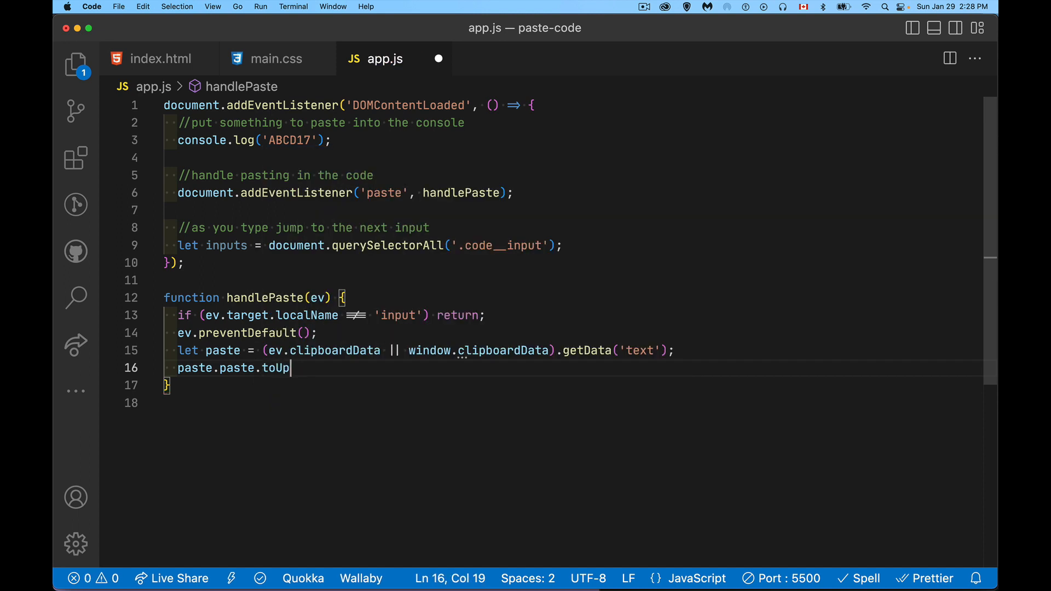
pyautogui.write('percase')
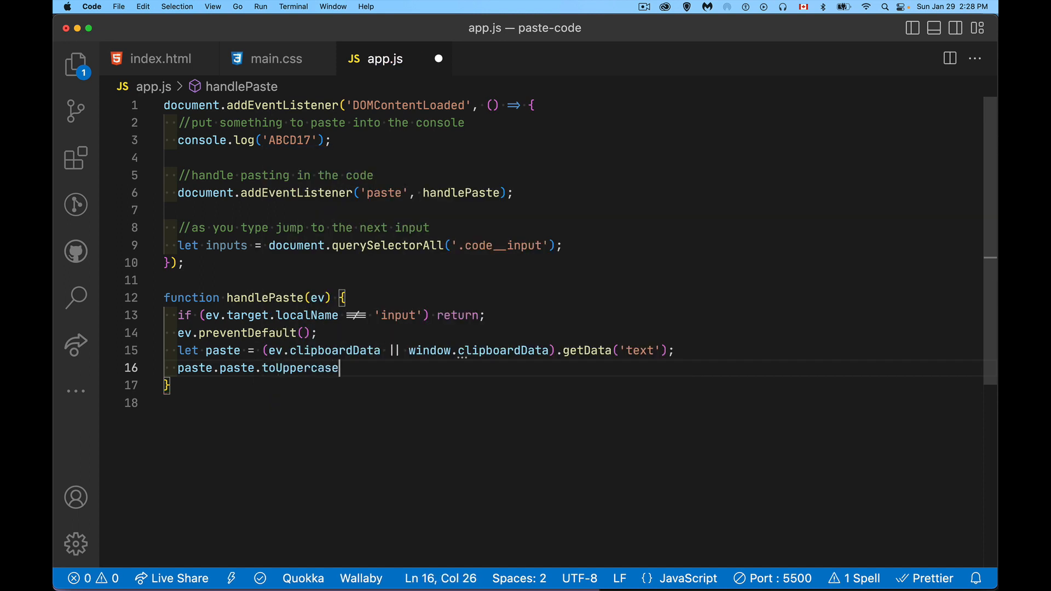
pyautogui.press('Backspace')
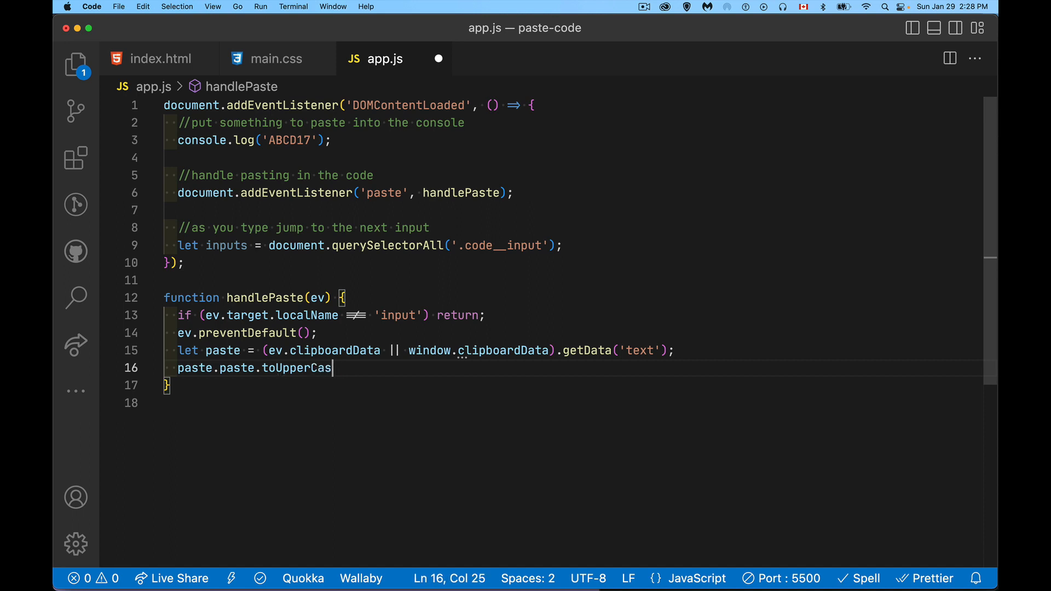
pyautogui.write('e();')
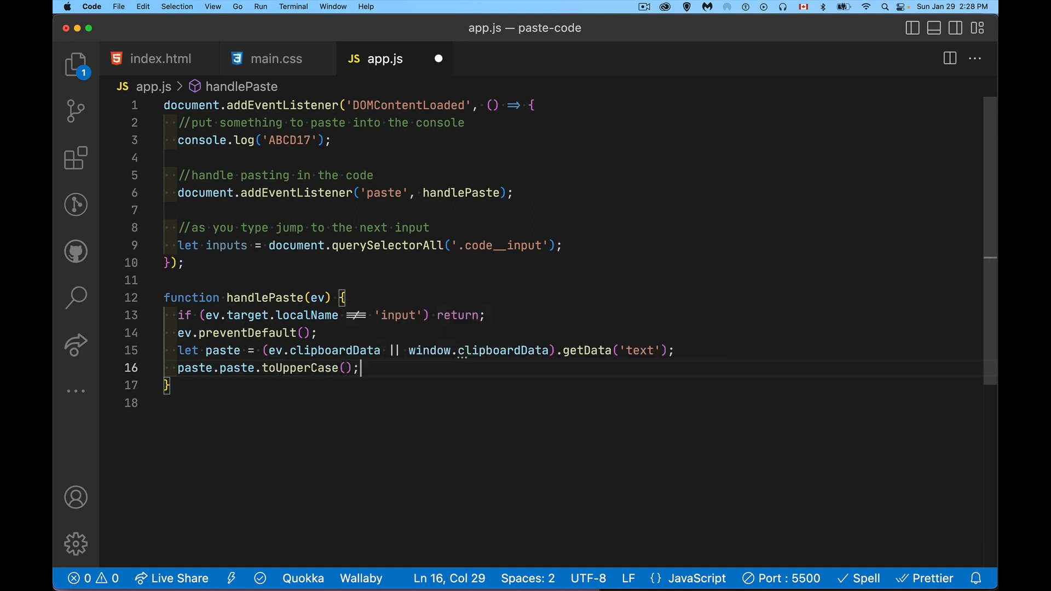
# Add console.log(paste); and return to the browser to test.
pyautogui.press('Return')
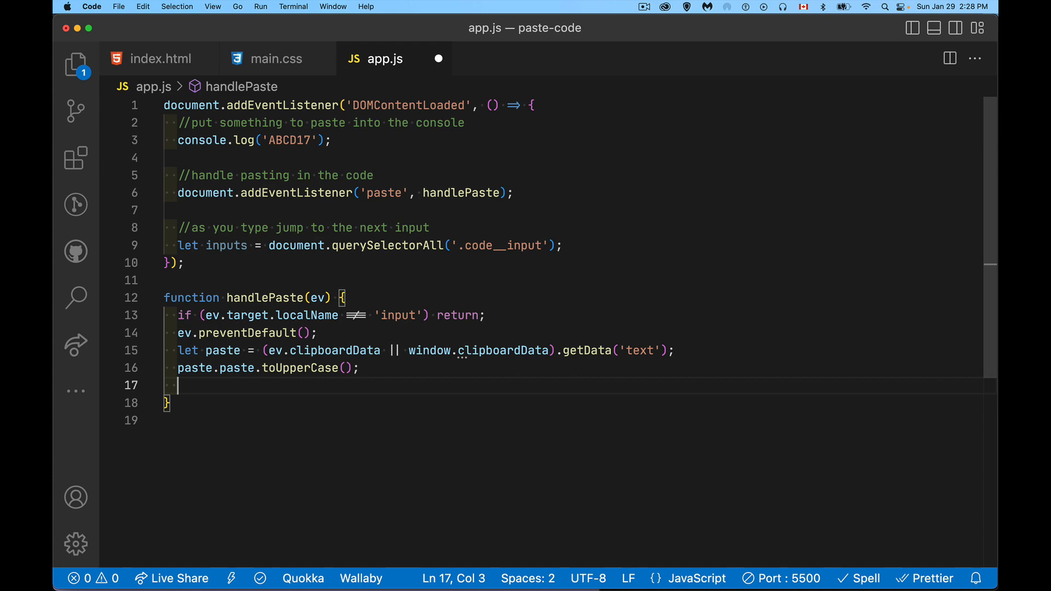
pyautogui.write('consol.el')
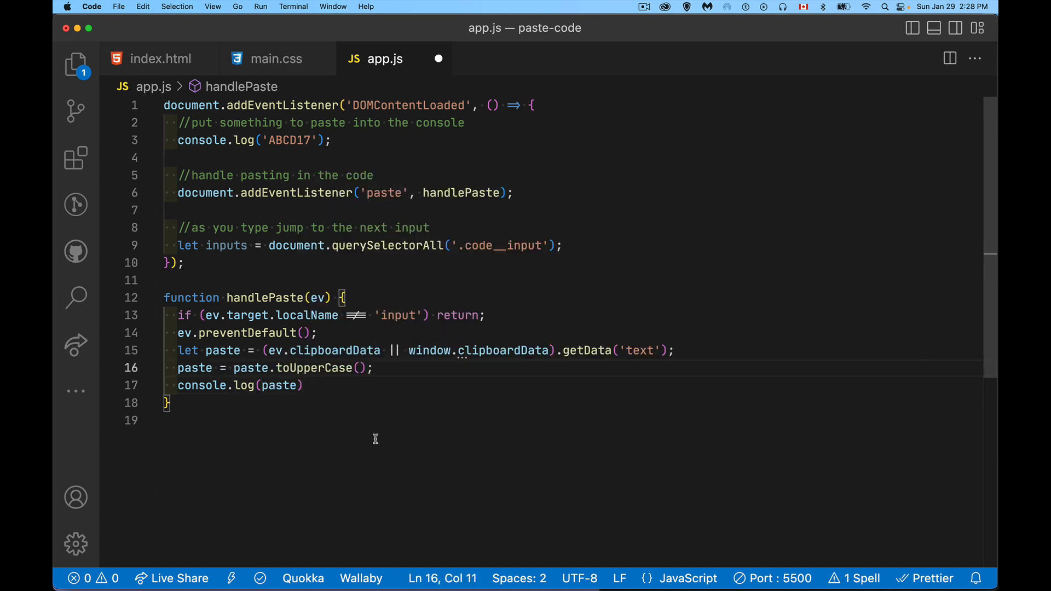
pyautogui.write(';')
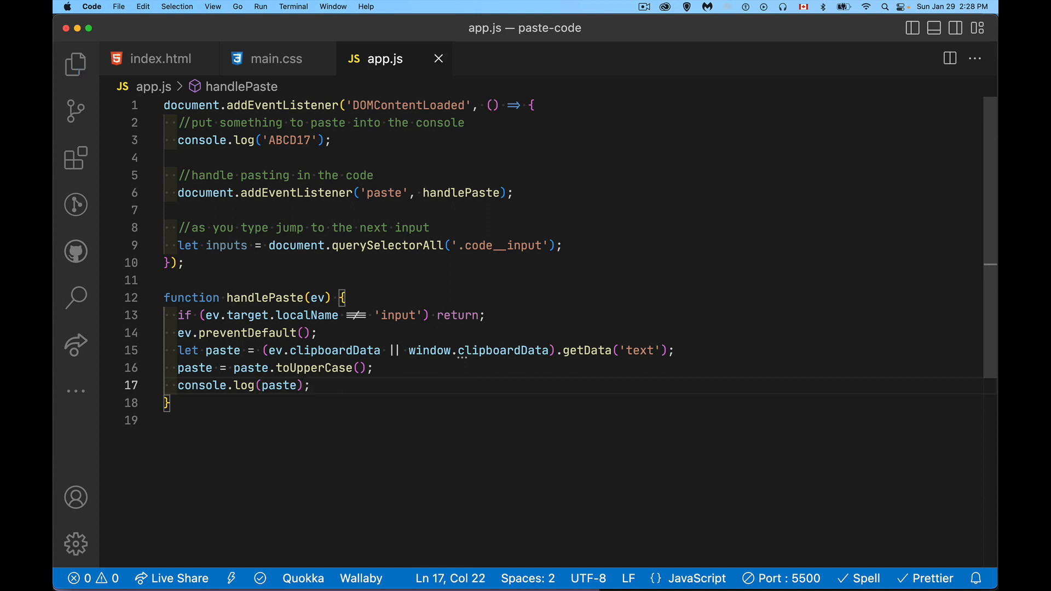
pyautogui.click(310, 385)
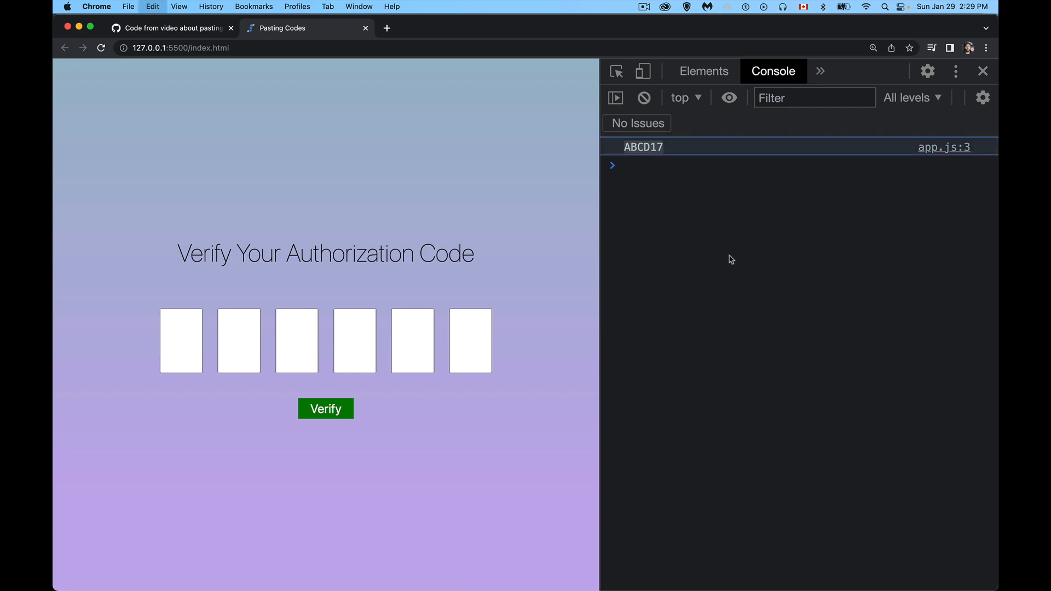
# Focus the first code box to verify ABCD17 logs uppercase from app.js:17.
pyautogui.click(181, 341)
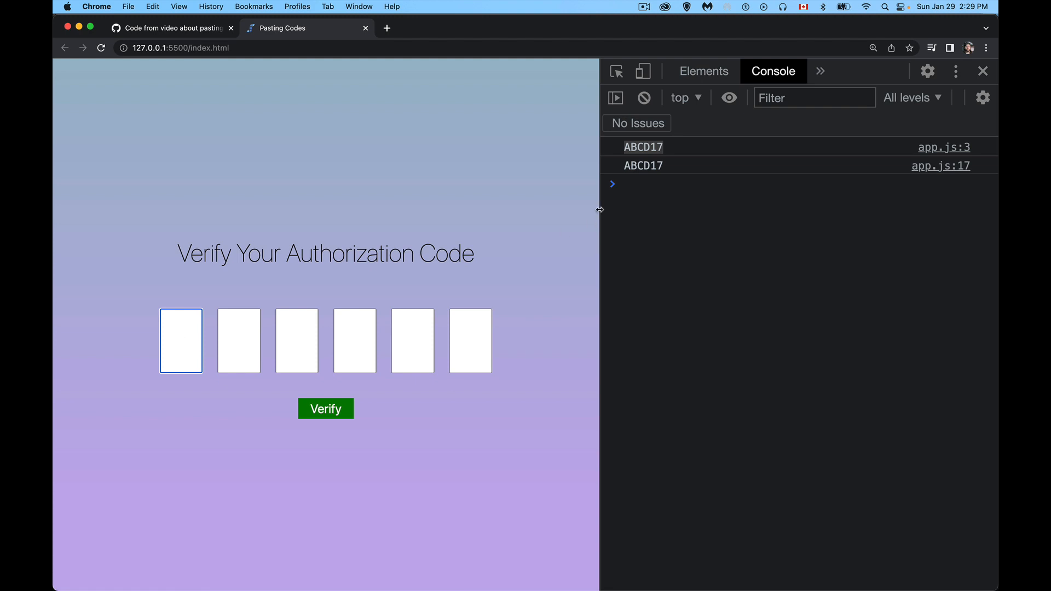
pyautogui.moveTo(659, 176)
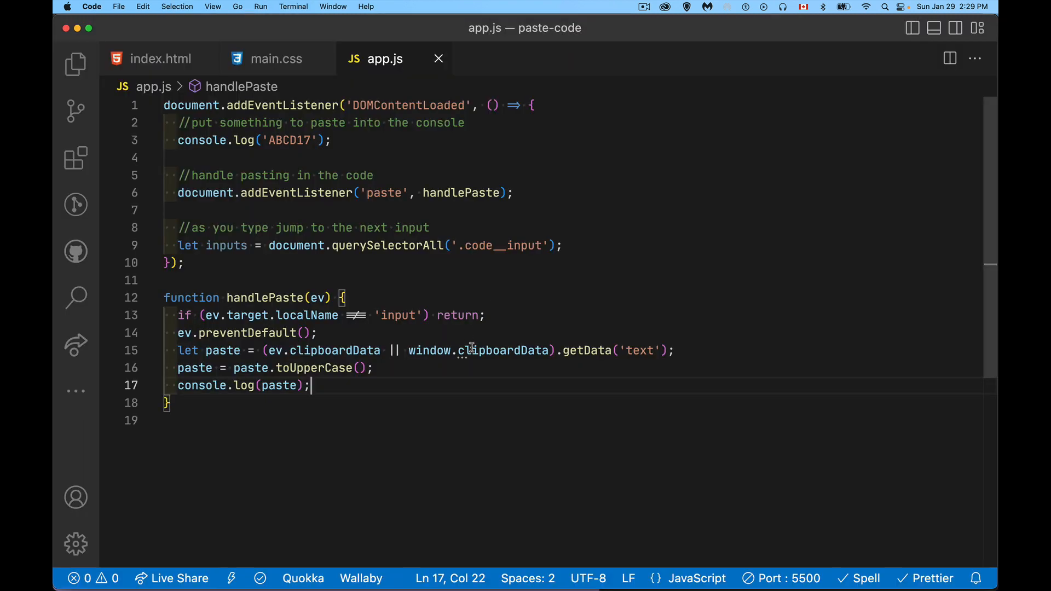
# Add let inputs = document.querySelectorAll('.code__input'); after checking the class in index.html.
pyautogui.press('Return')
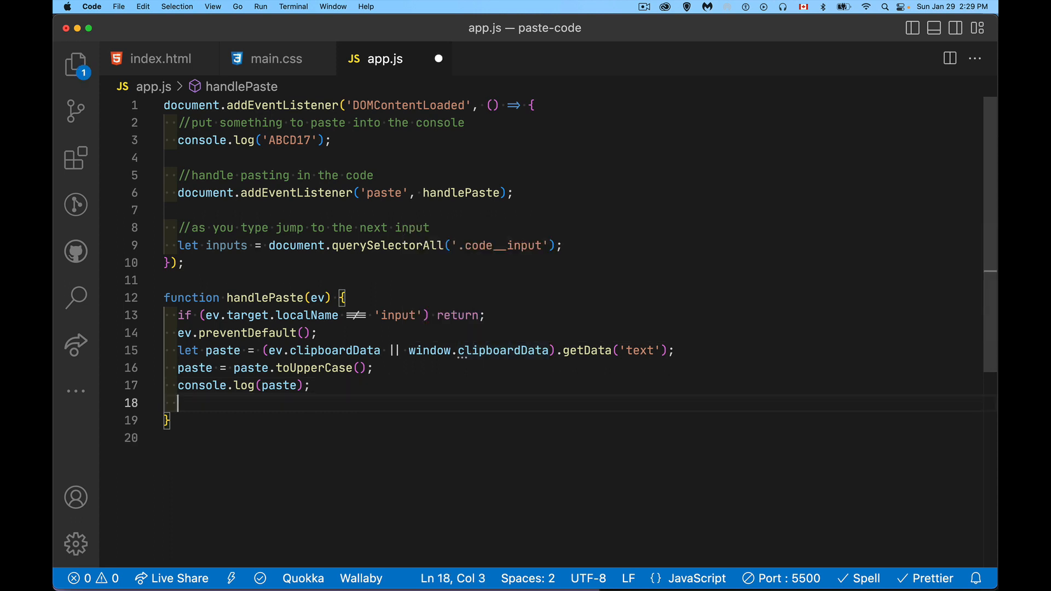
pyautogui.write('let i')
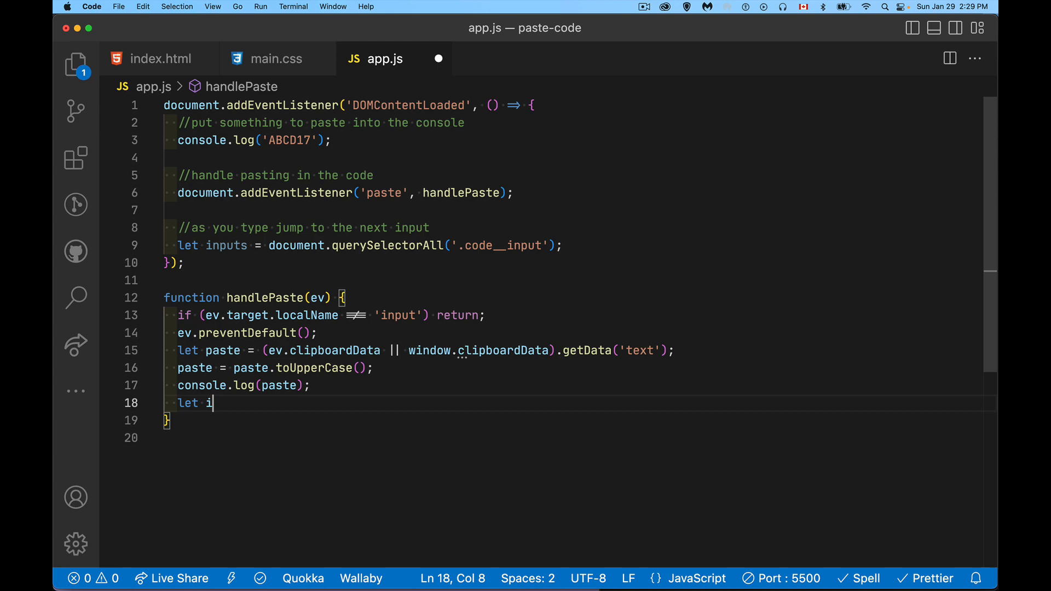
pyautogui.write("nputs = document.querySelectorAll('.code__input');")
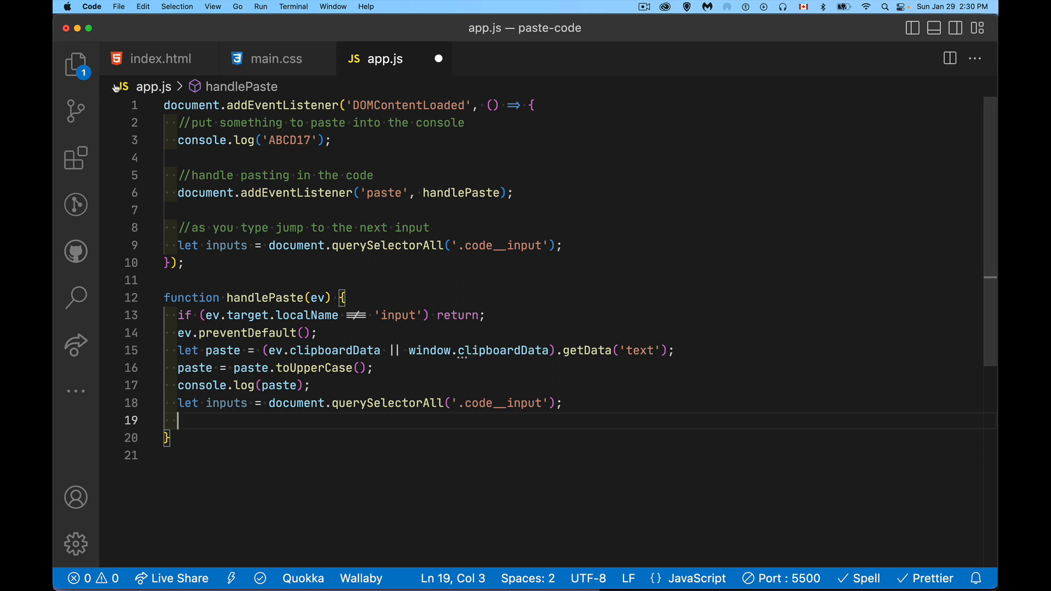
pyautogui.click(158, 58)
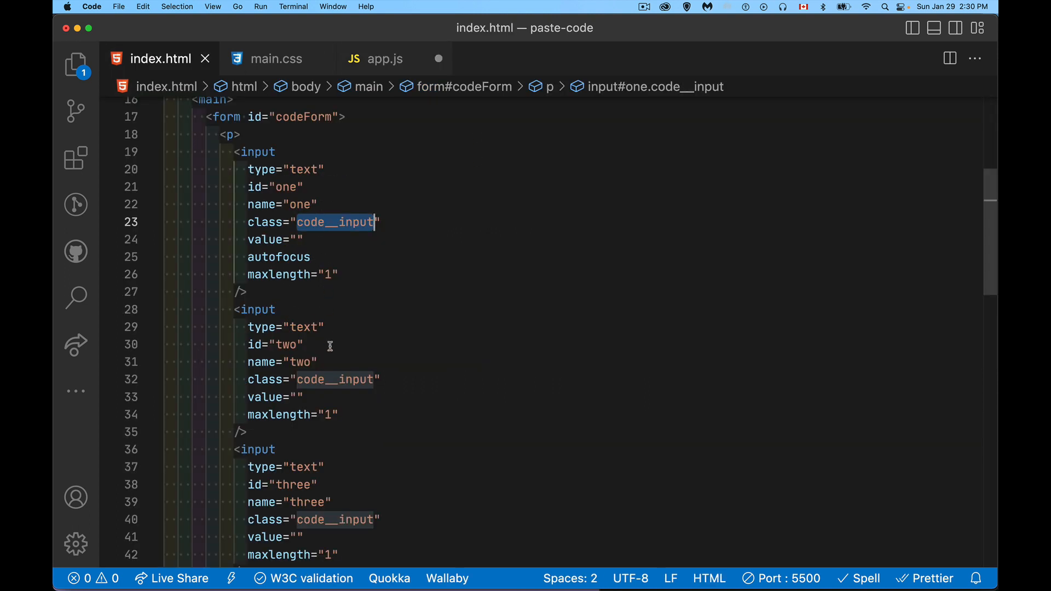
pyautogui.moveTo(403, 238)
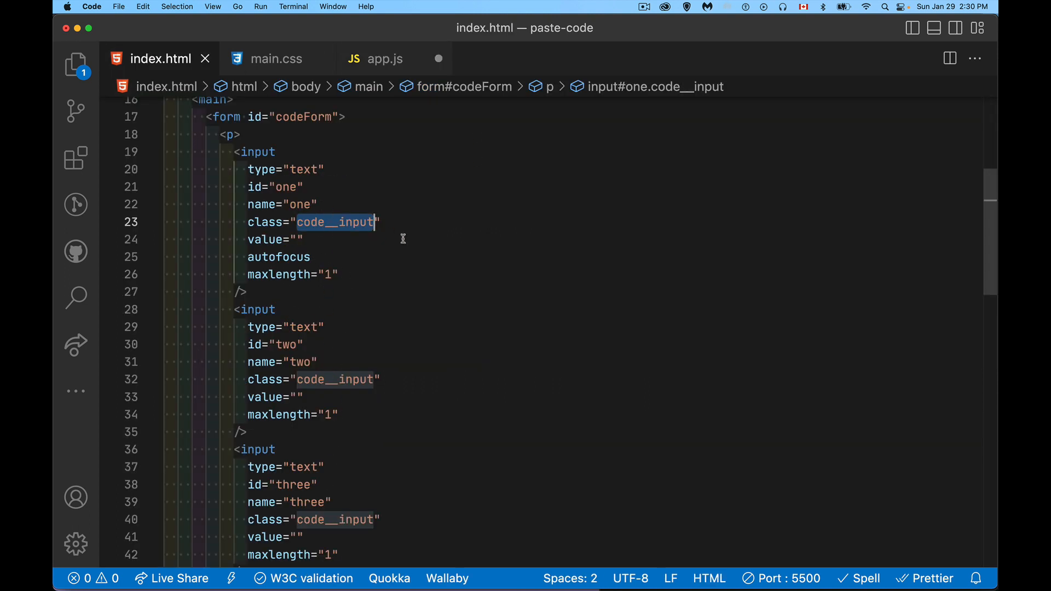
pyautogui.click(385, 59)
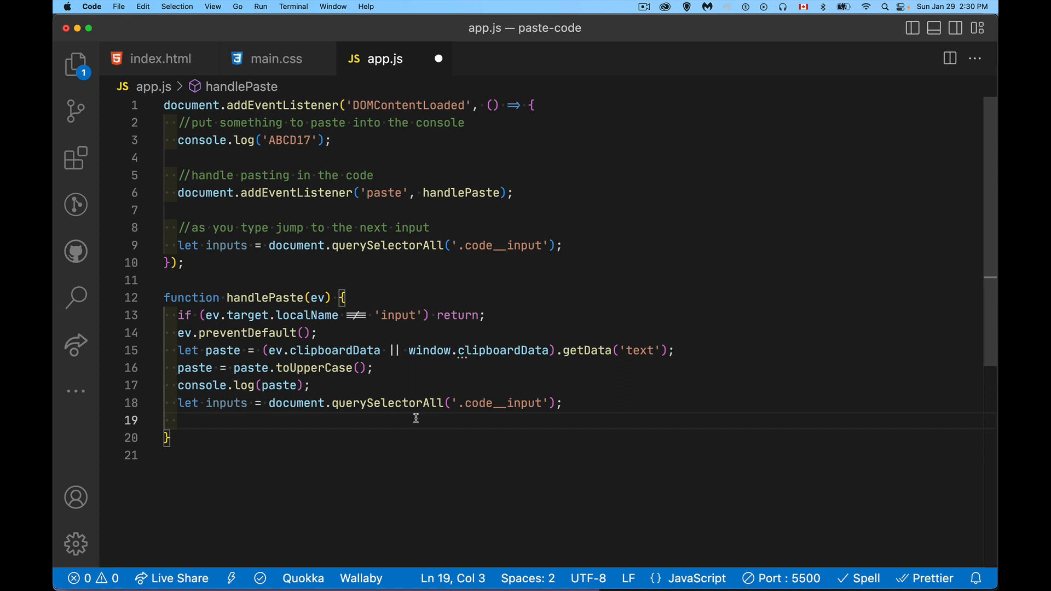
# Add if(paste.length === inputs.length) return; //handle as you want, then begin inputs.
pyautogui.write('if')
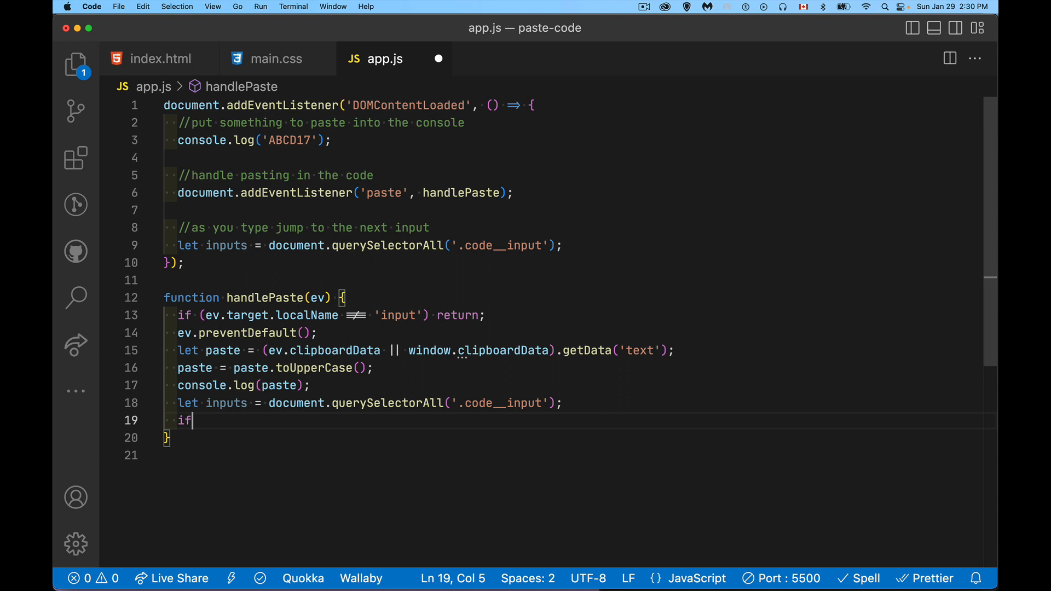
pyautogui.write('(paste.length')
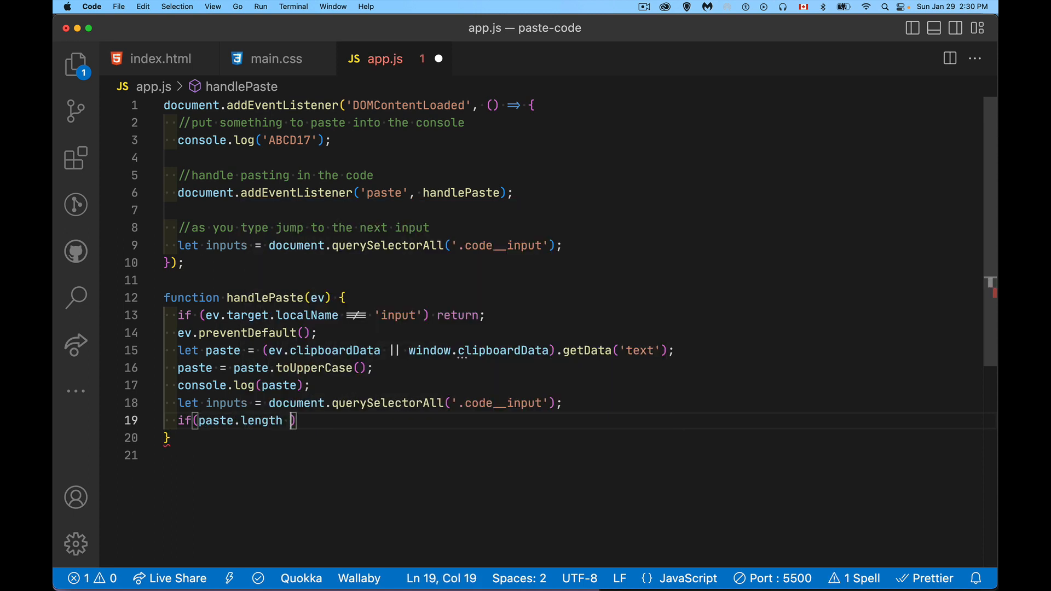
pyautogui.write('===')
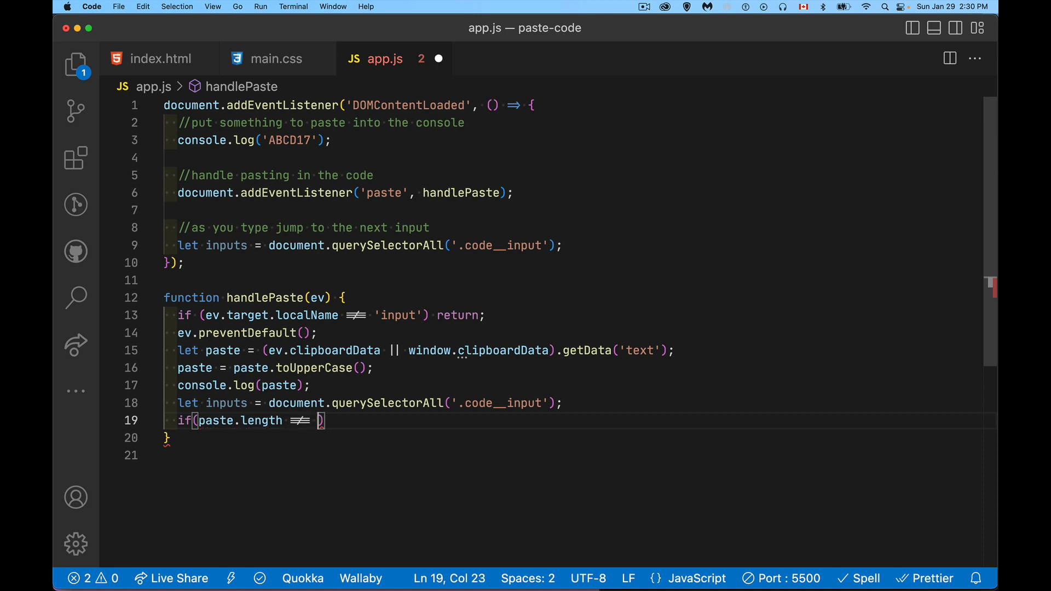
pyautogui.write('inputs')
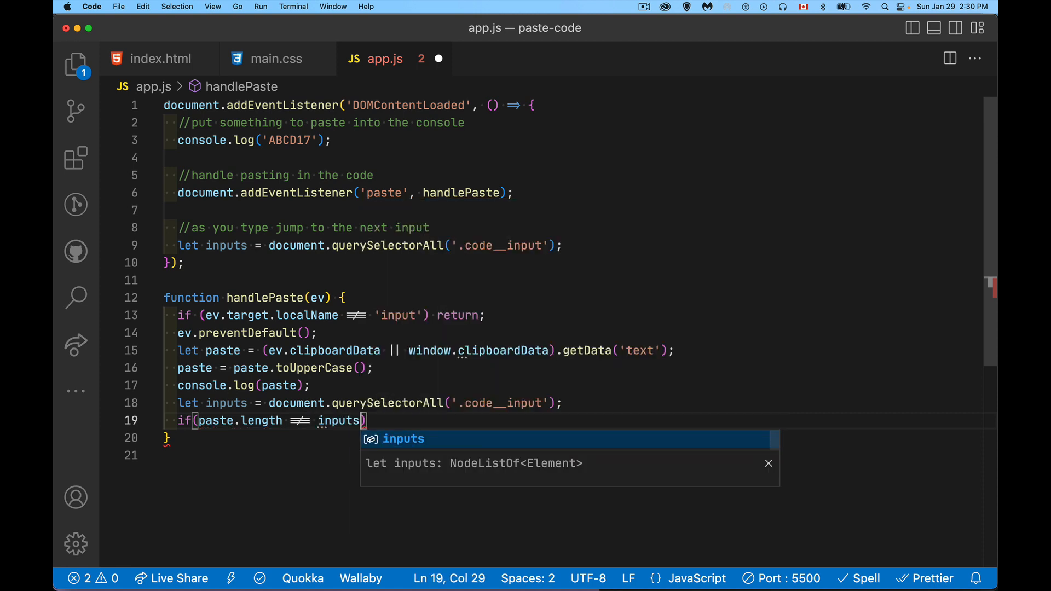
pyautogui.write('.length')
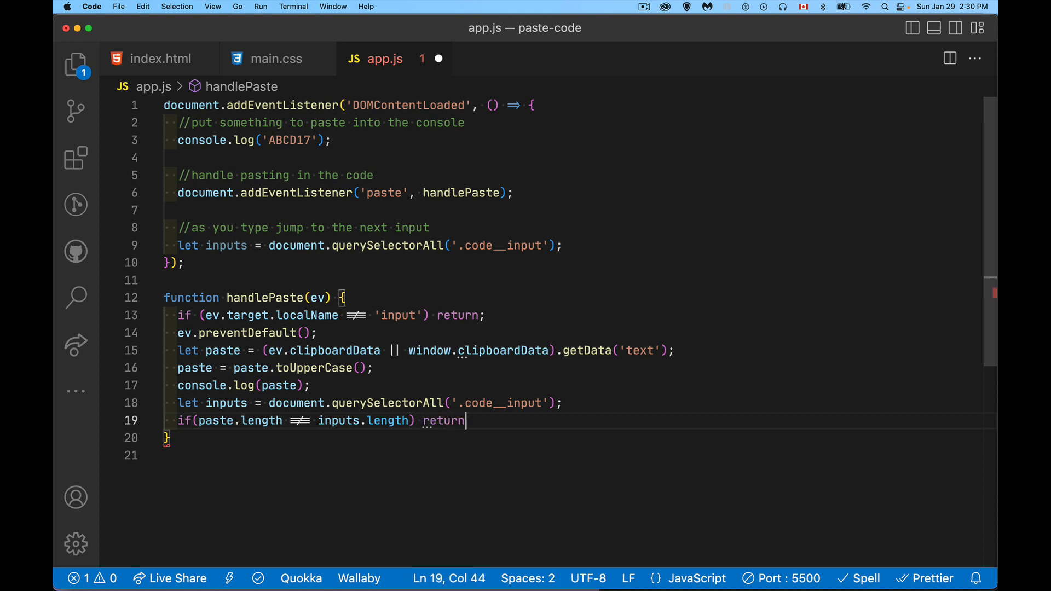
pyautogui.write('; //')
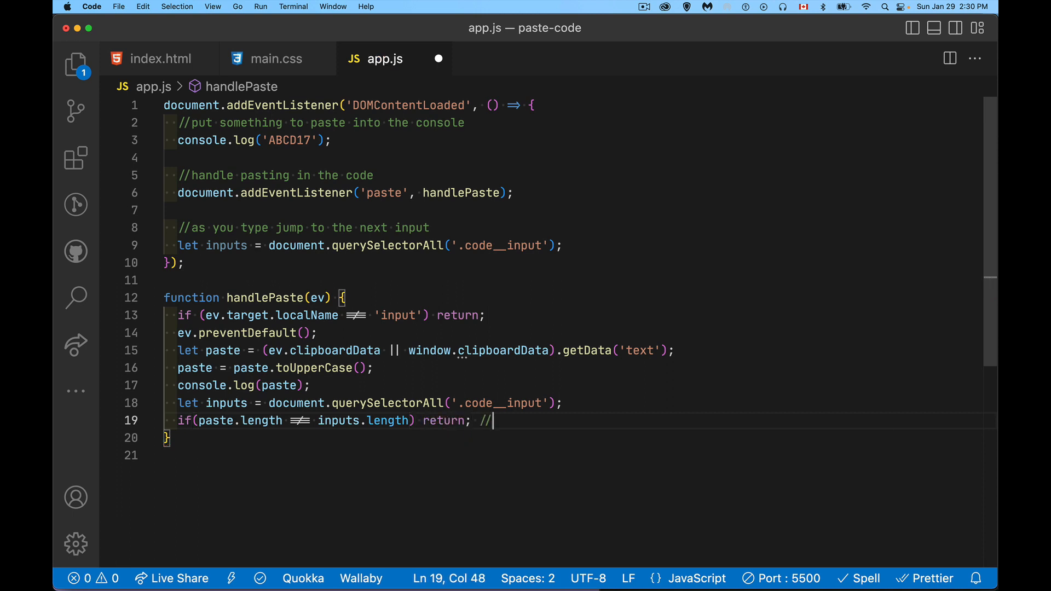
pyautogui.write('handle as you want')
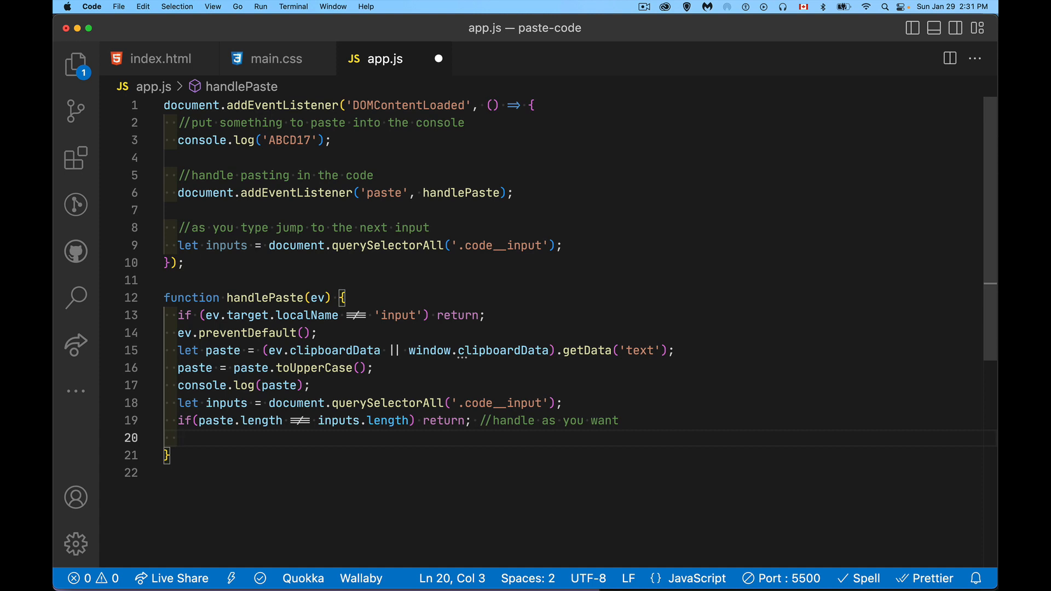
pyautogui.moveTo(479, 441)
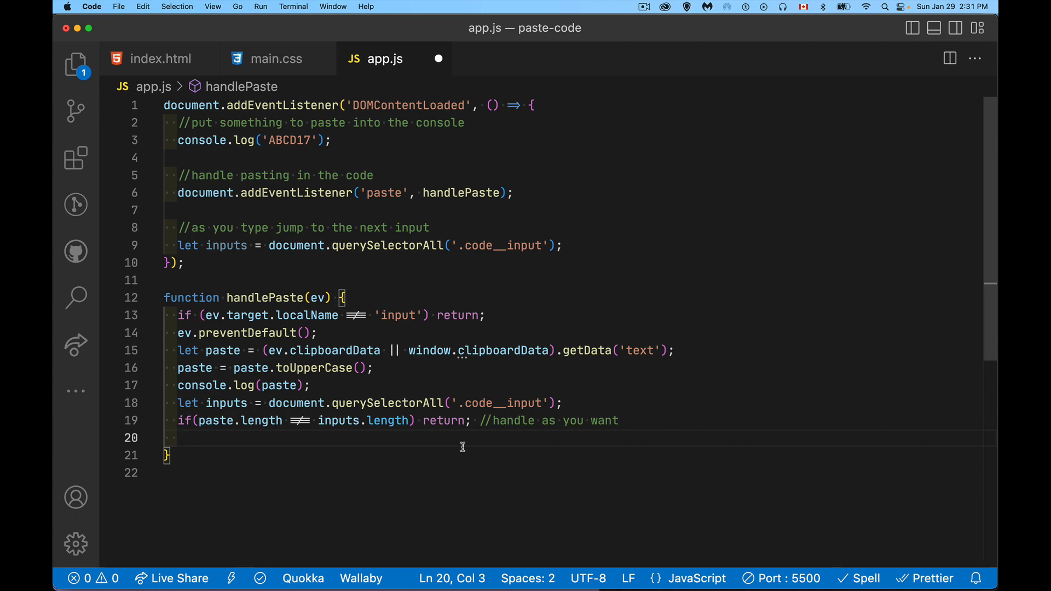
pyautogui.write('inputs.')
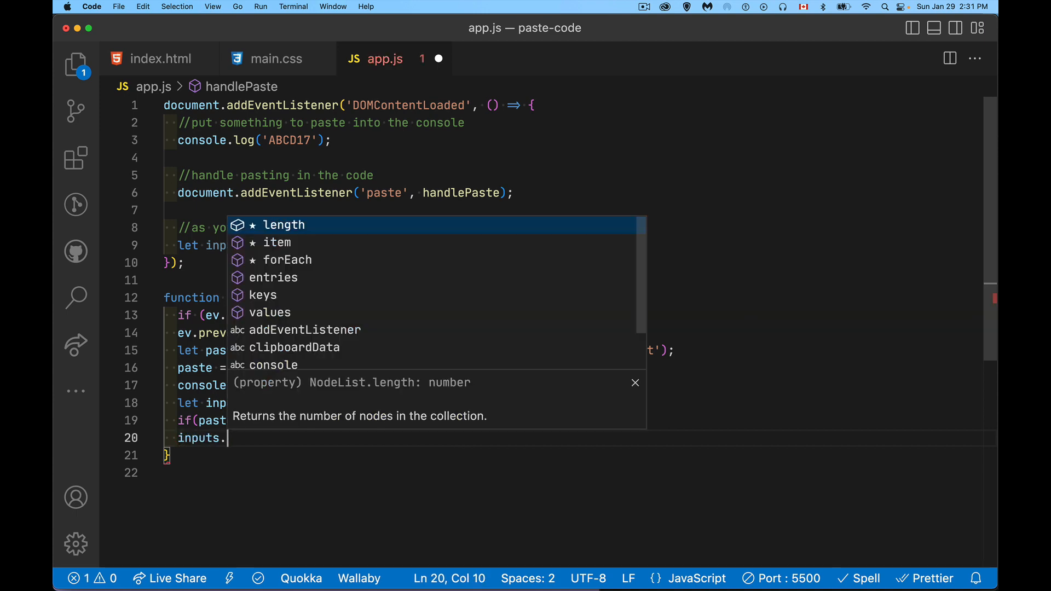
# Write inputs.forEach((input, index)=>{ input.focus(); input.value = paste[index]; }) and highlight paste.
pyautogui.write('forEach((input, index)=>{')
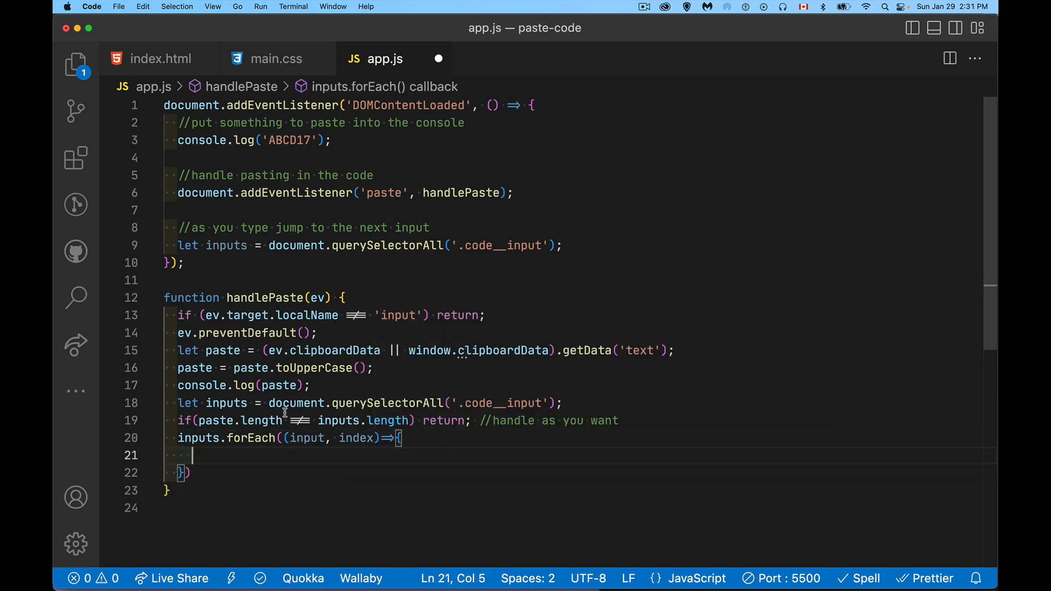
pyautogui.moveTo(401, 487)
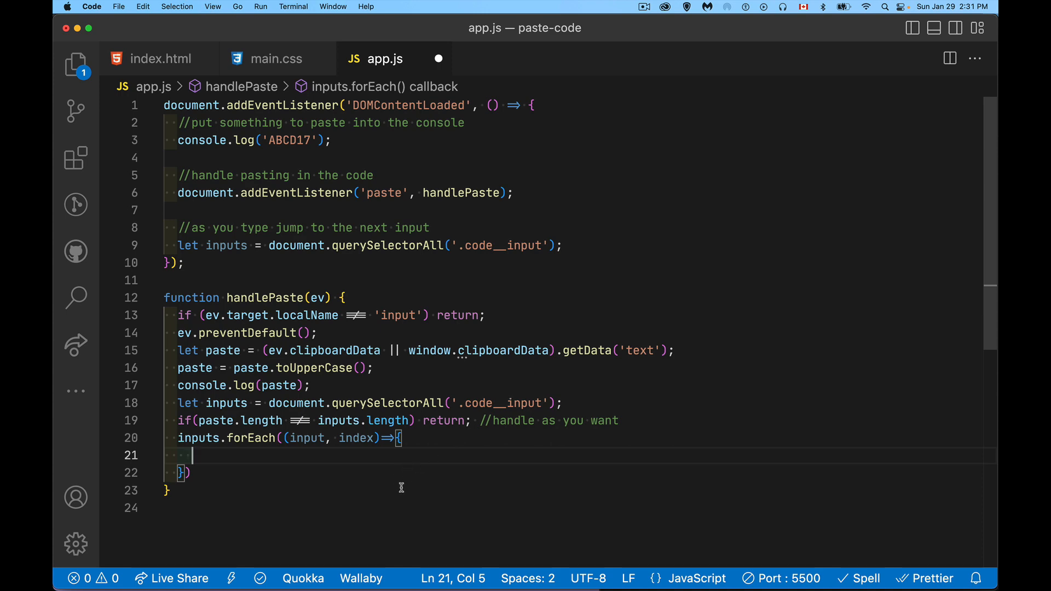
pyautogui.write('input.focus();')
pyautogui.write('input.value')
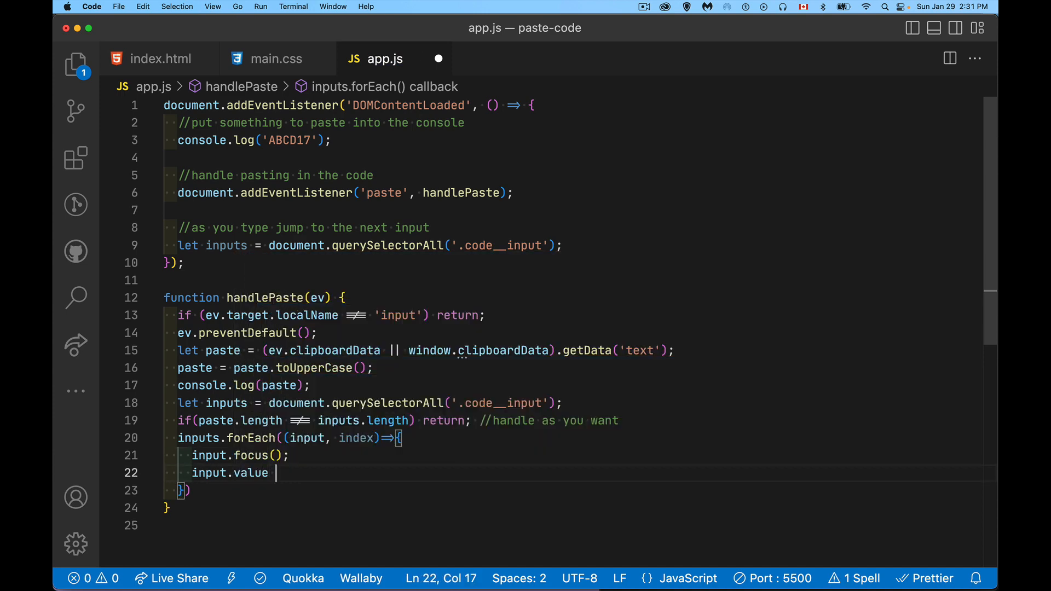
pyautogui.write('= paste[')
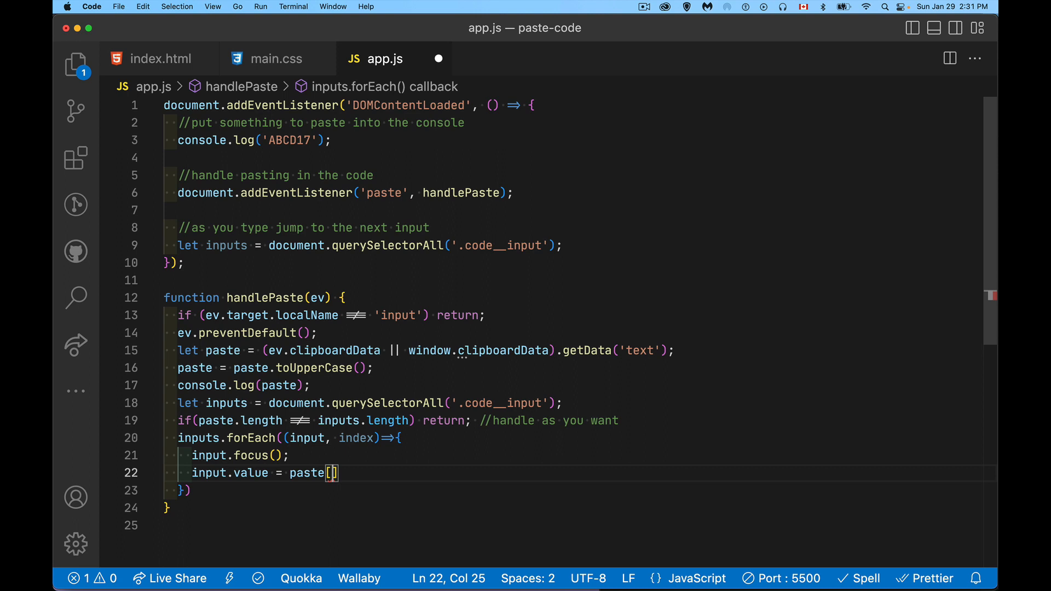
pyautogui.write('index];')
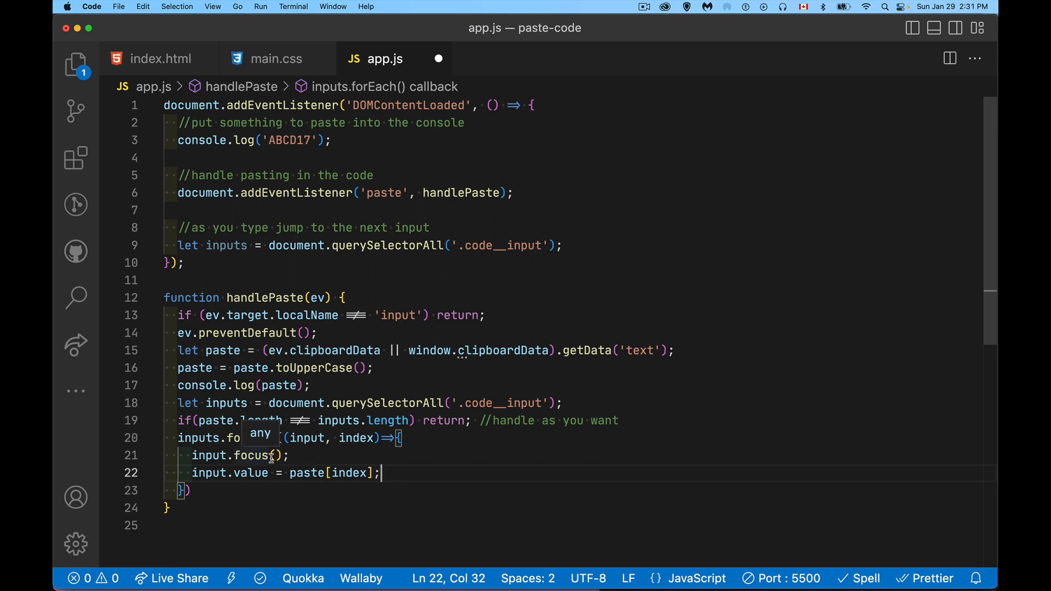
pyautogui.click(305, 472)
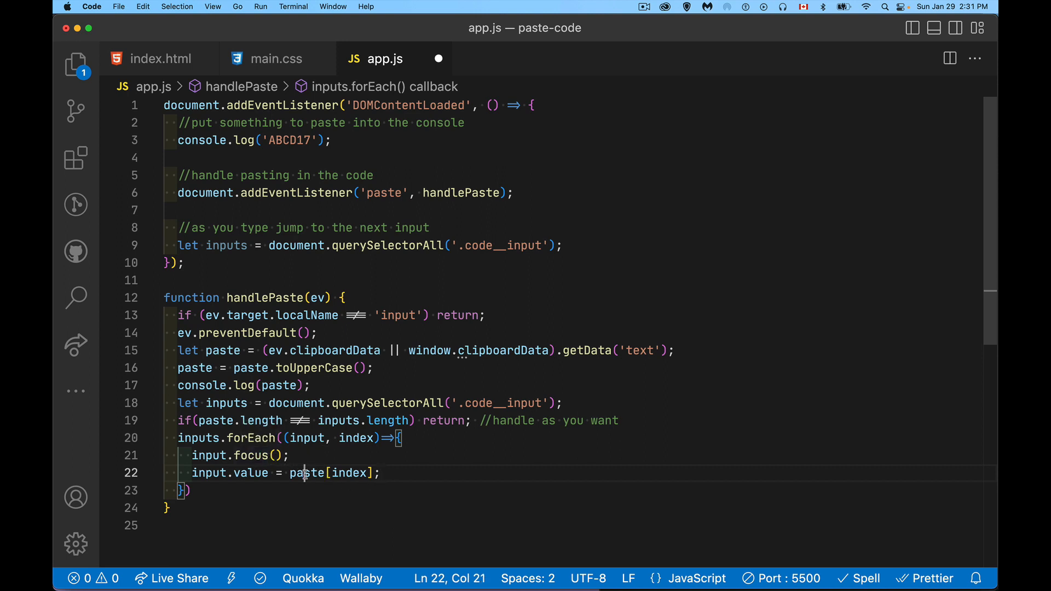
pyautogui.doubleClick(306, 472)
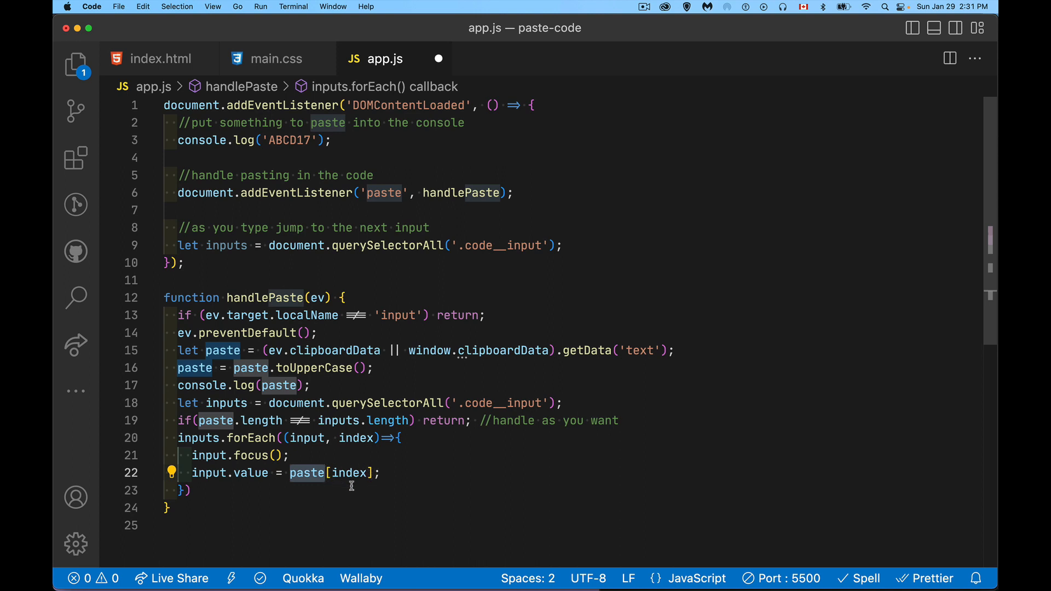
pyautogui.moveTo(382, 492)
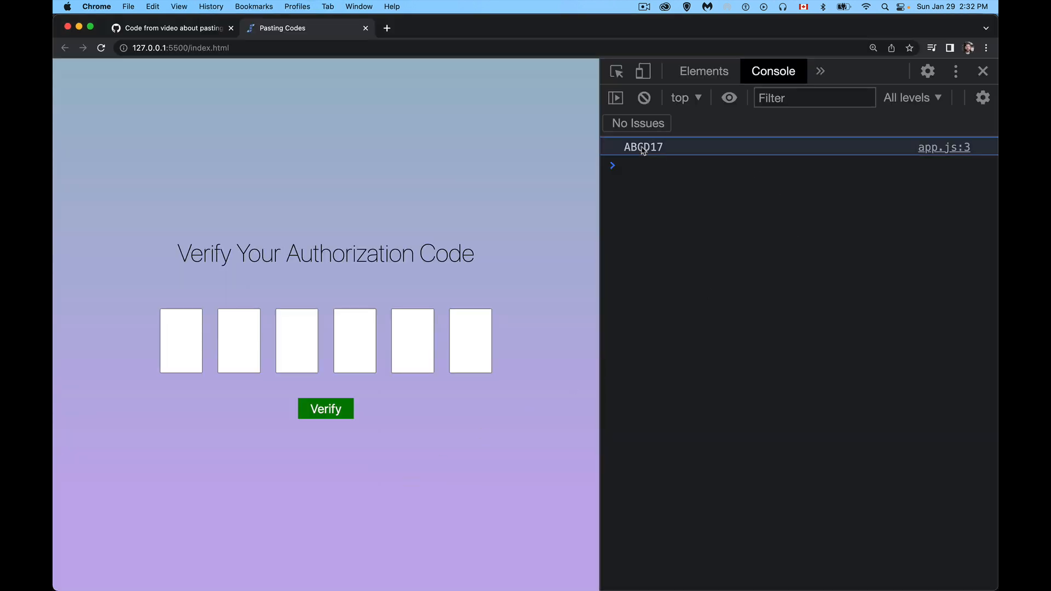
pyautogui.moveTo(743, 279)
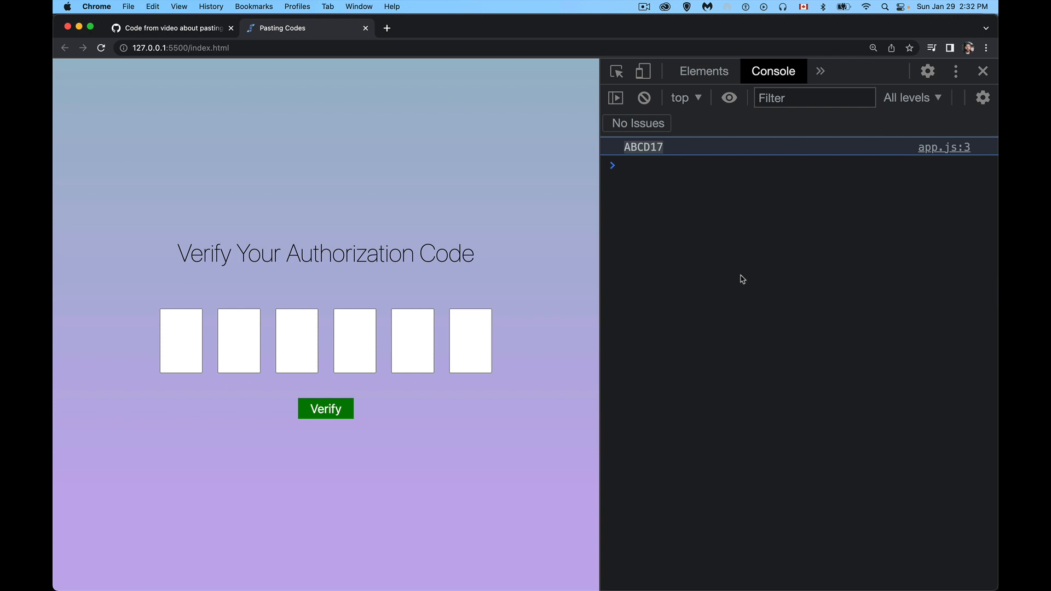
# Focus a code box and paste ABCD17 so it fills all six boxes.
pyautogui.click(181, 340)
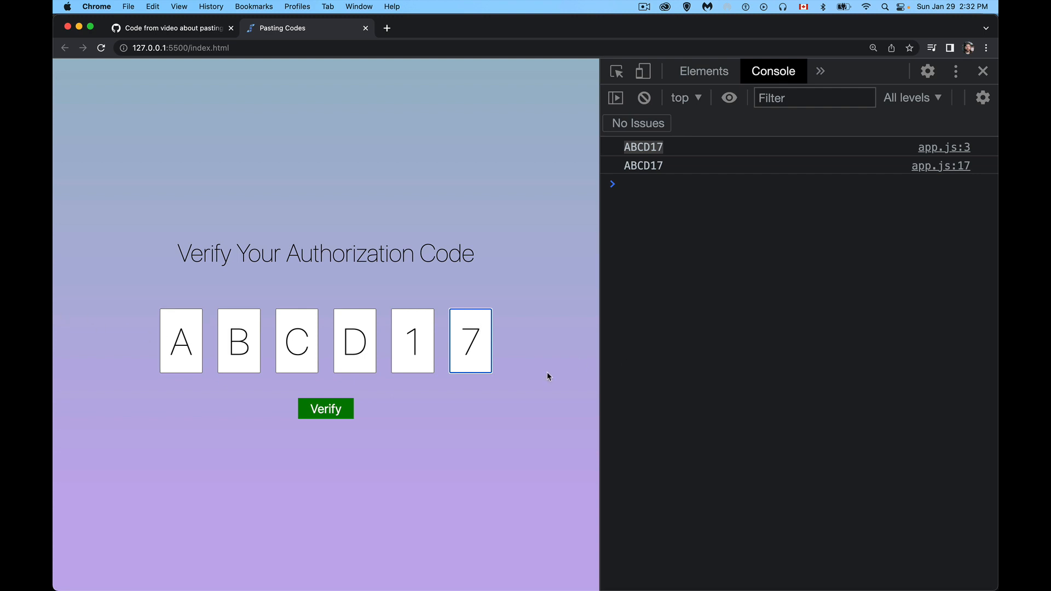
pyautogui.moveTo(497, 362)
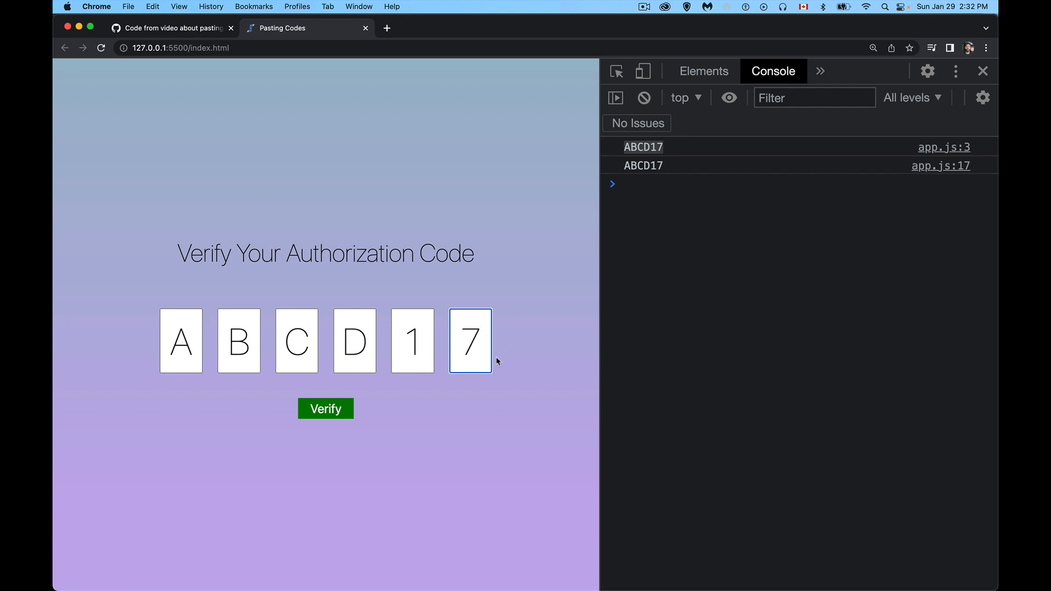
pyautogui.moveTo(225, 308)
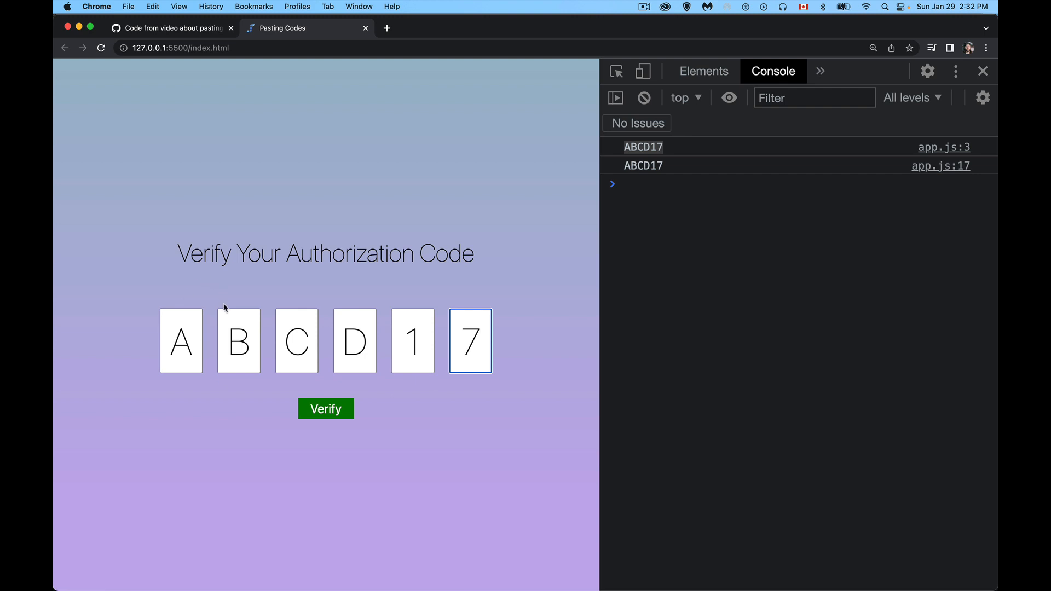
pyautogui.moveTo(54, 382)
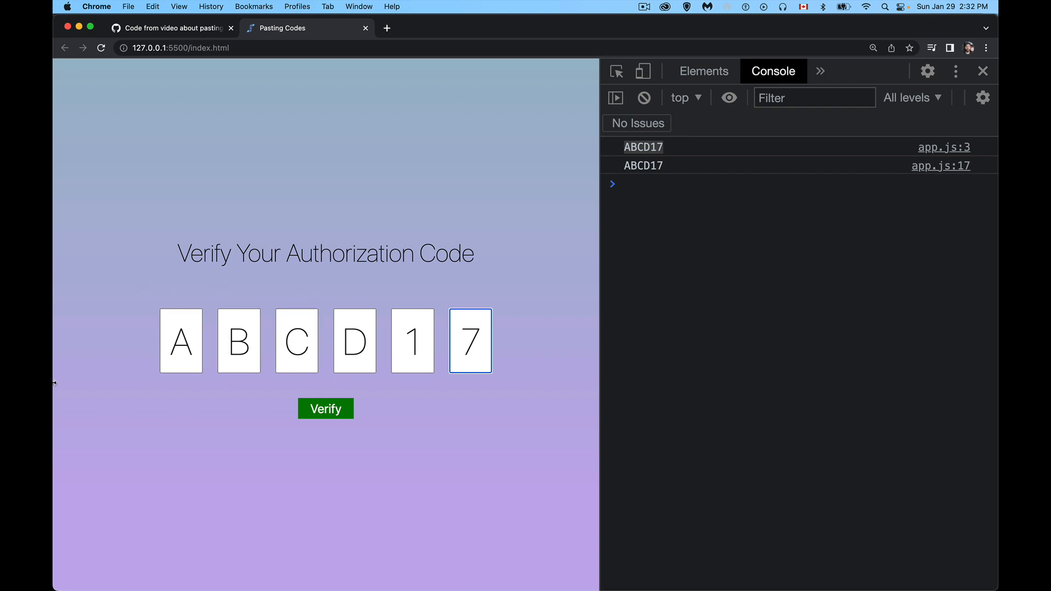
pyautogui.moveTo(486, 366)
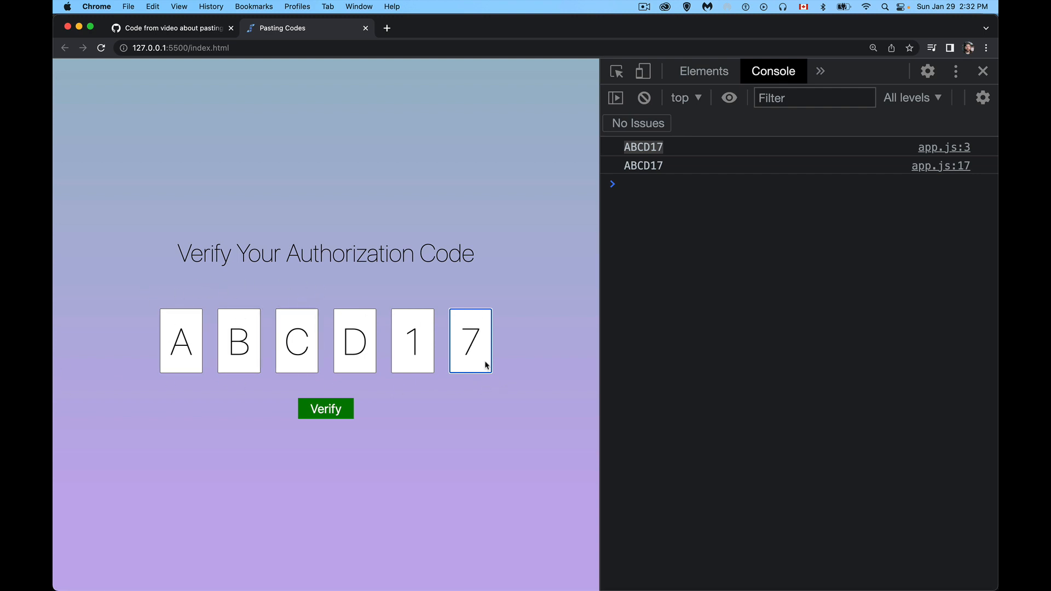
pyautogui.moveTo(485, 346)
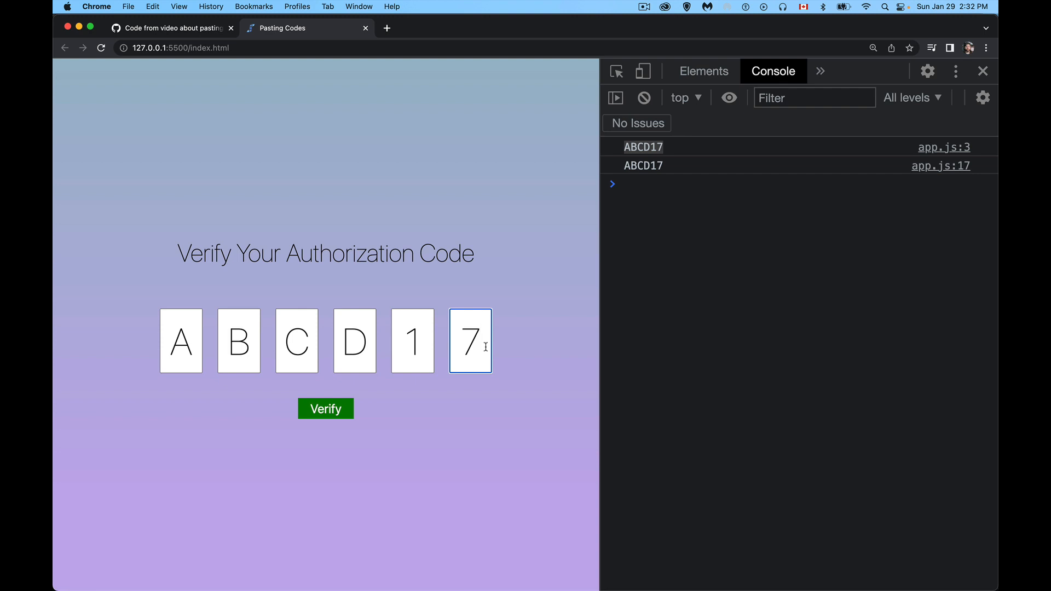
pyautogui.moveTo(542, 312)
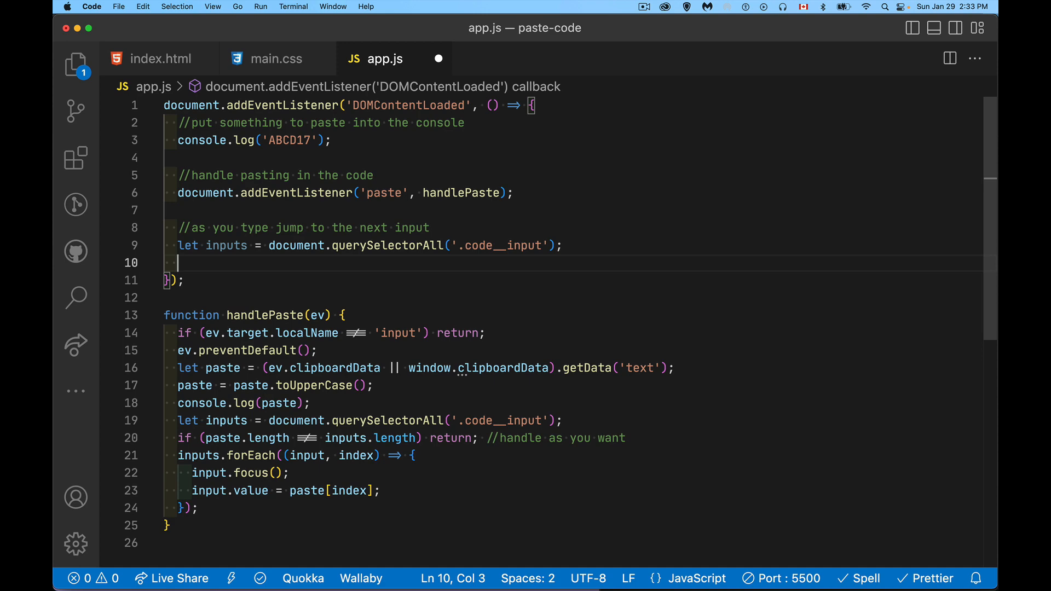
# Add inputs.forEach((input, index, arr)=>{ }) on page load with arr[index] started in its body.
pyautogui.write('inp')
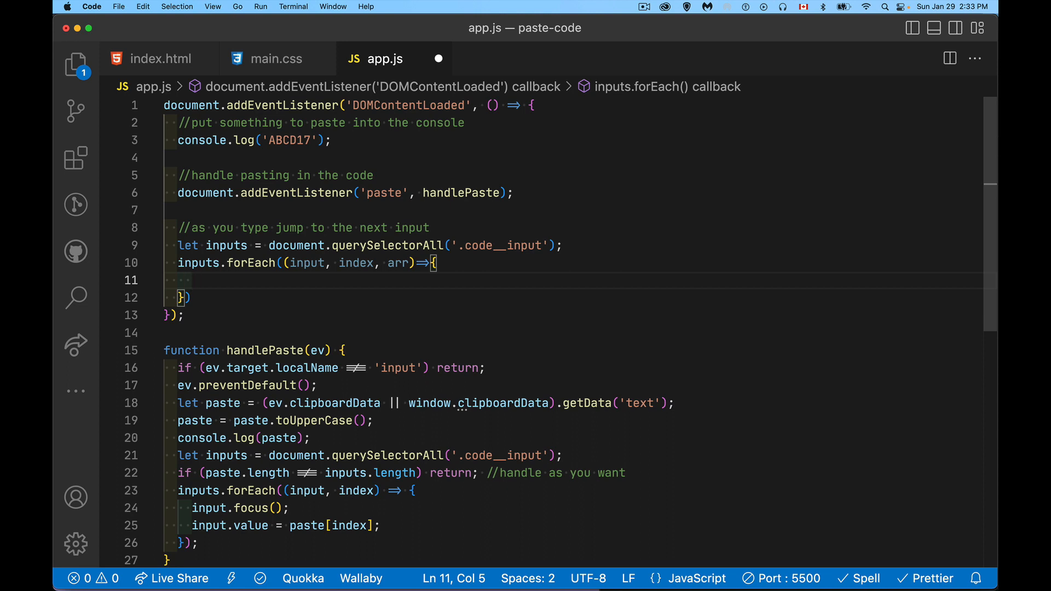
pyautogui.moveTo(455, 229)
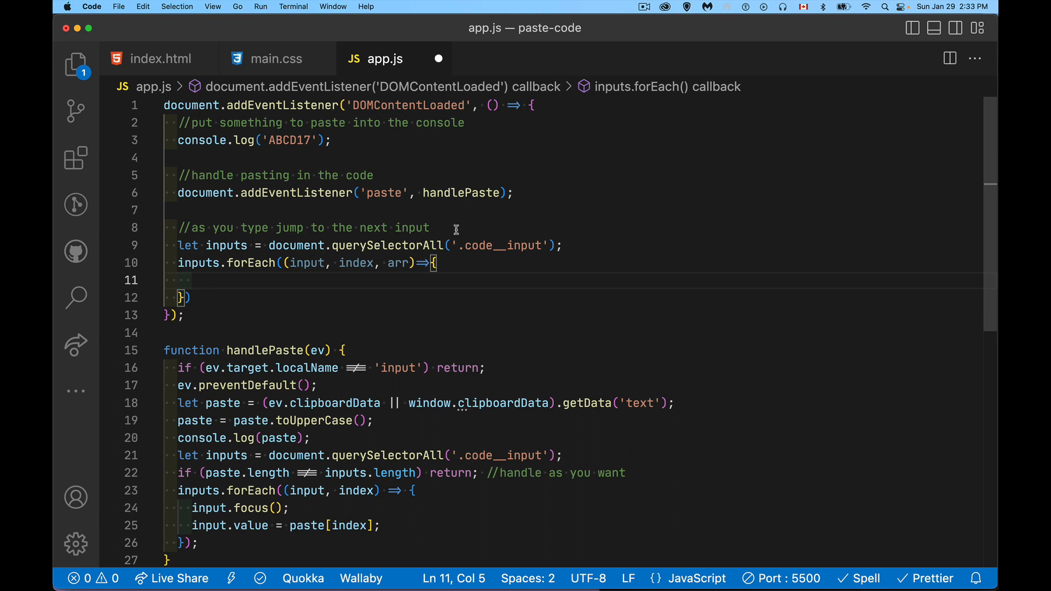
pyautogui.moveTo(578, 243)
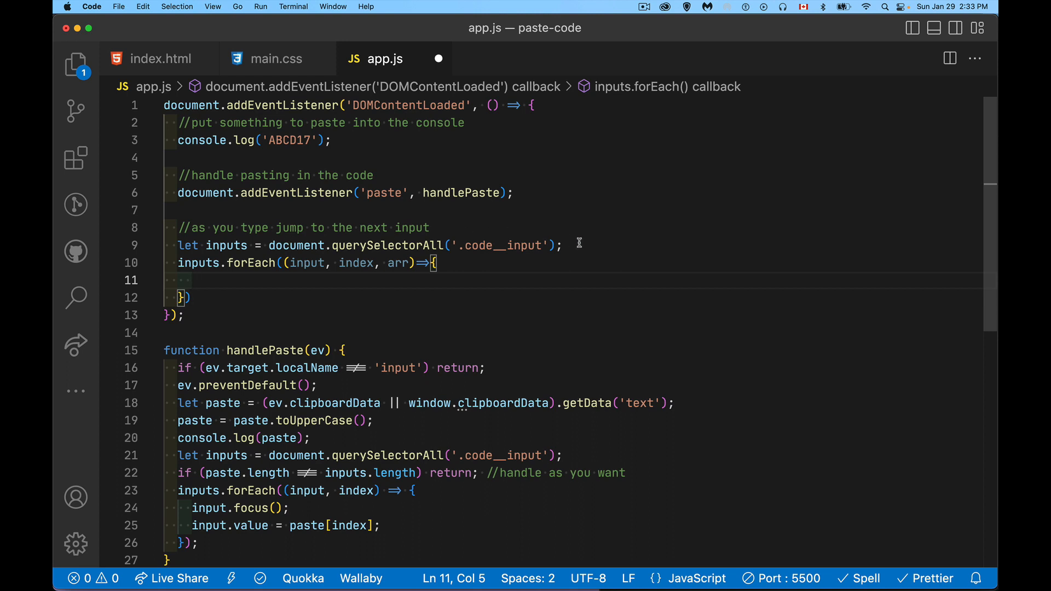
pyautogui.moveTo(277, 275)
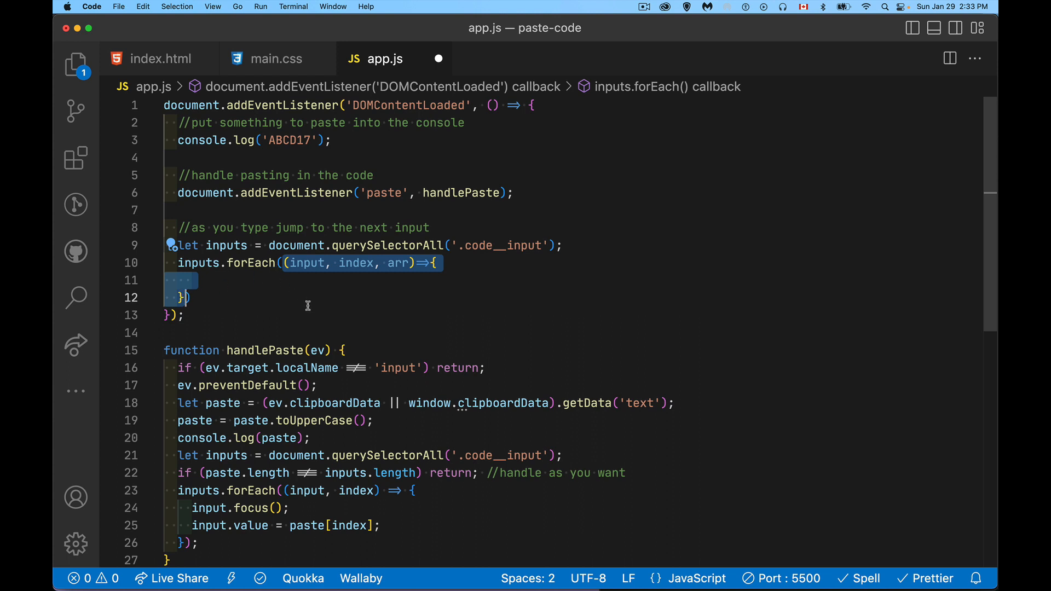
pyautogui.moveTo(302, 304)
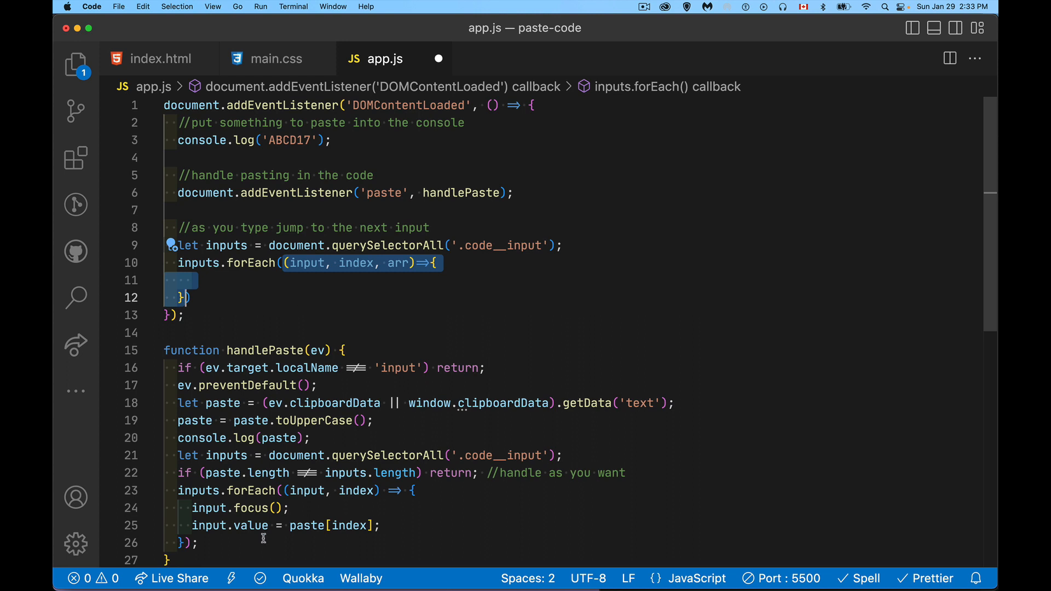
pyautogui.moveTo(294, 261)
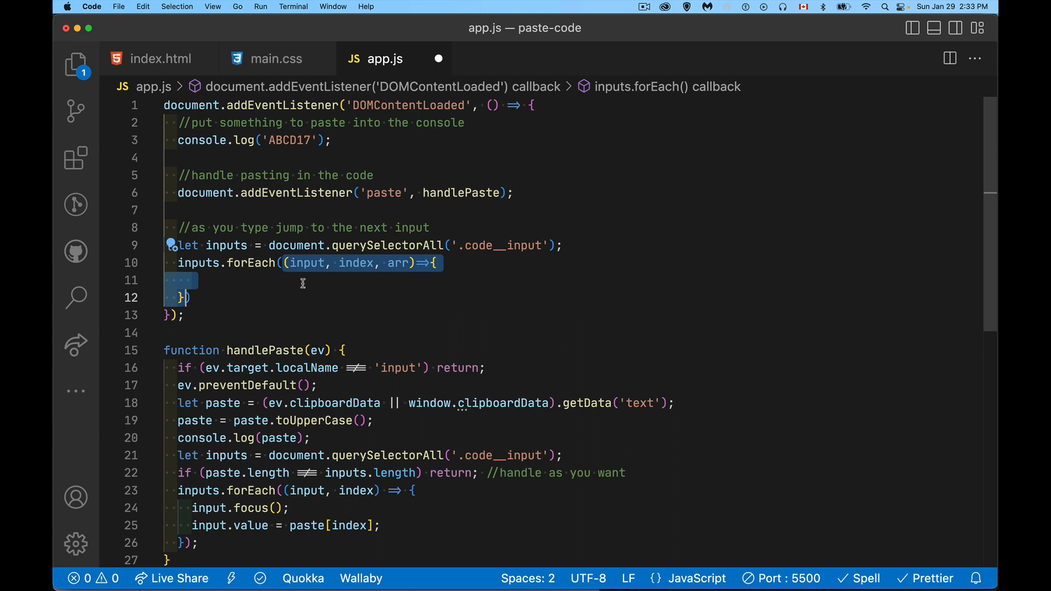
pyautogui.moveTo(307, 276)
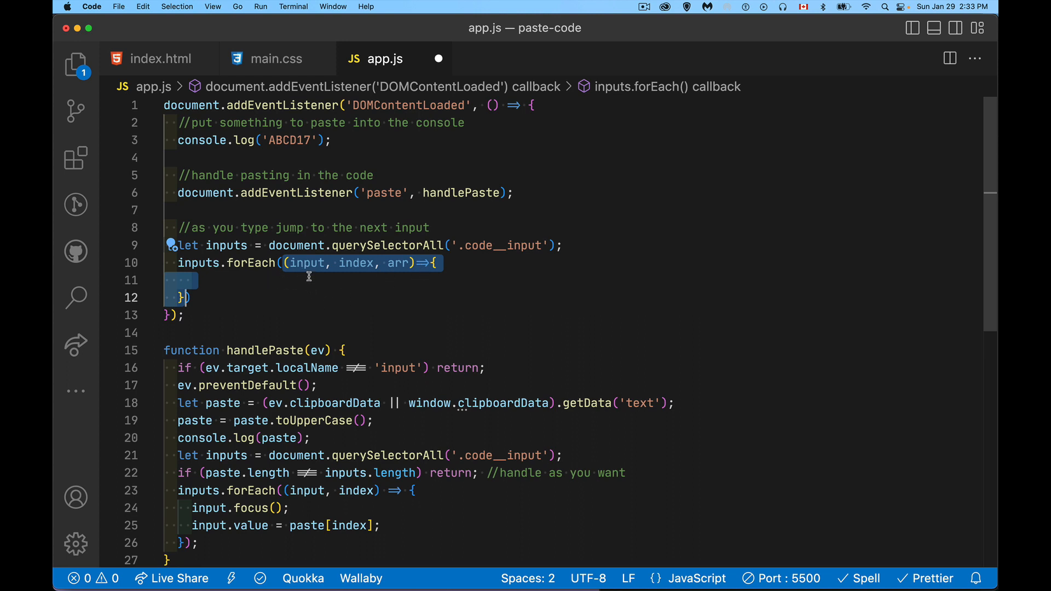
pyautogui.moveTo(358, 272)
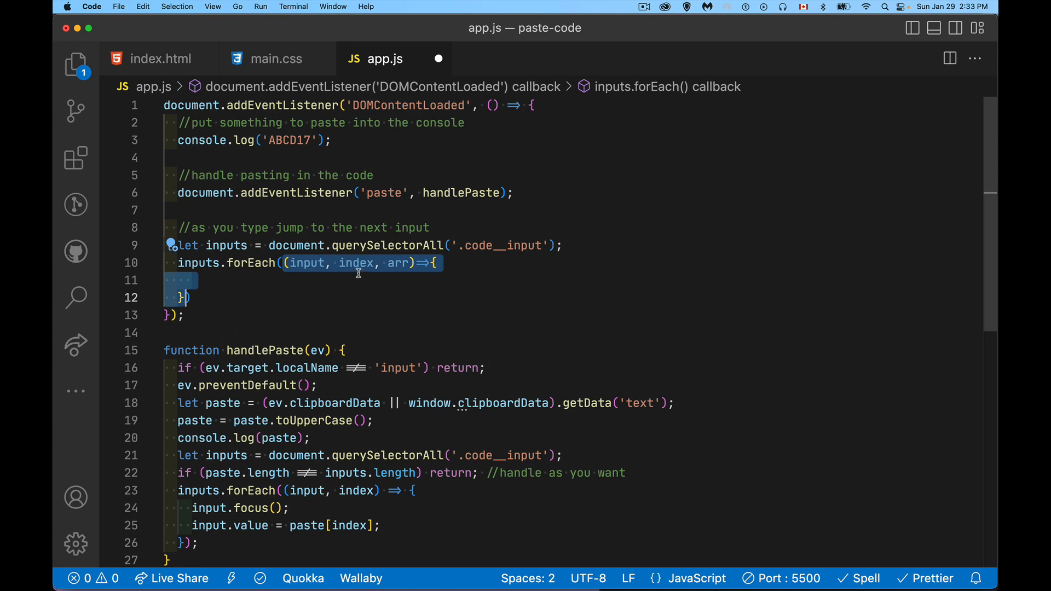
pyautogui.doubleClick(398, 263)
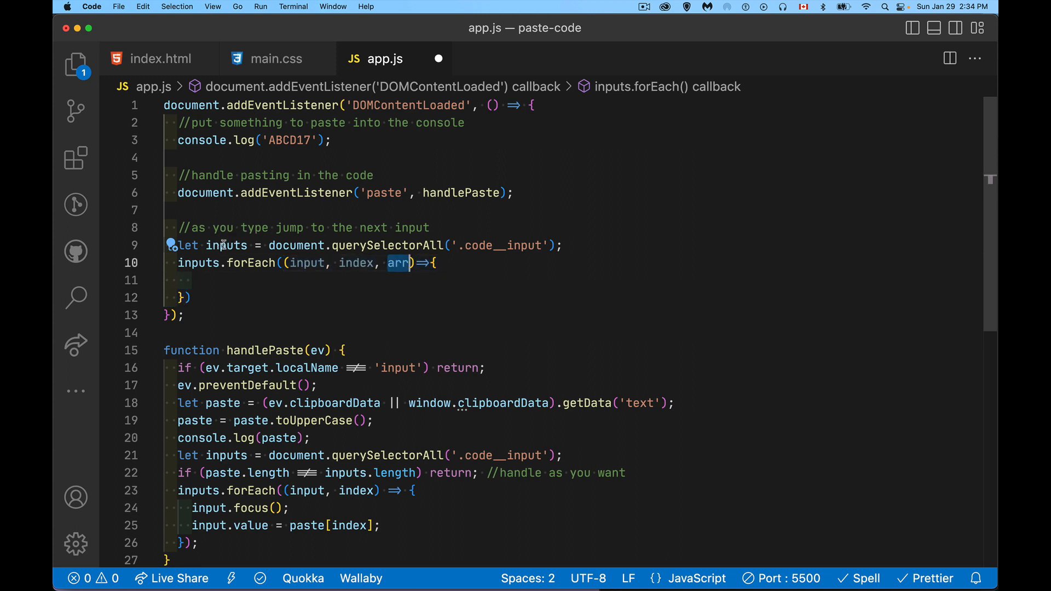
pyautogui.click(241, 280)
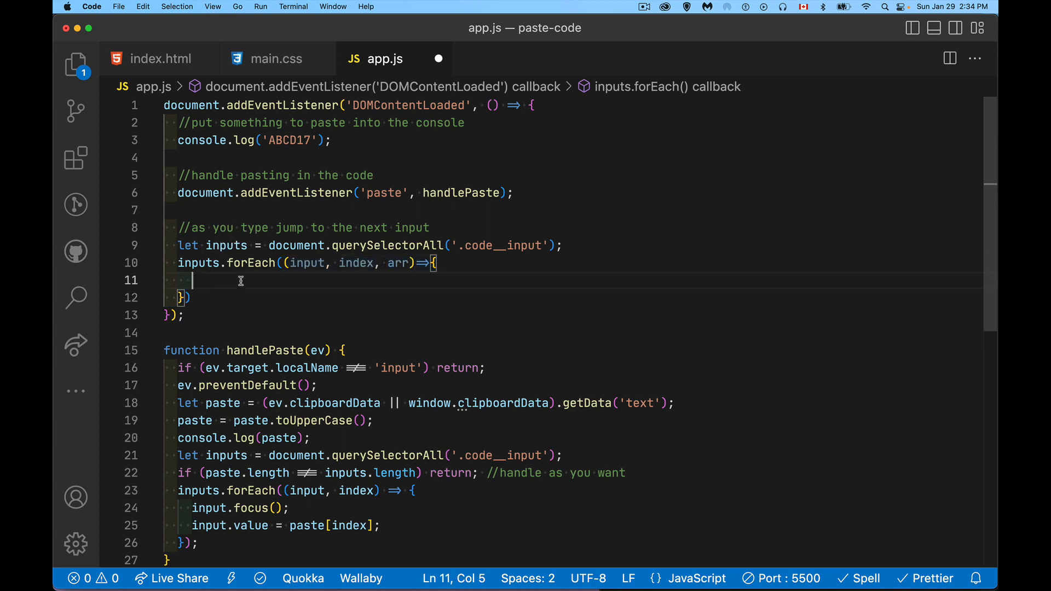
pyautogui.write('arr')
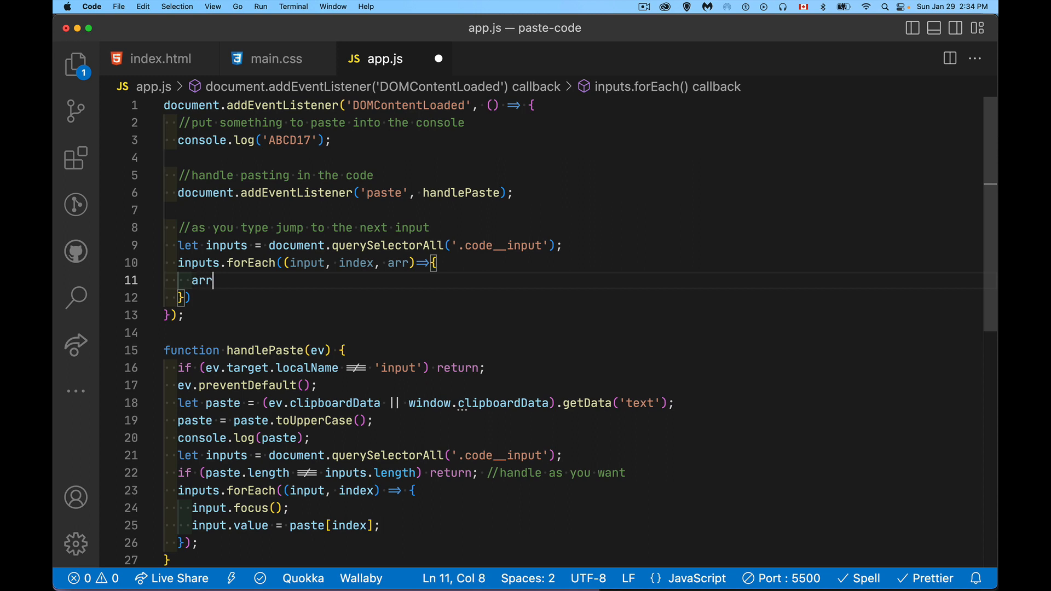
pyautogui.write('[')
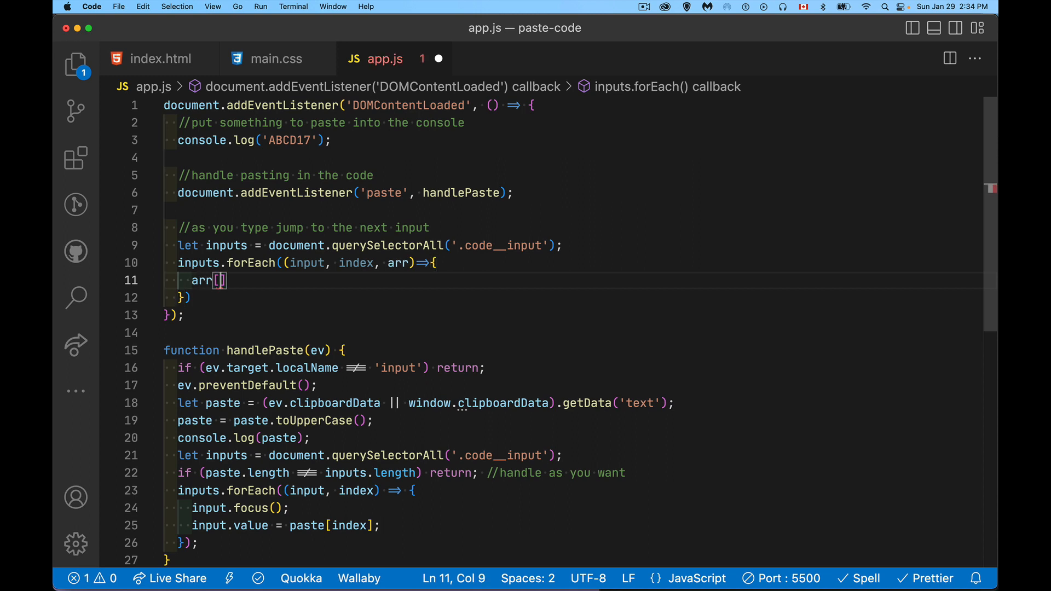
pyautogui.write('index')
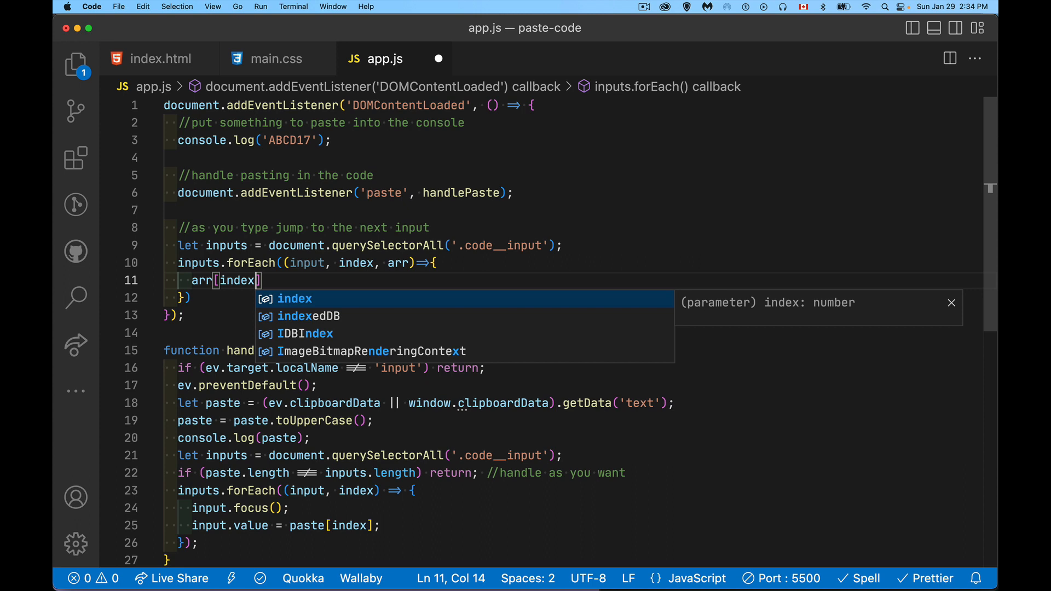
pyautogui.moveTo(368, 271)
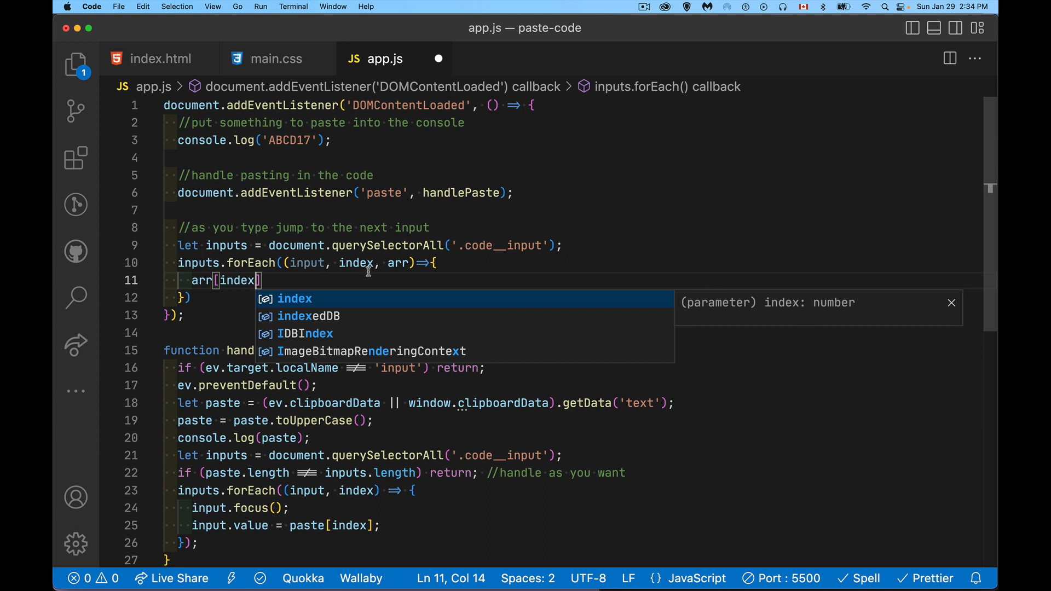
pyautogui.moveTo(367, 277)
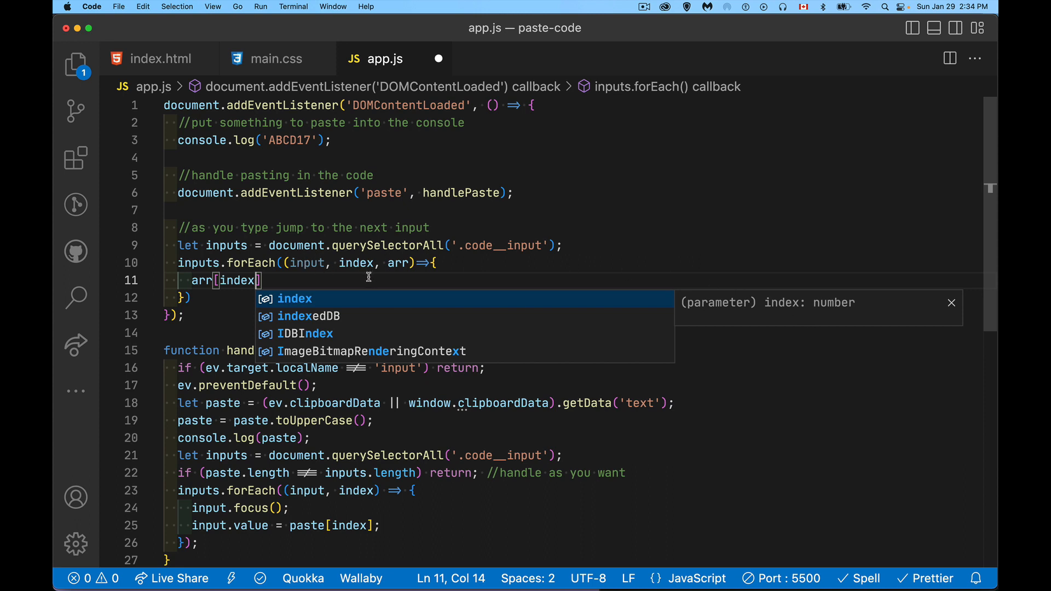
pyautogui.moveTo(536, 250)
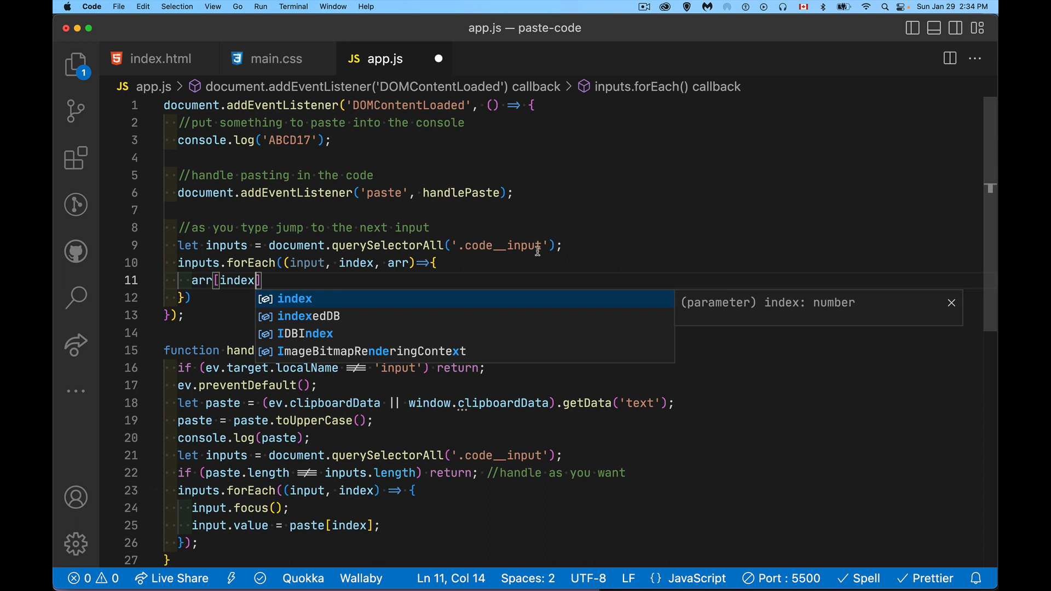
pyautogui.moveTo(240, 251)
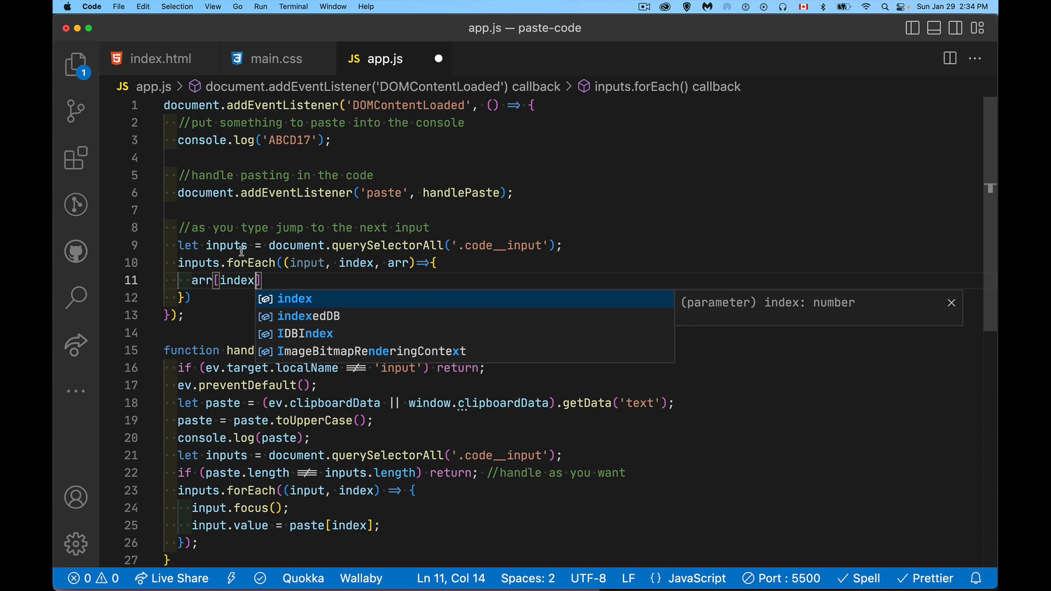
pyautogui.moveTo(362, 283)
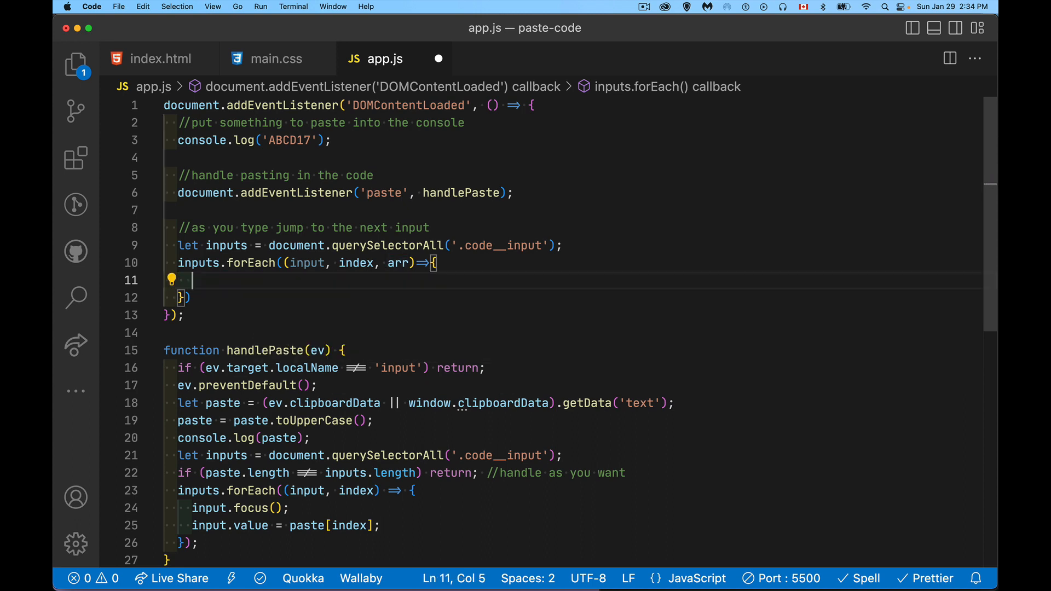
# Write input.addEventListener('input', function(ev){ }) with an empty callback body ready for editing.
pyautogui.write('input.addEventListener(')
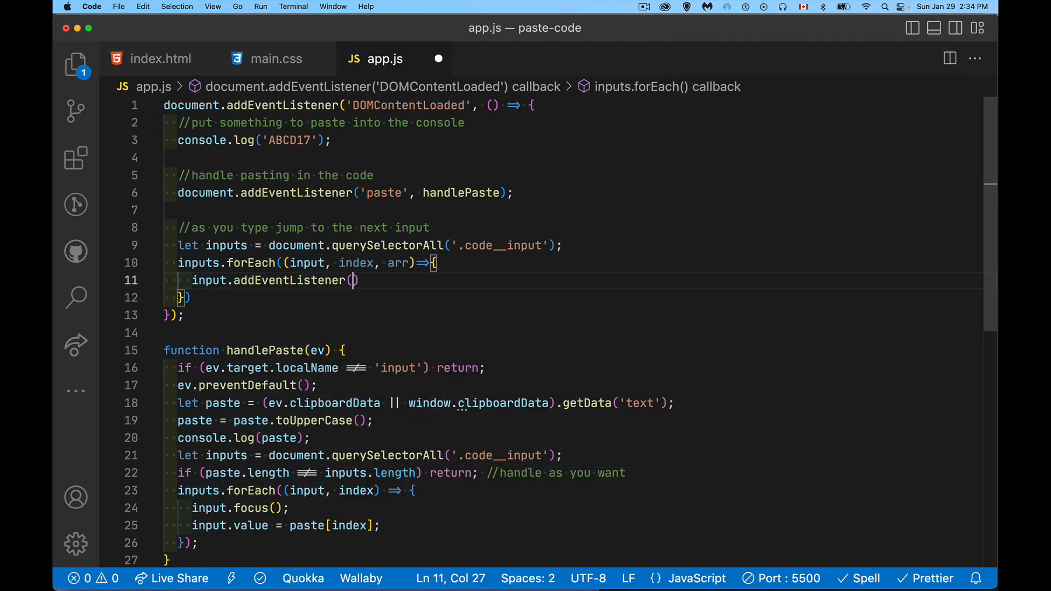
pyautogui.write('(')
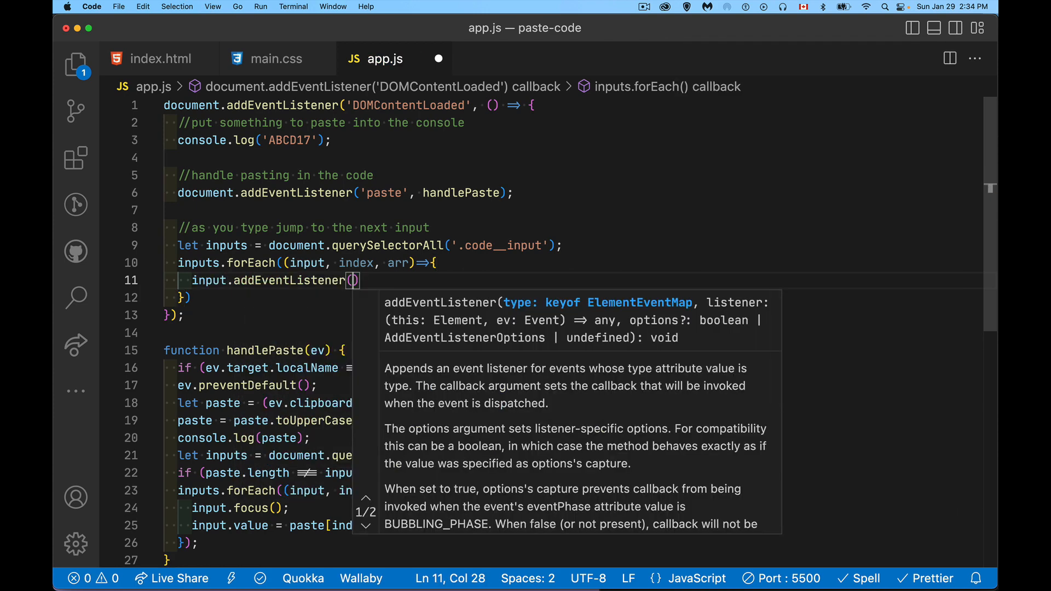
pyautogui.write("'input'")
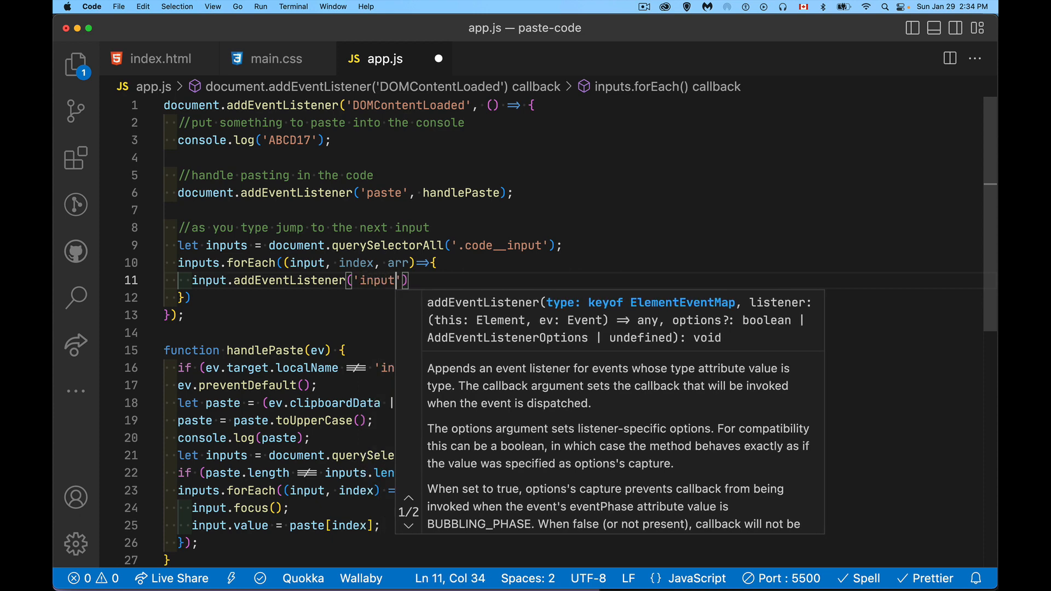
pyautogui.write(',')
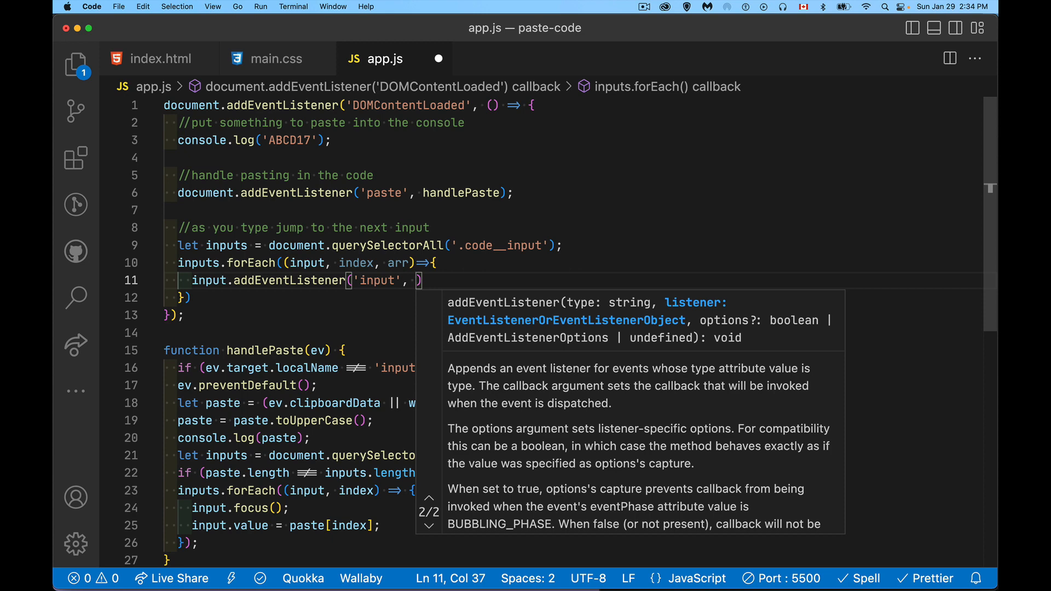
pyautogui.write('funct')
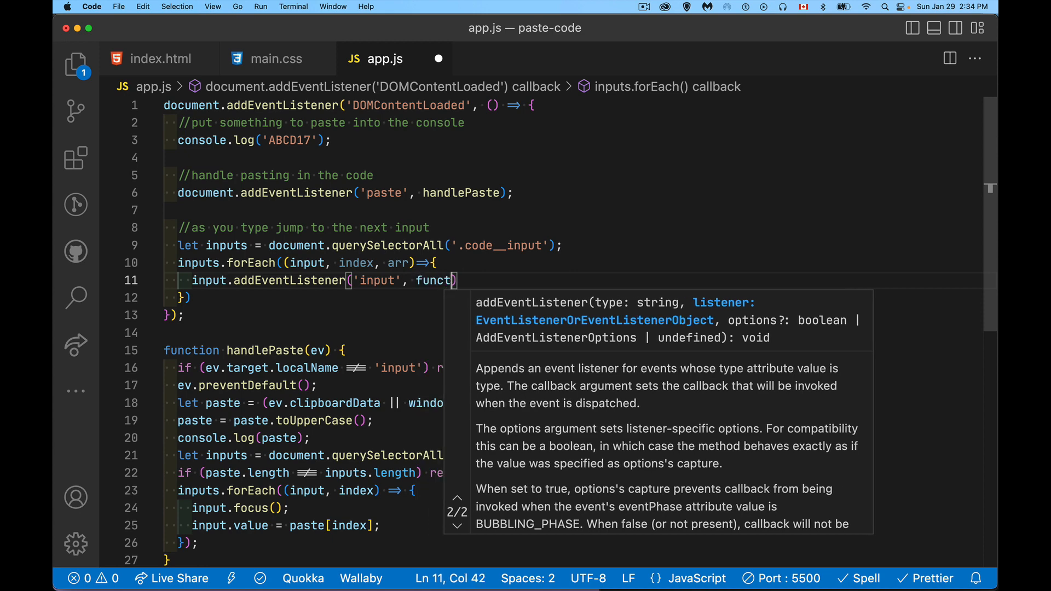
pyautogui.write('ion(ev')
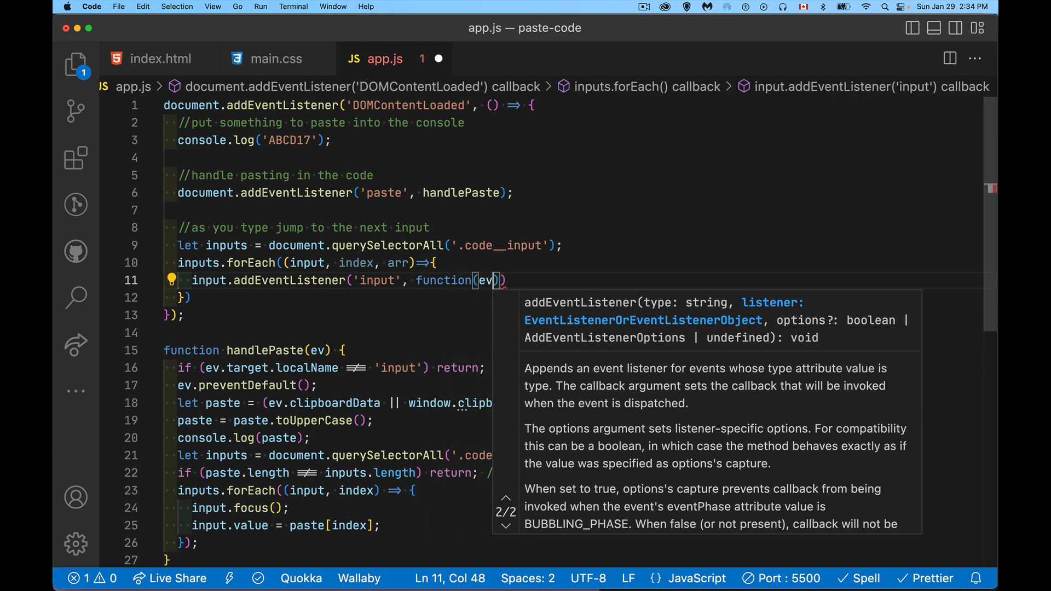
pyautogui.press('Enter')
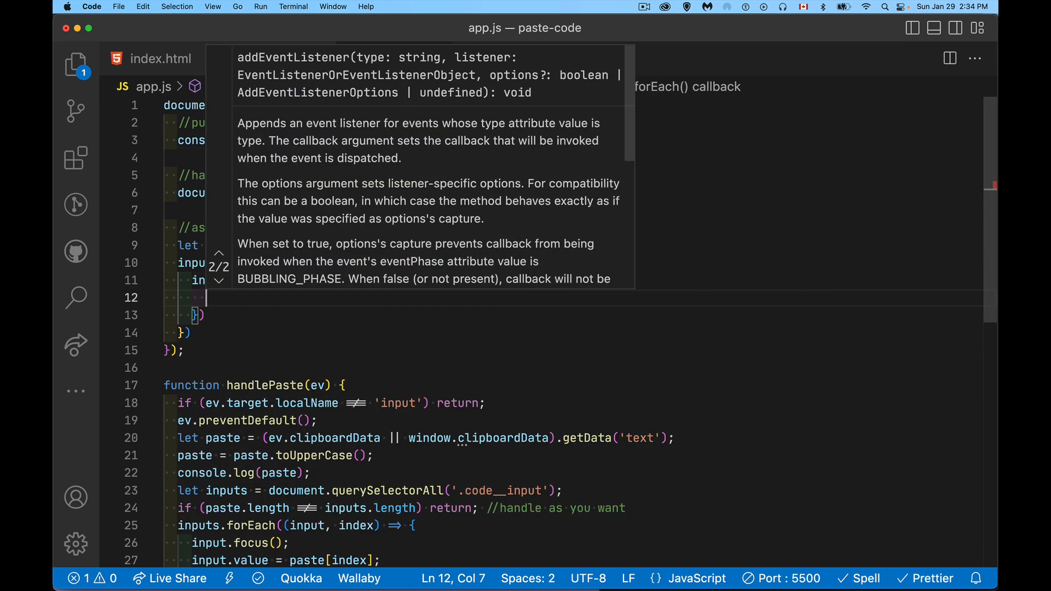
pyautogui.click(385, 315)
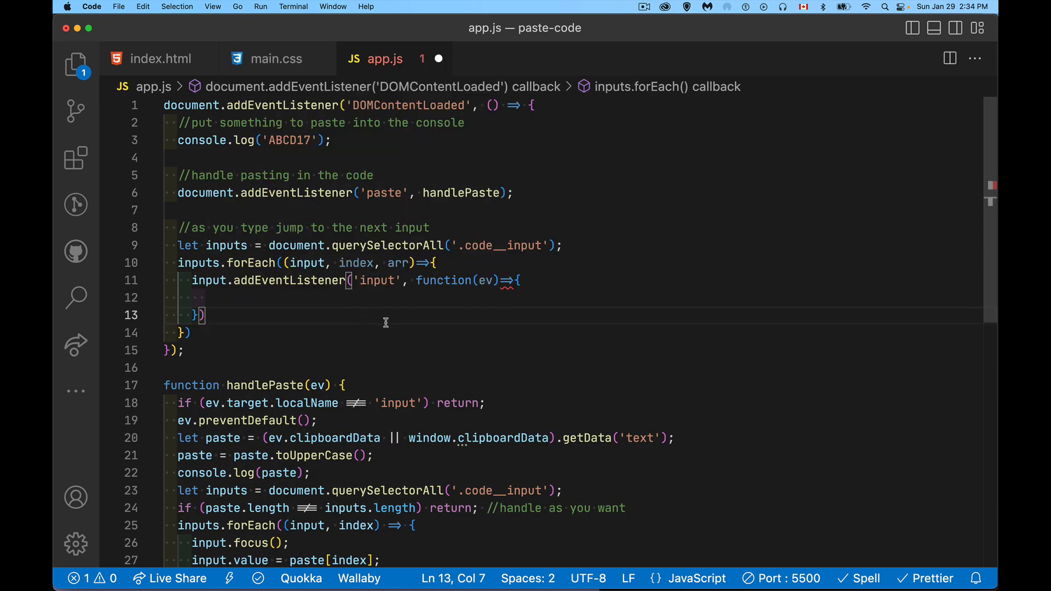
pyautogui.moveTo(334, 271)
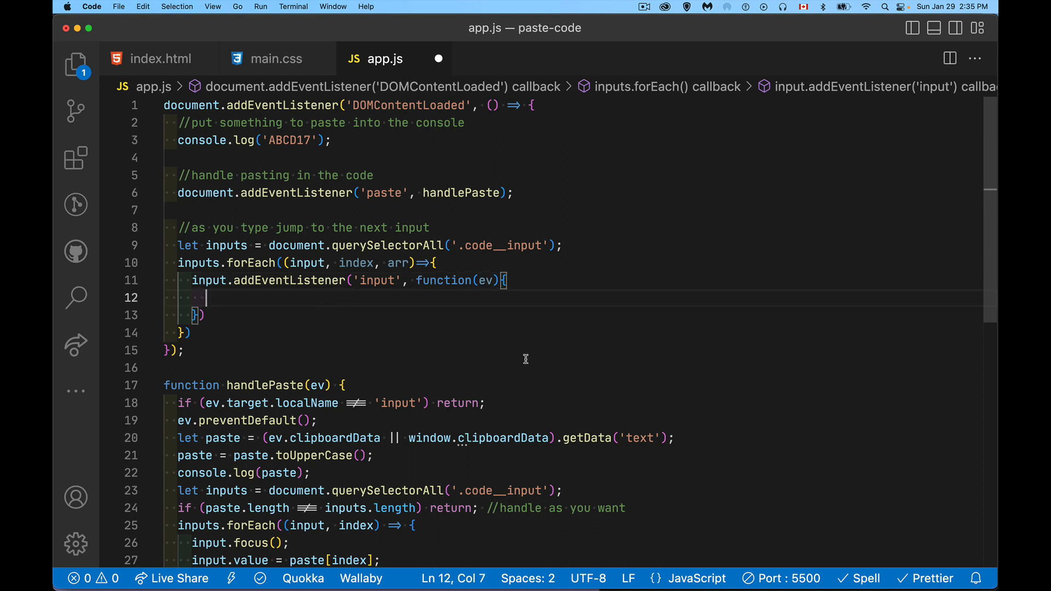
# Write arr[index + 1]?.focus(); in the callback so typing jumps to the next box.
pyautogui.write('arr[]')
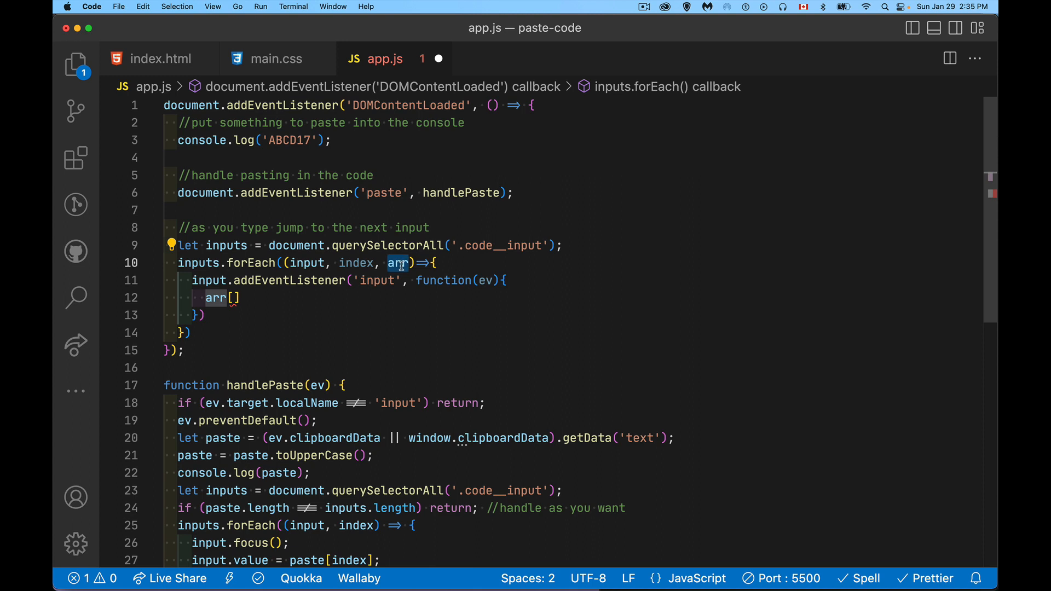
pyautogui.moveTo(329, 330)
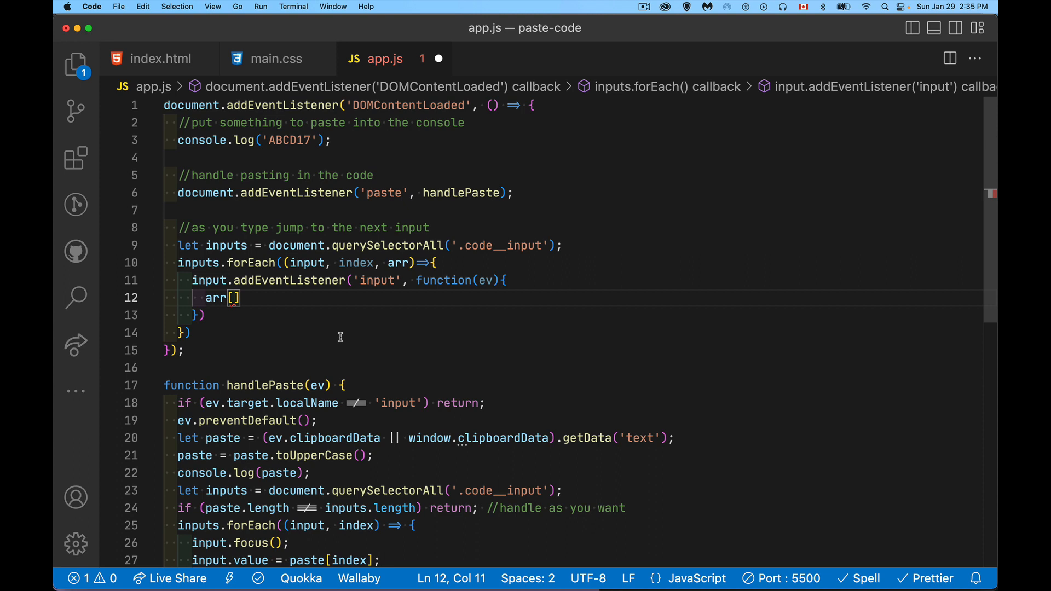
pyautogui.write('index +')
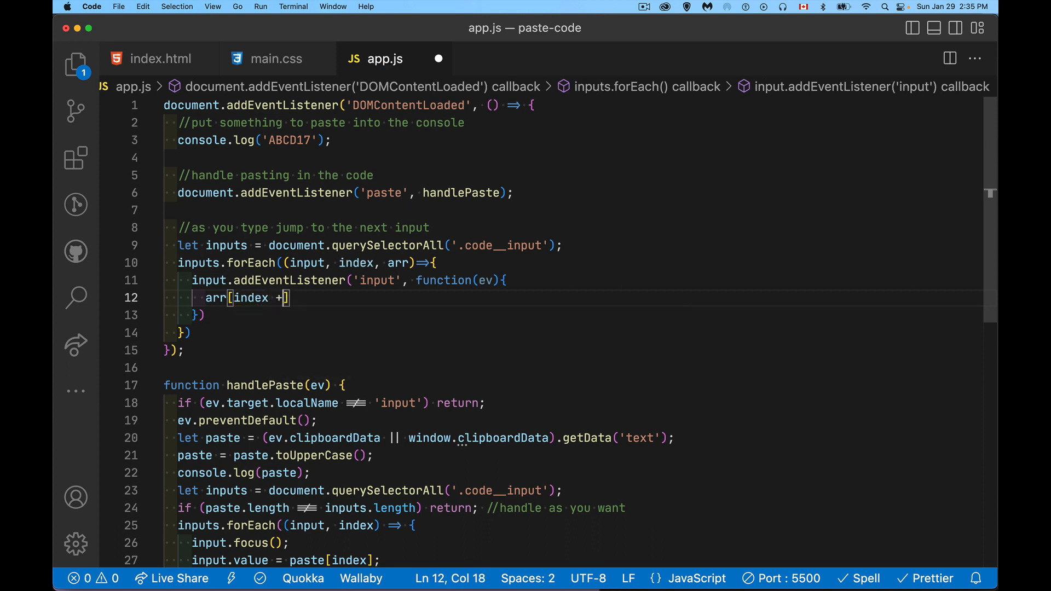
pyautogui.write('1')
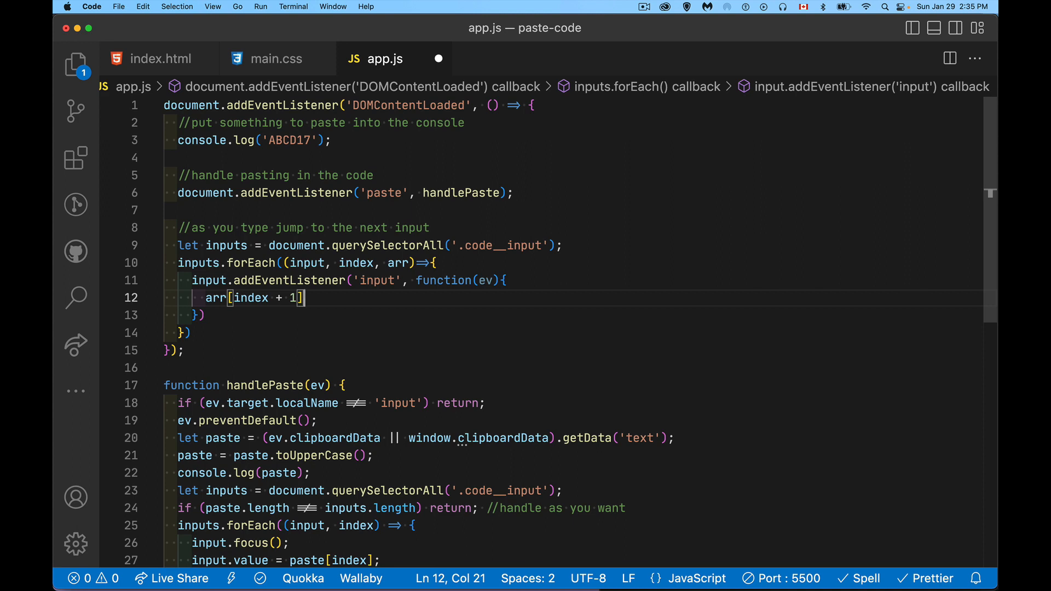
pyautogui.write('?.')
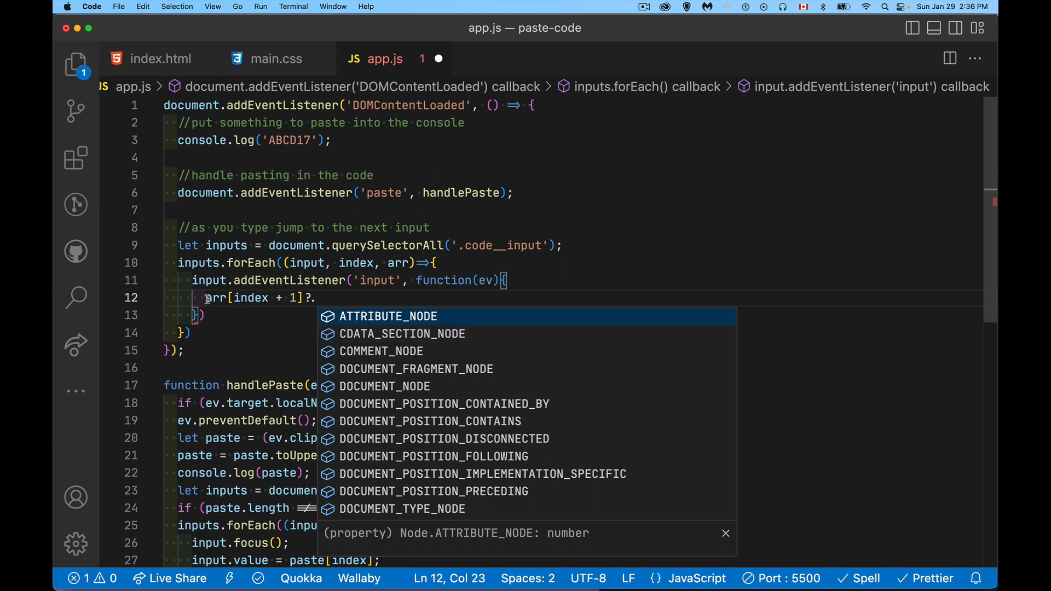
pyautogui.press('Escape')
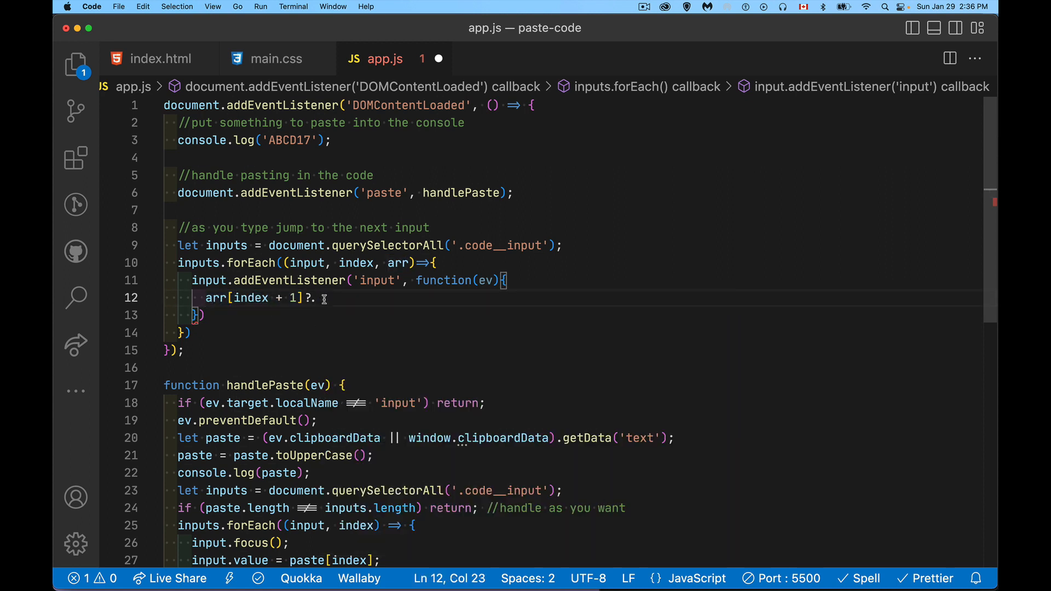
pyautogui.write('focus(')
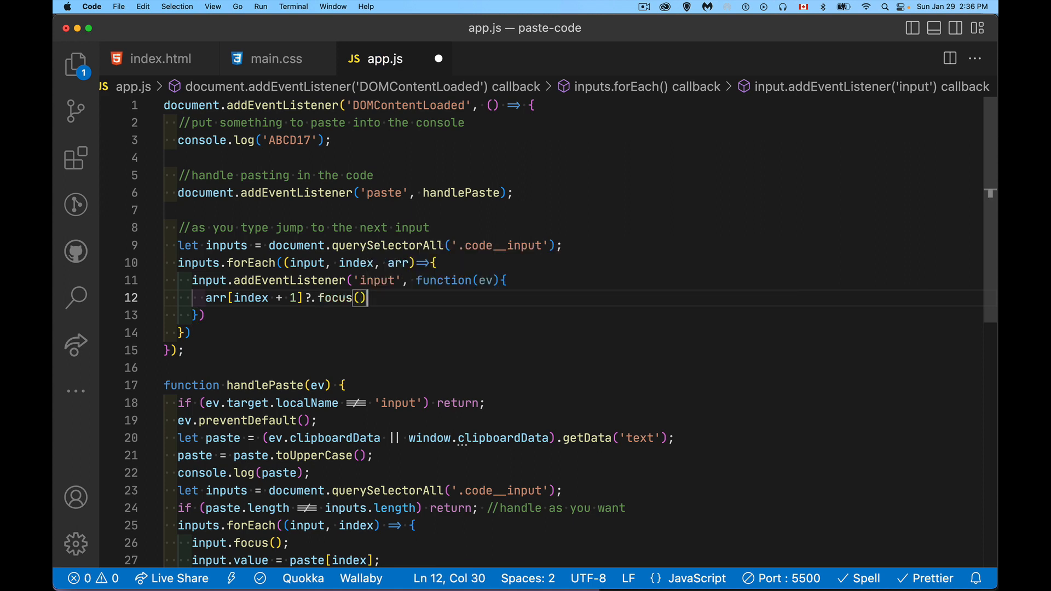
pyautogui.write(';')
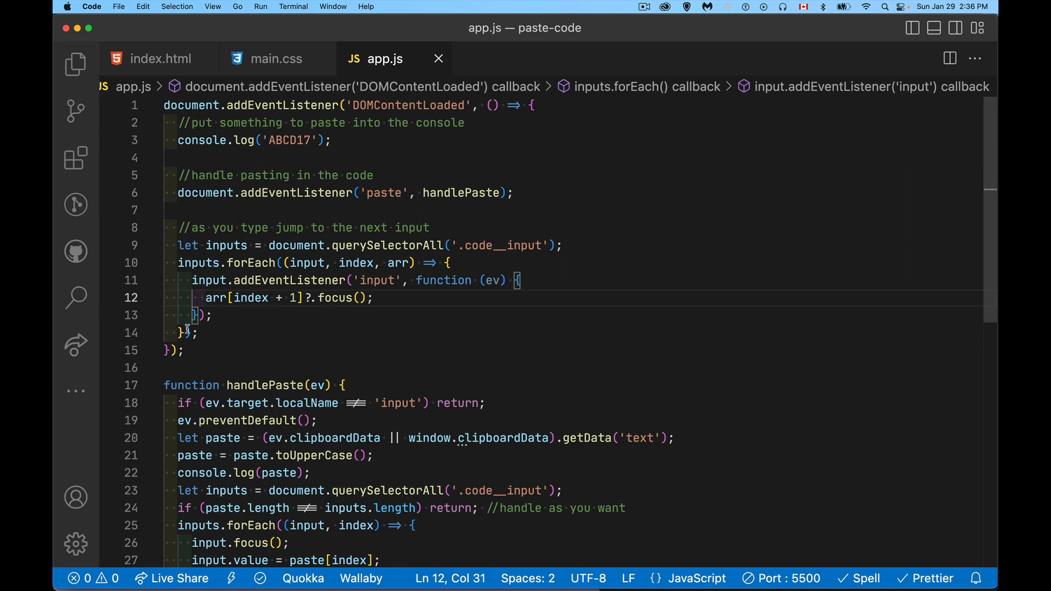
pyautogui.moveTo(569, 242)
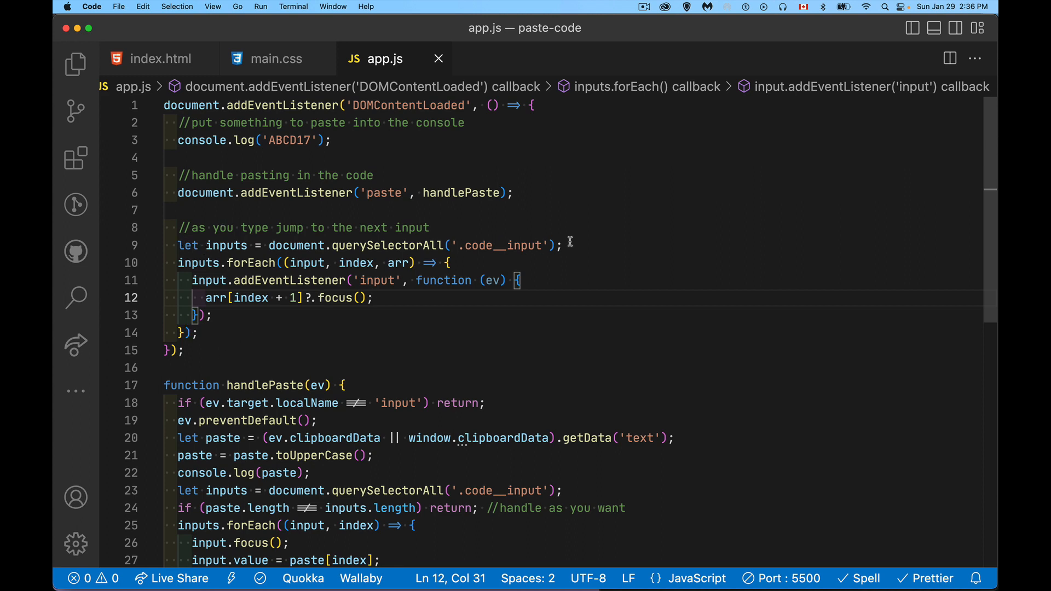
pyautogui.moveTo(186, 262)
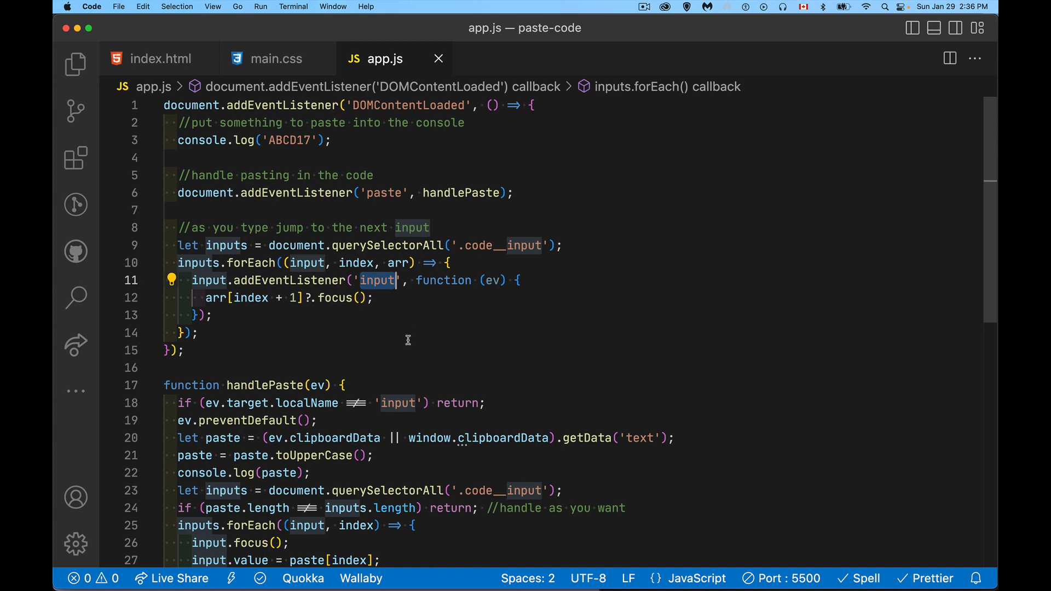
pyautogui.moveTo(401, 338)
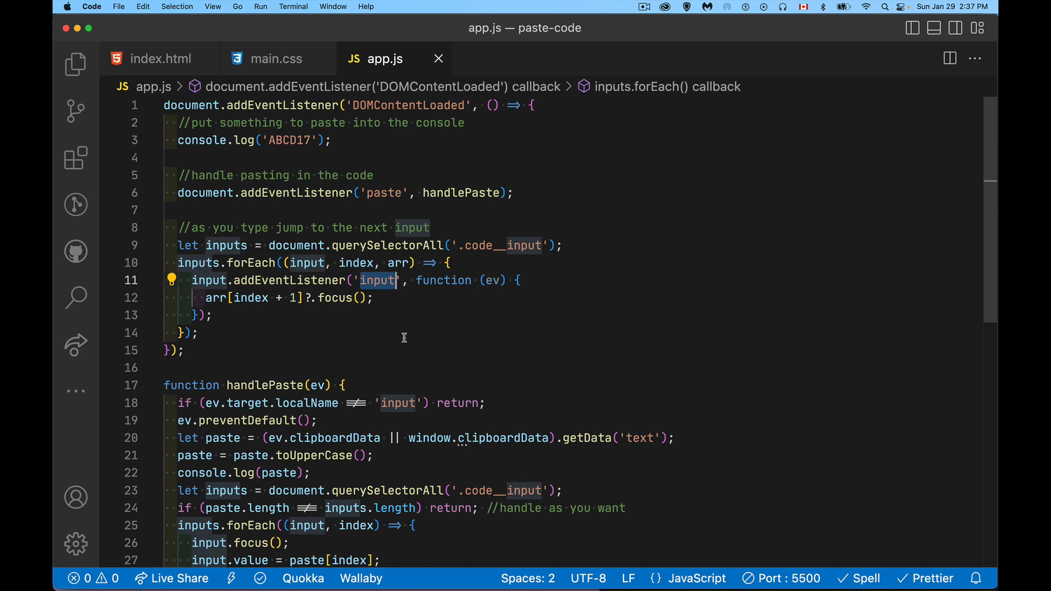
pyautogui.moveTo(399, 308)
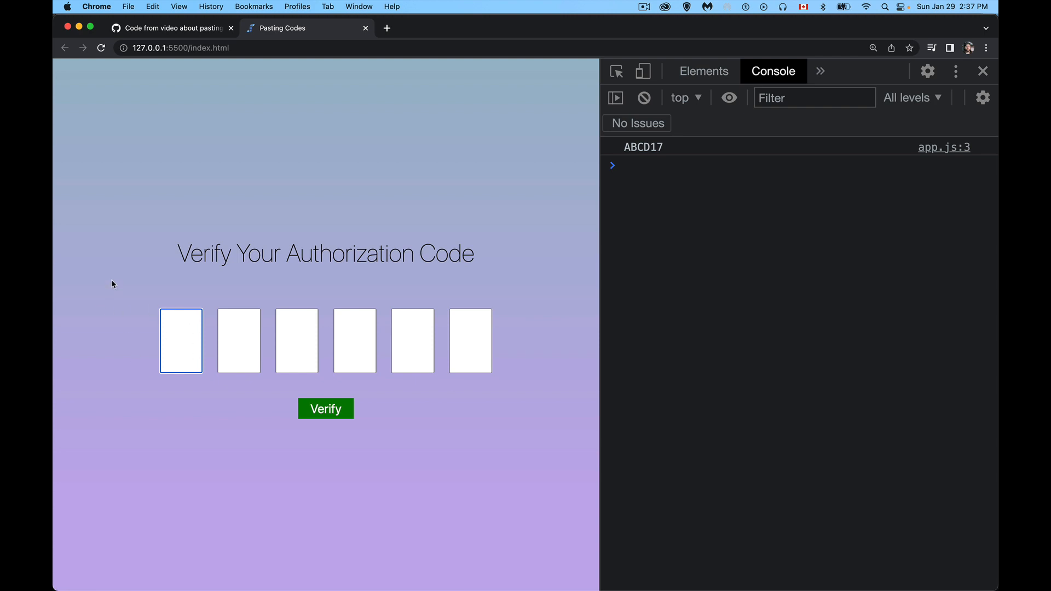
# Enter six lowercase letters (ab, dcde) and watch focus advance through all six boxes.
pyautogui.write('ab')
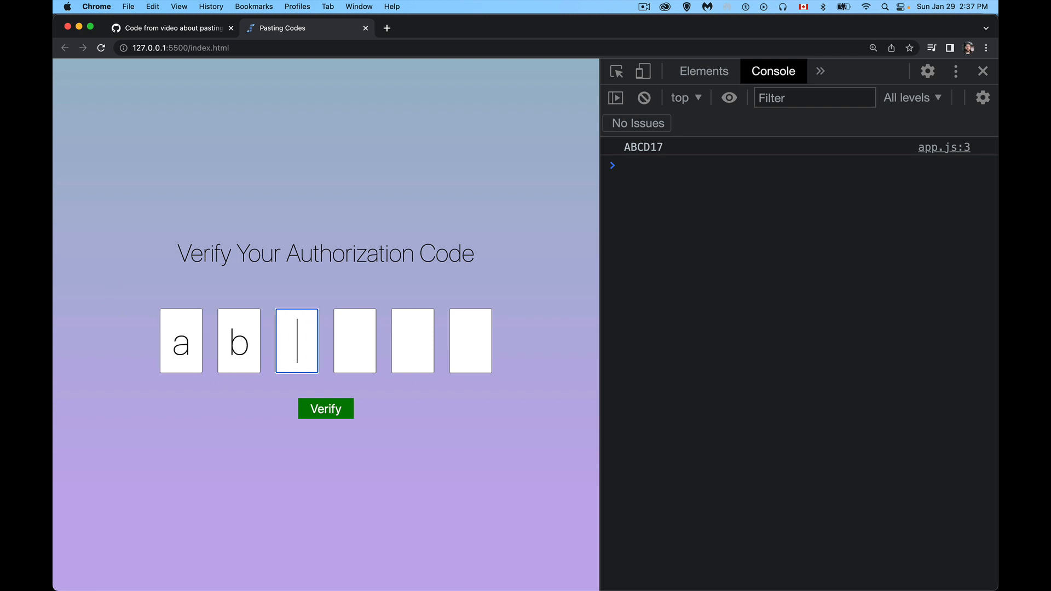
pyautogui.write('dcde')
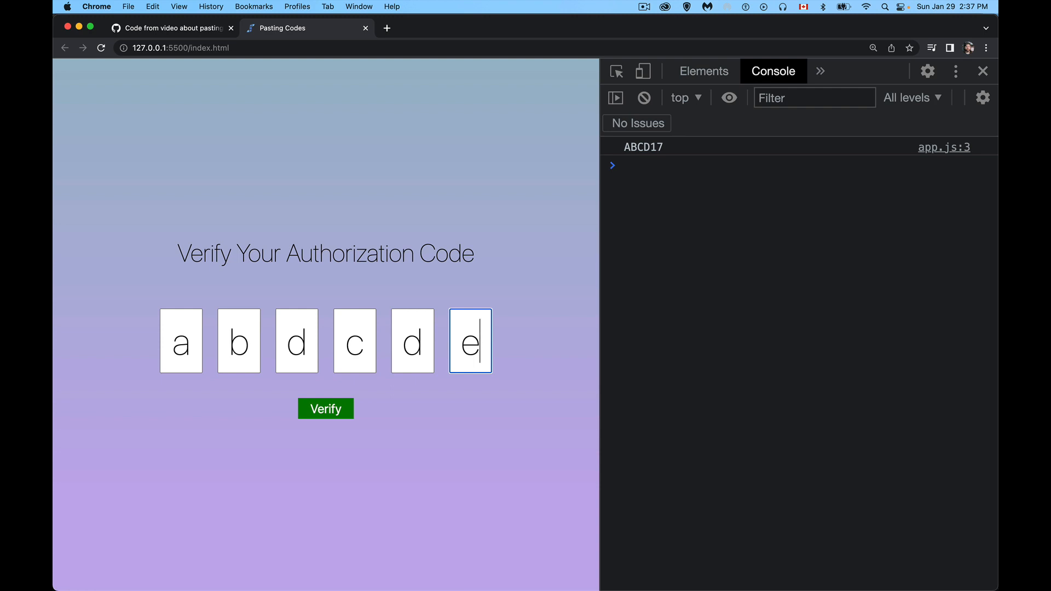
pyautogui.moveTo(88, 268)
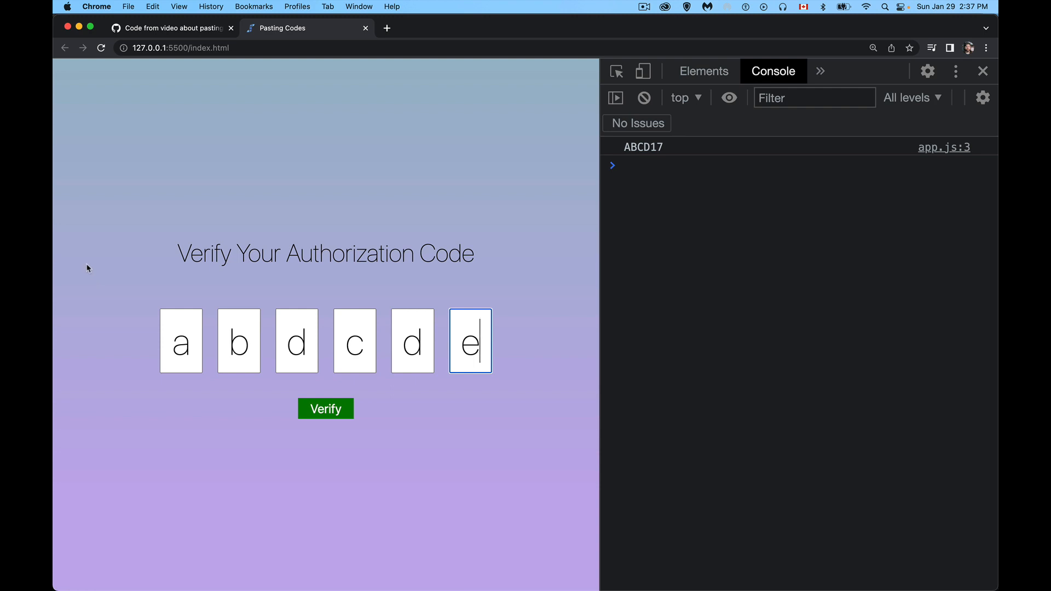
pyautogui.moveTo(697, 188)
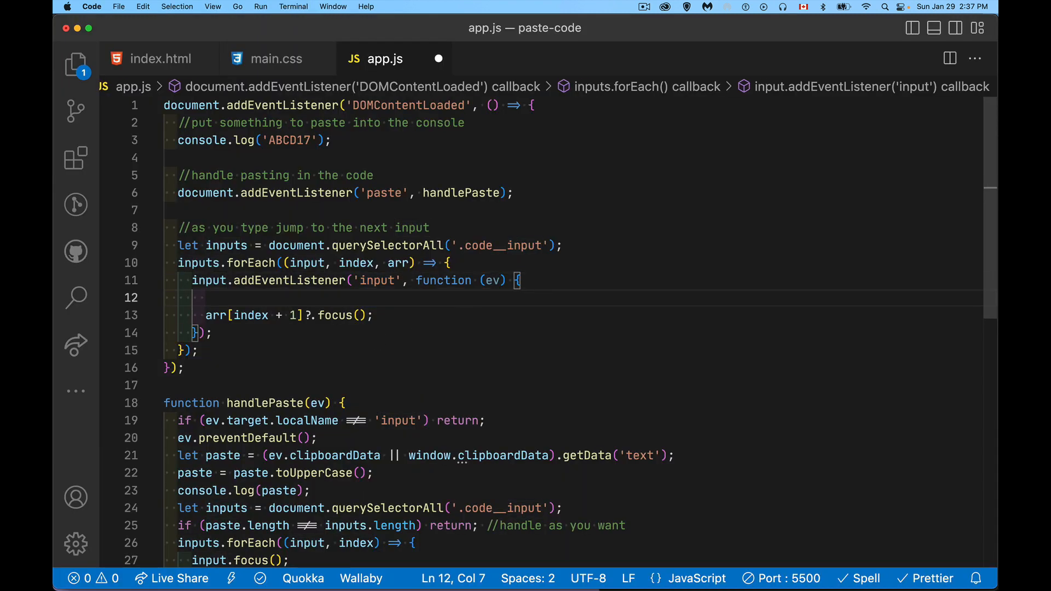
# Start an input.value = input.value. line above the focus call to uppercase each box's value.
pyautogui.write('arr')
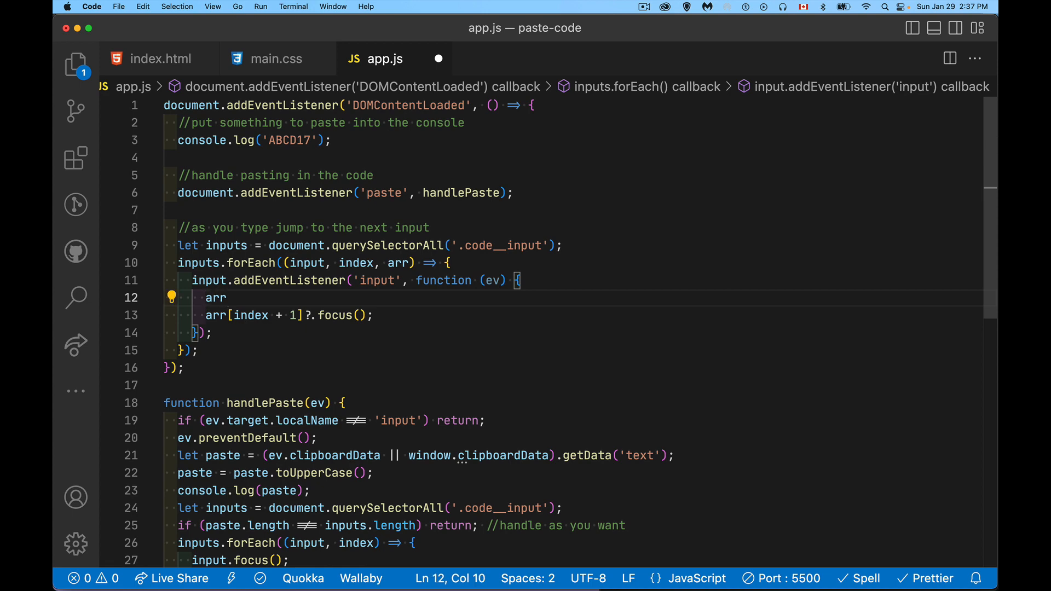
pyautogui.write('[input]')
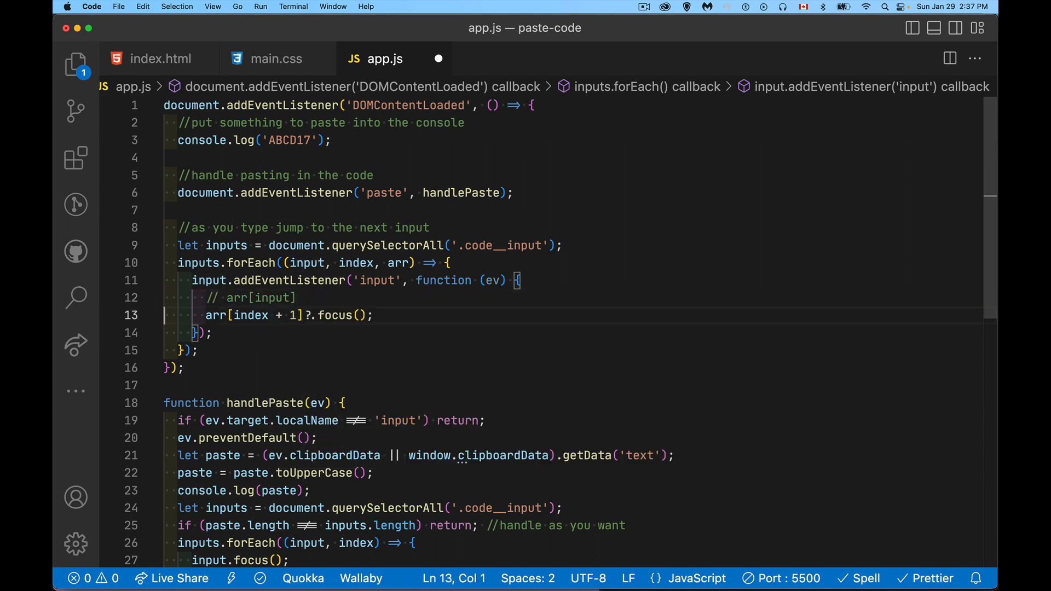
pyautogui.write('input')
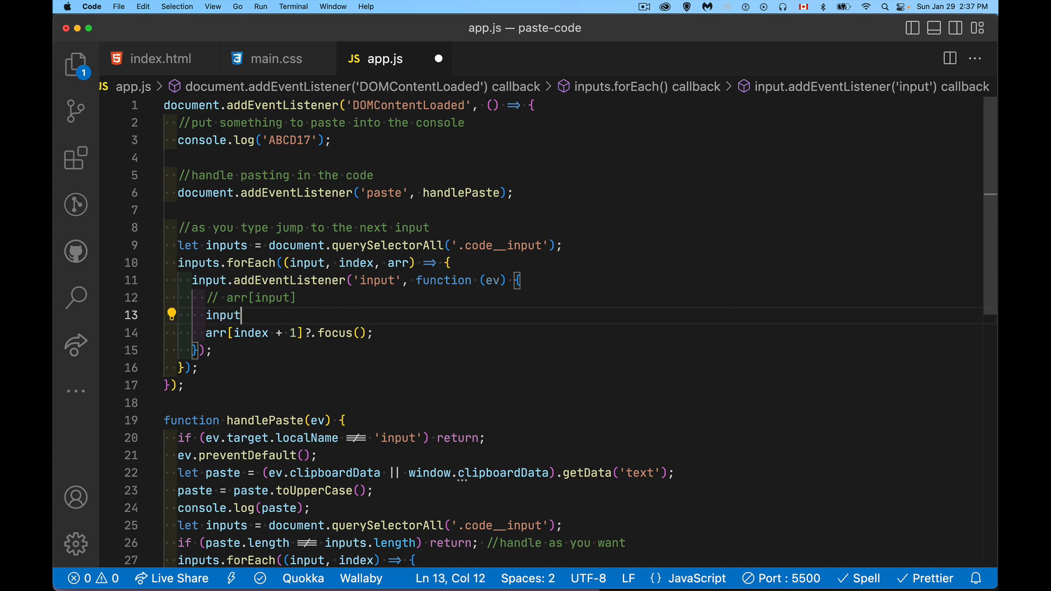
pyautogui.doubleClick(307, 262)
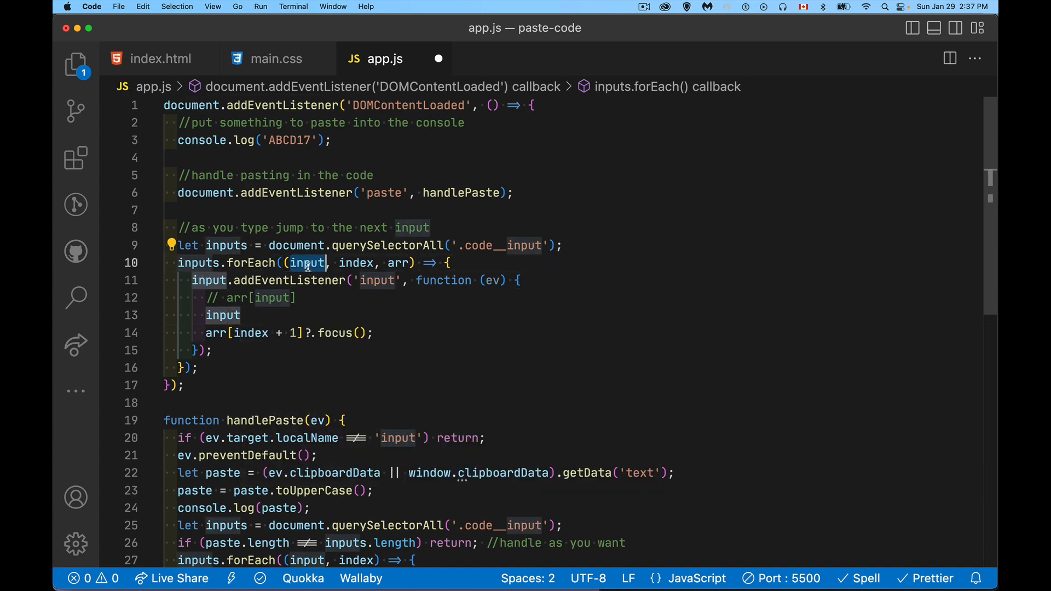
pyautogui.write('.value =')
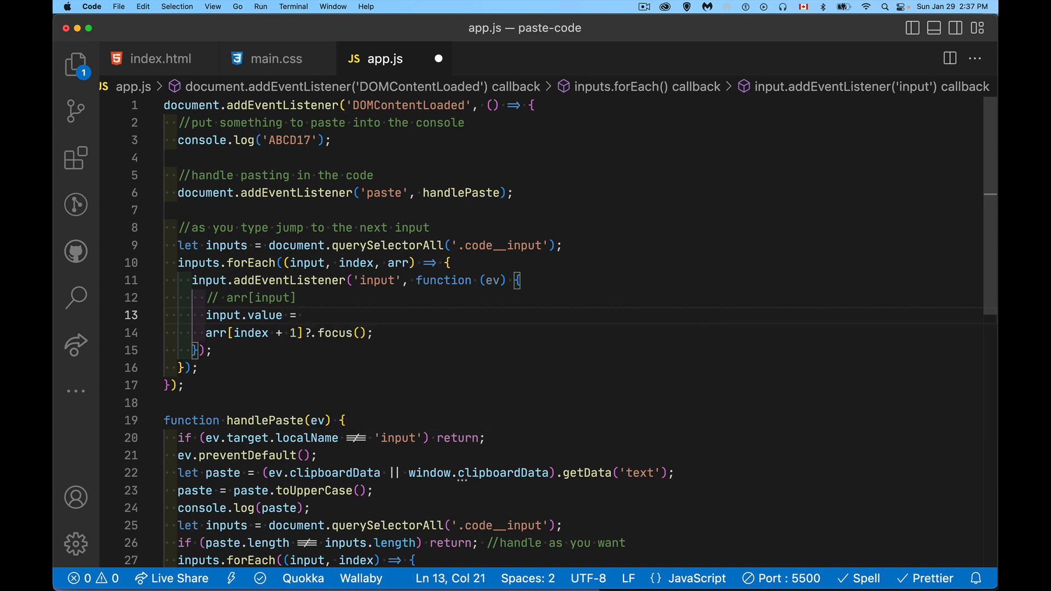
pyautogui.write('input.value.')
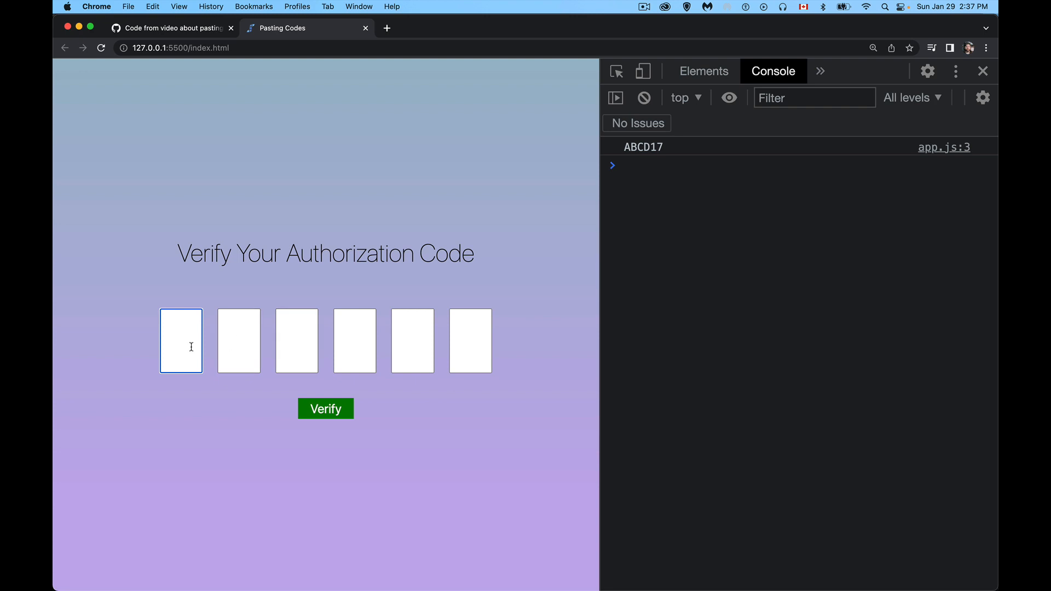
# Enter ABCDEF to fill the boxes in uppercase, then select the logged ABCD17 in the Console.
pyautogui.write('AB')
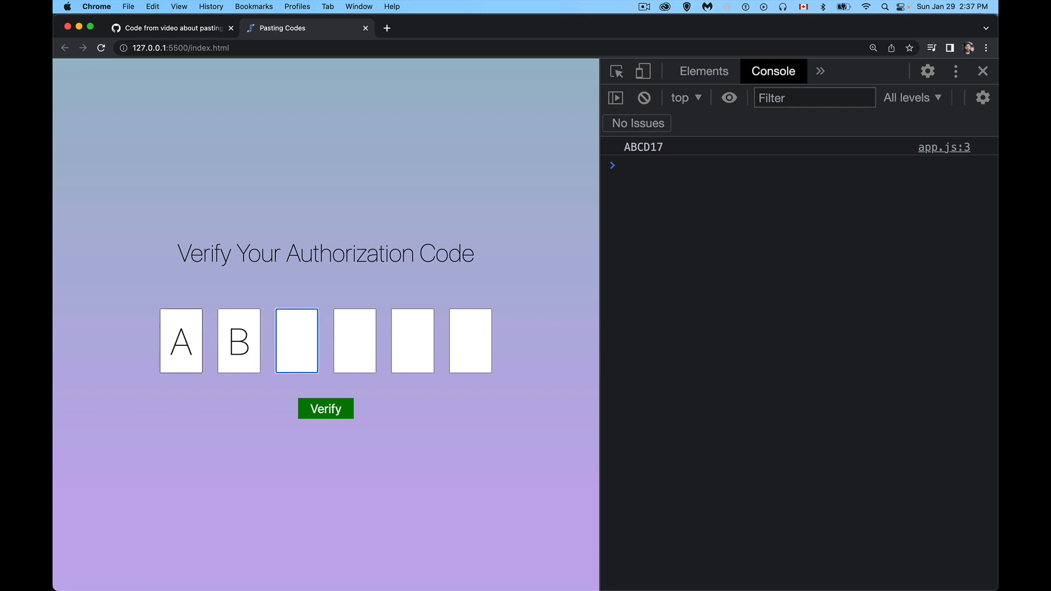
pyautogui.write('CDEF')
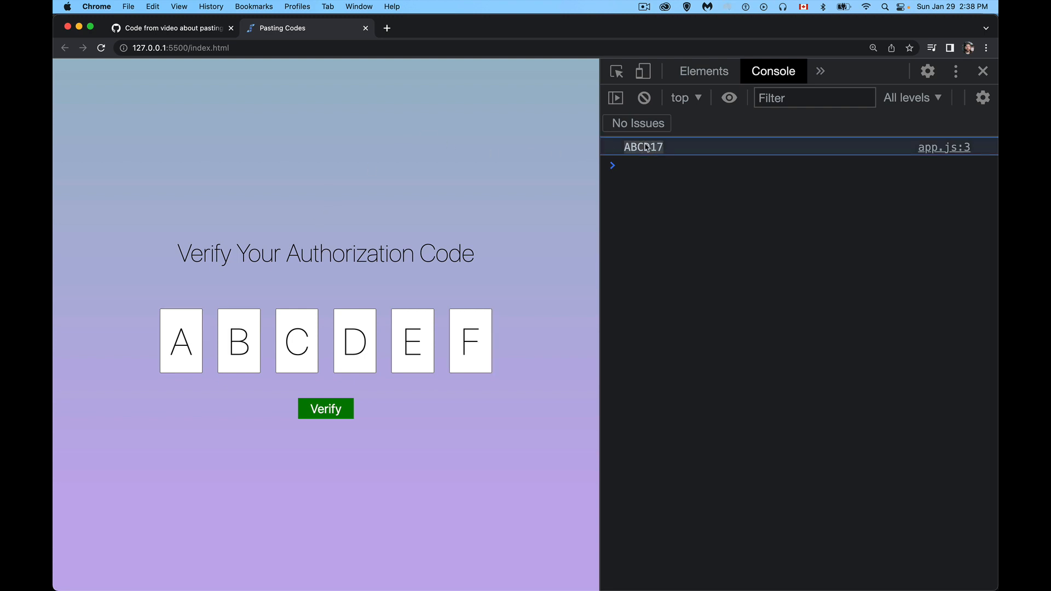
pyautogui.click(180, 341)
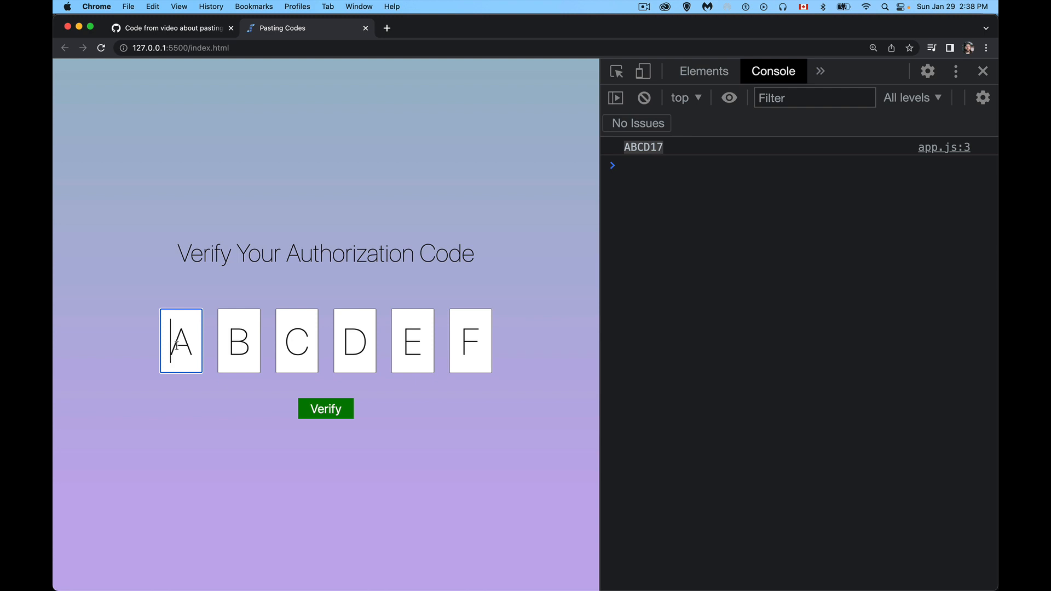